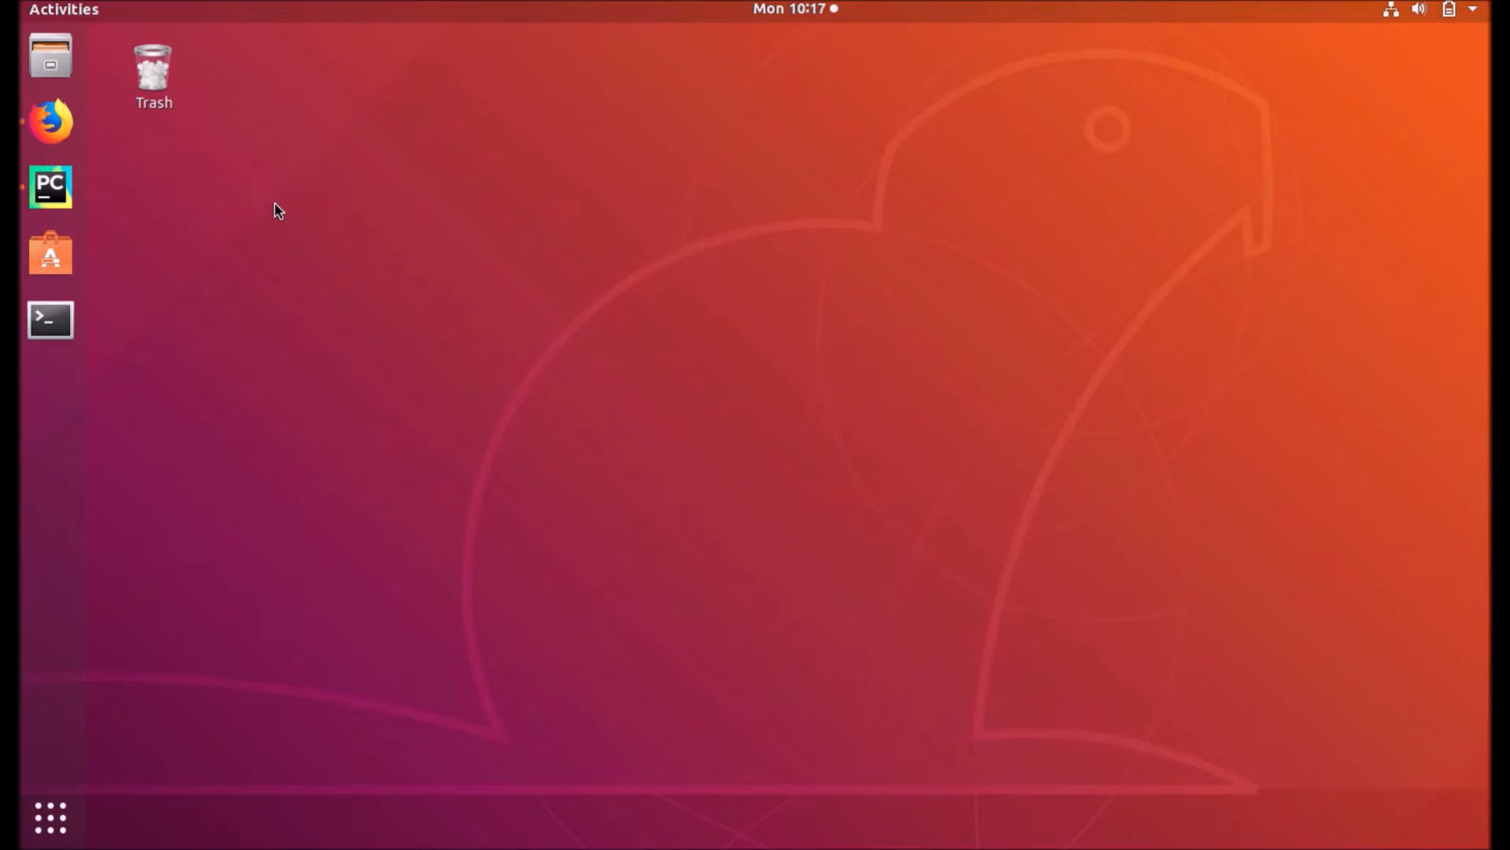
mouse_move(51, 185)
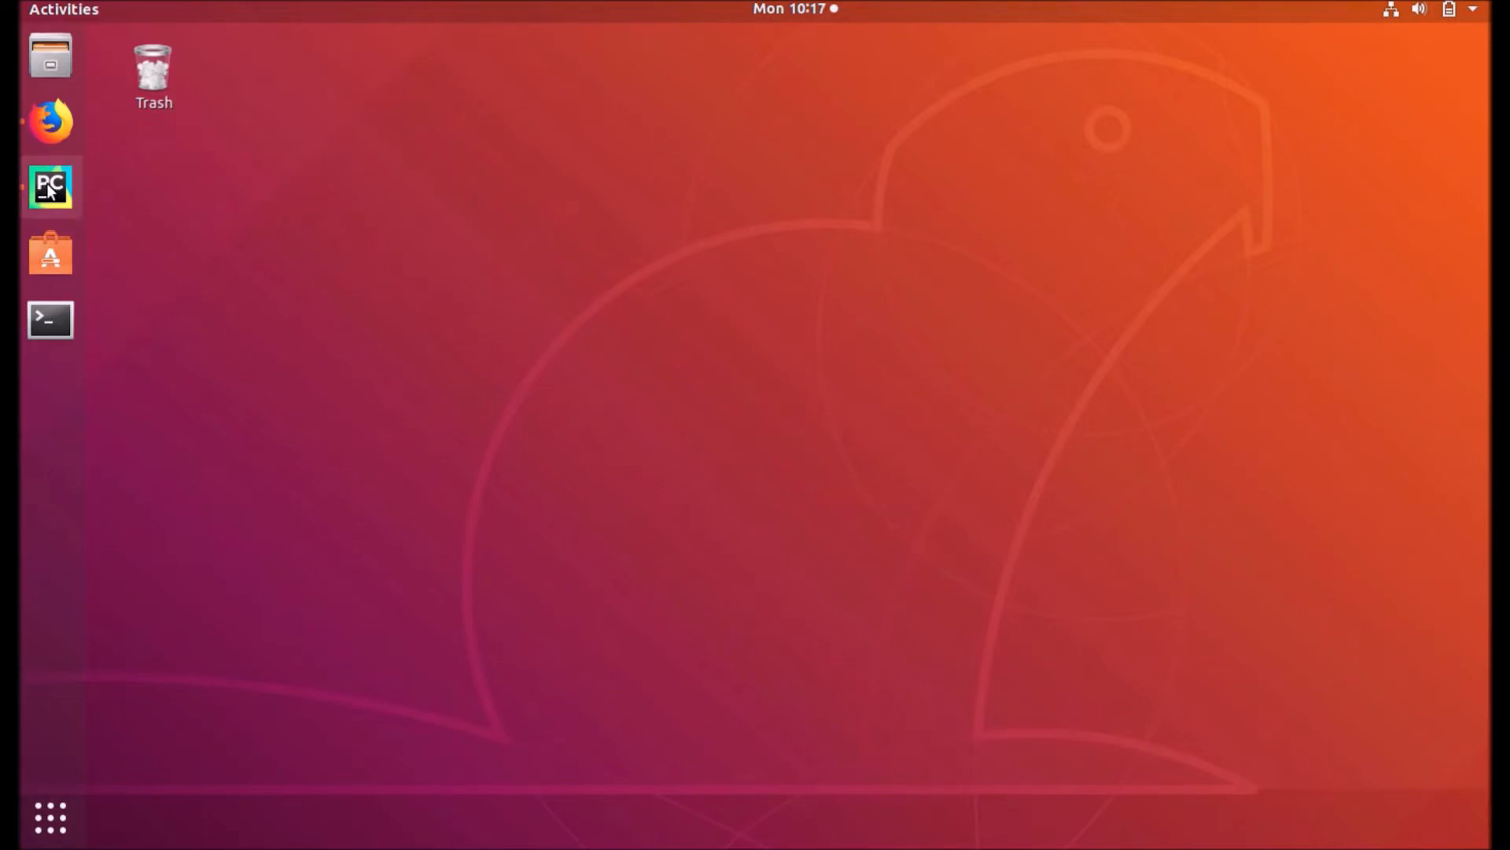
- Launch PyCharm from the Ubuntu dock to open the odoo-13.0 project
click(49, 186)
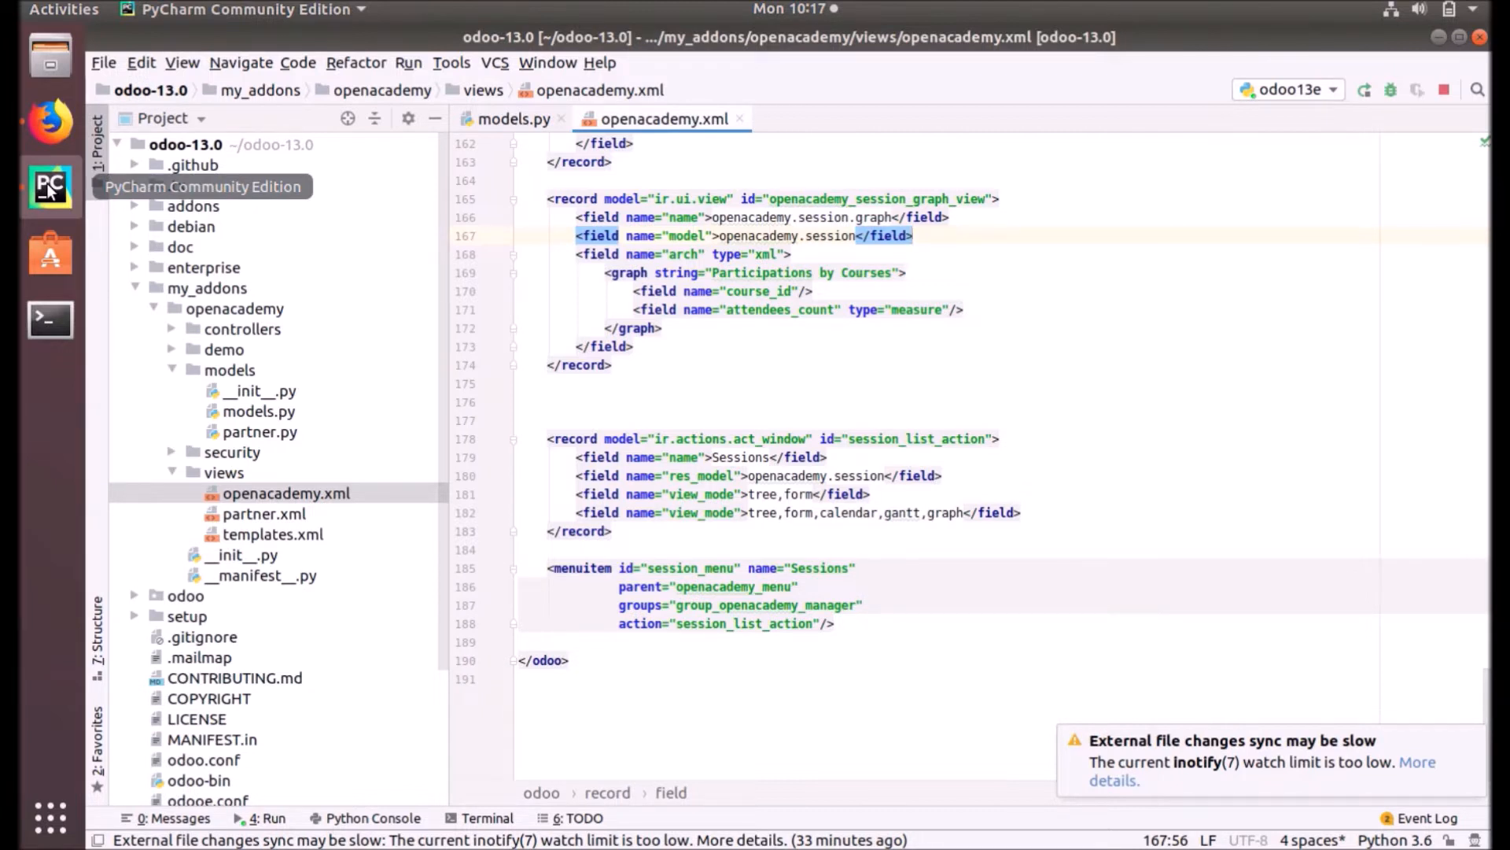
- In models.py, highlight the stored attendees_count field and its _get_attendees_count compute method
click(511, 119)
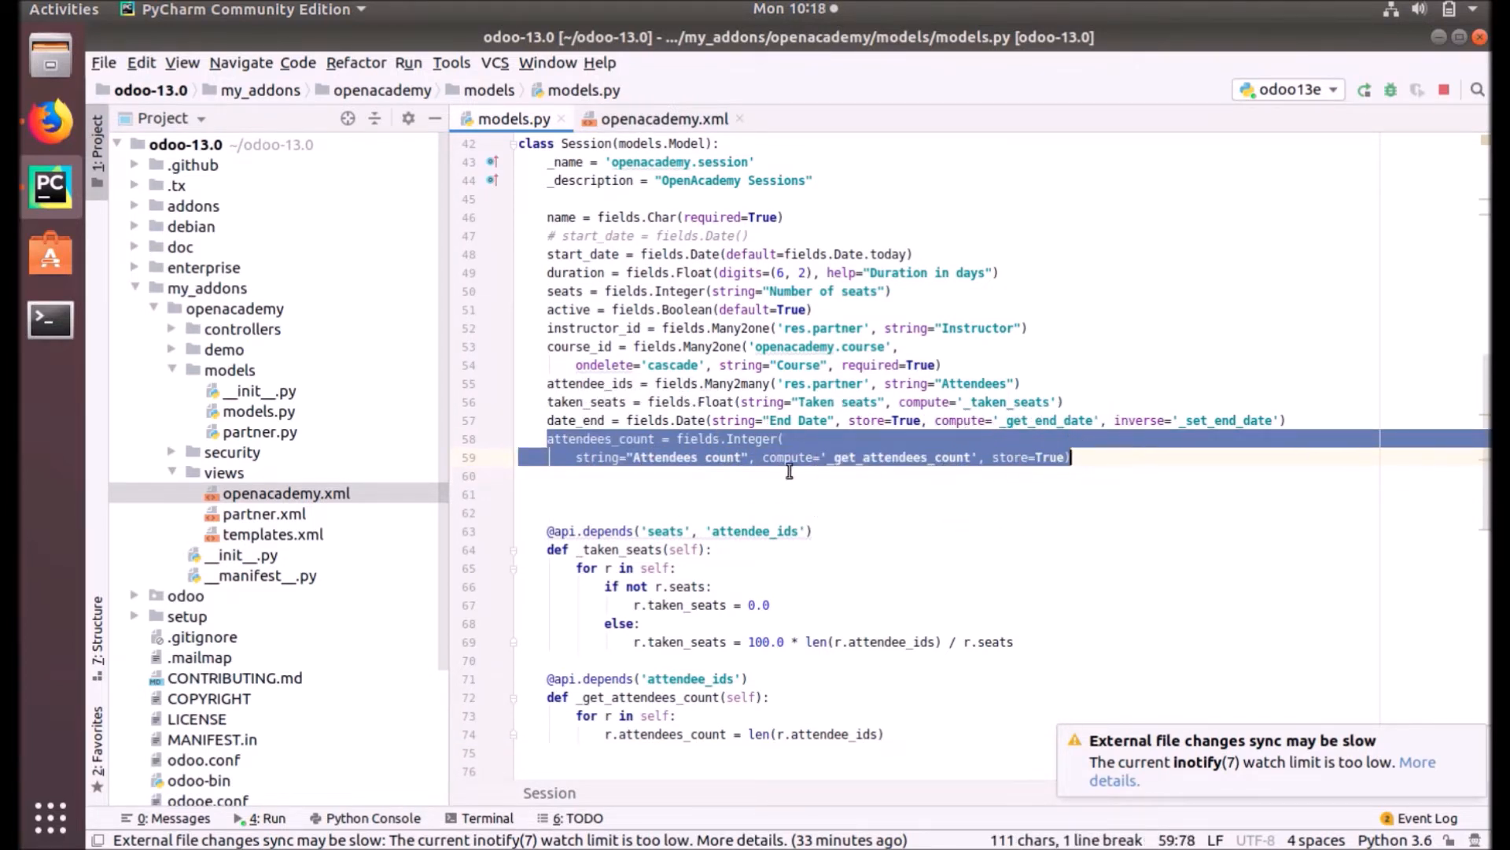
click(786, 457)
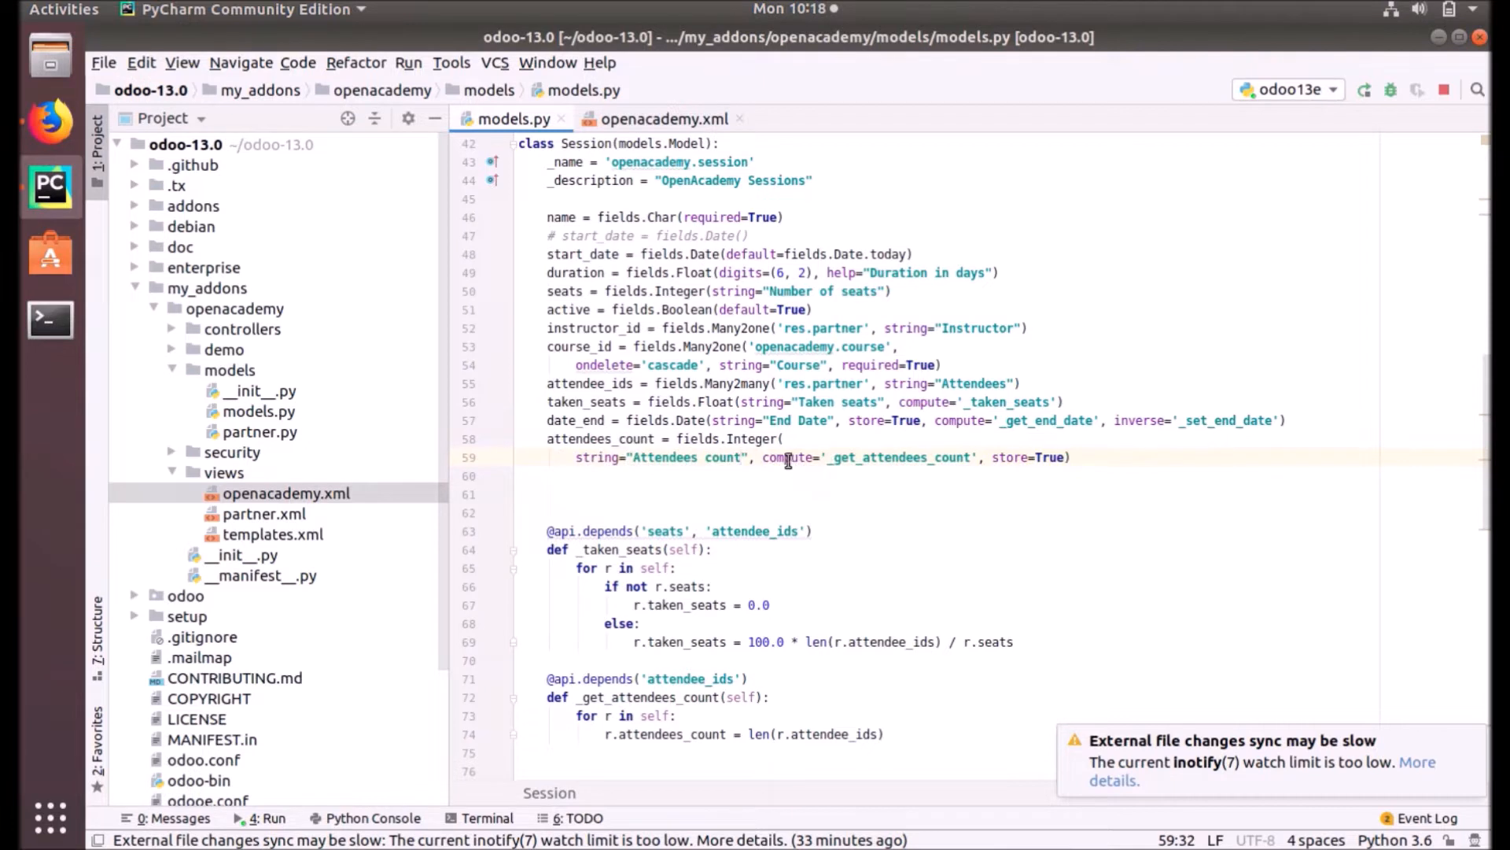
mouse_move(849, 506)
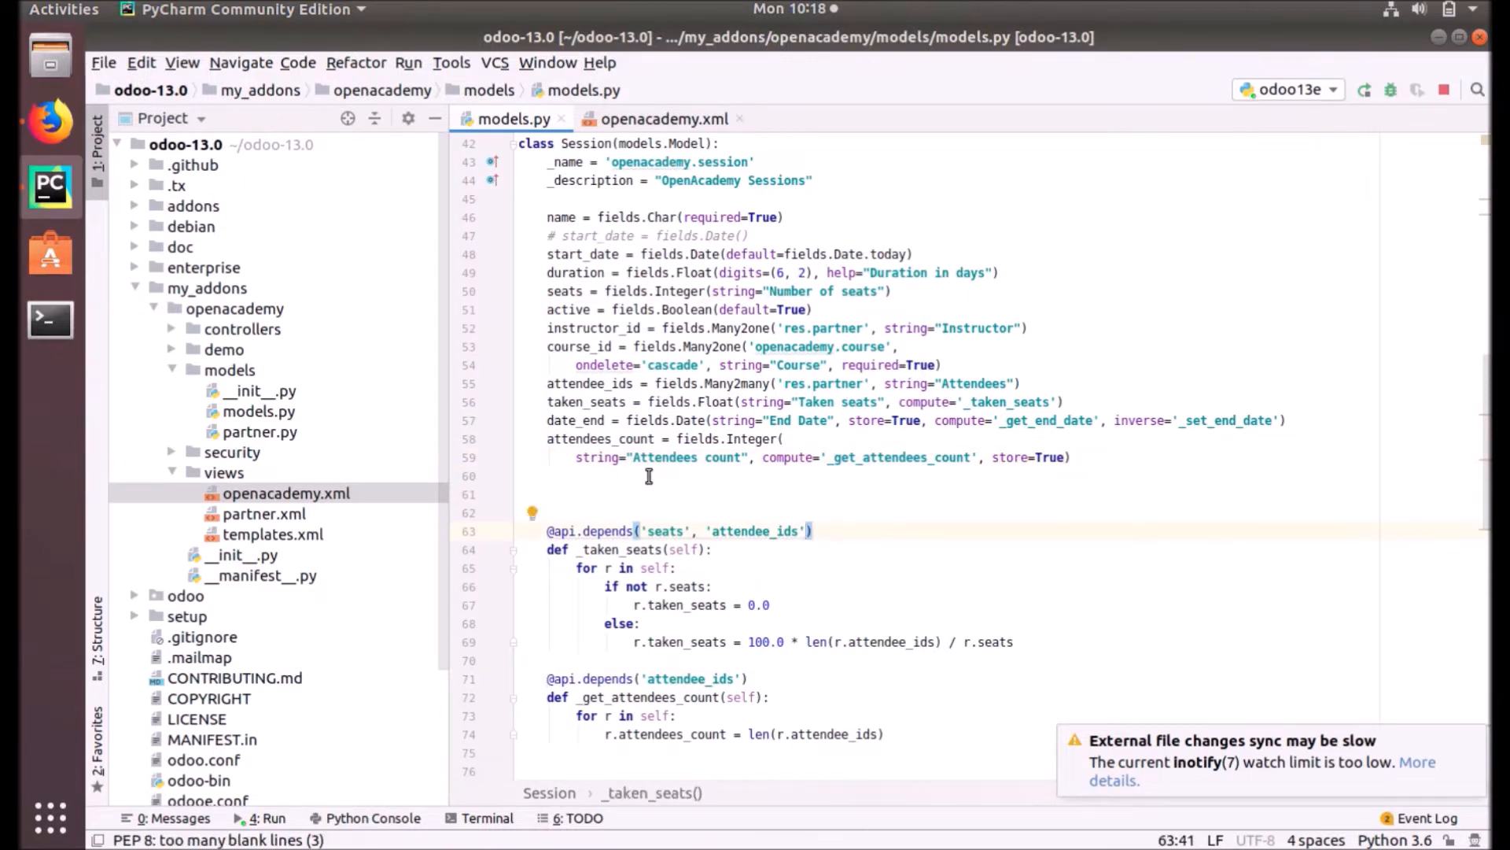
click(635, 456)
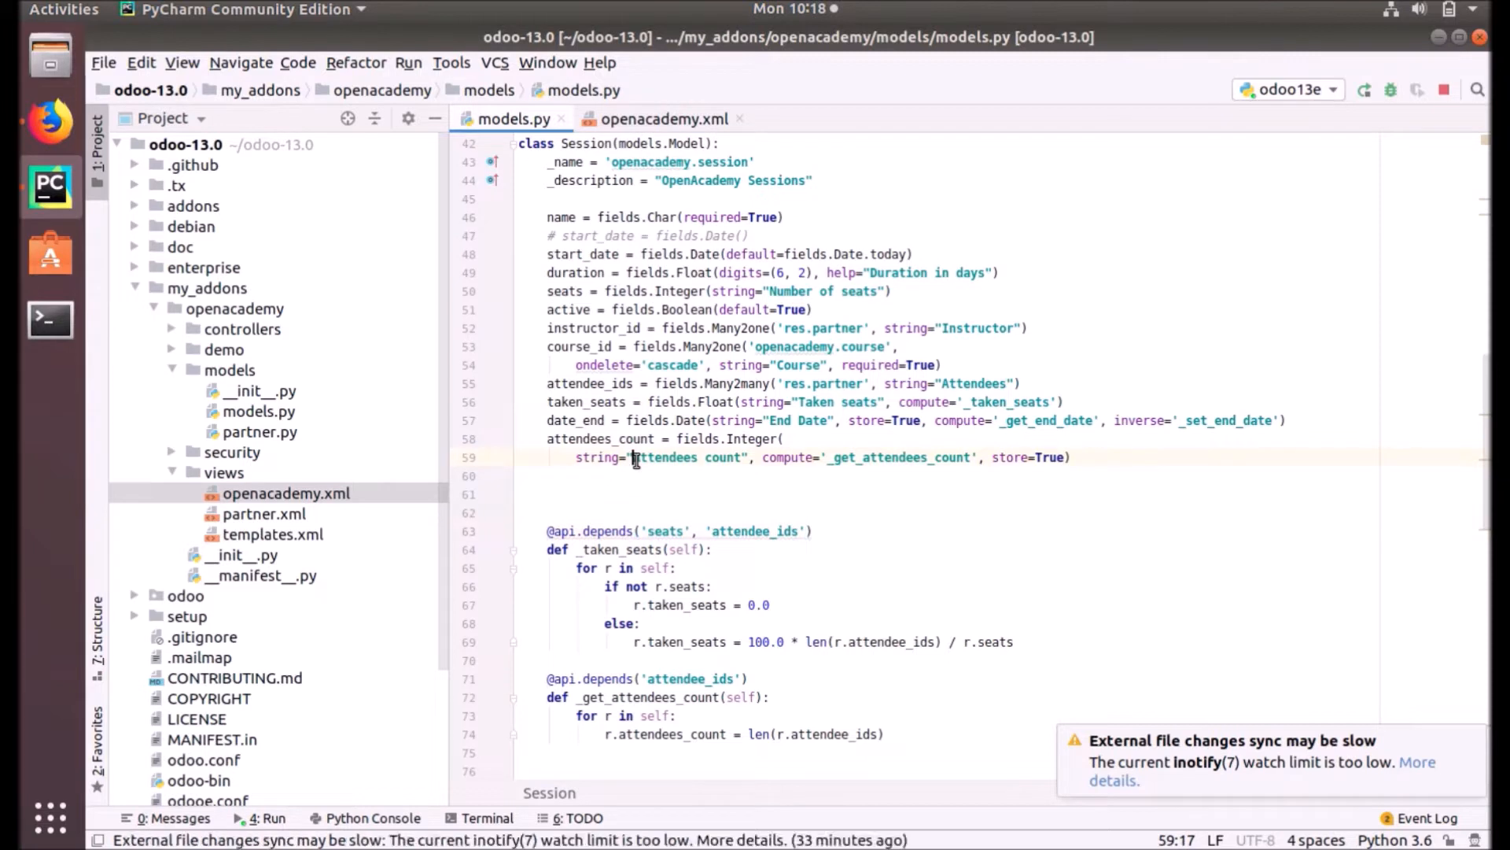
mouse_move(1050, 458)
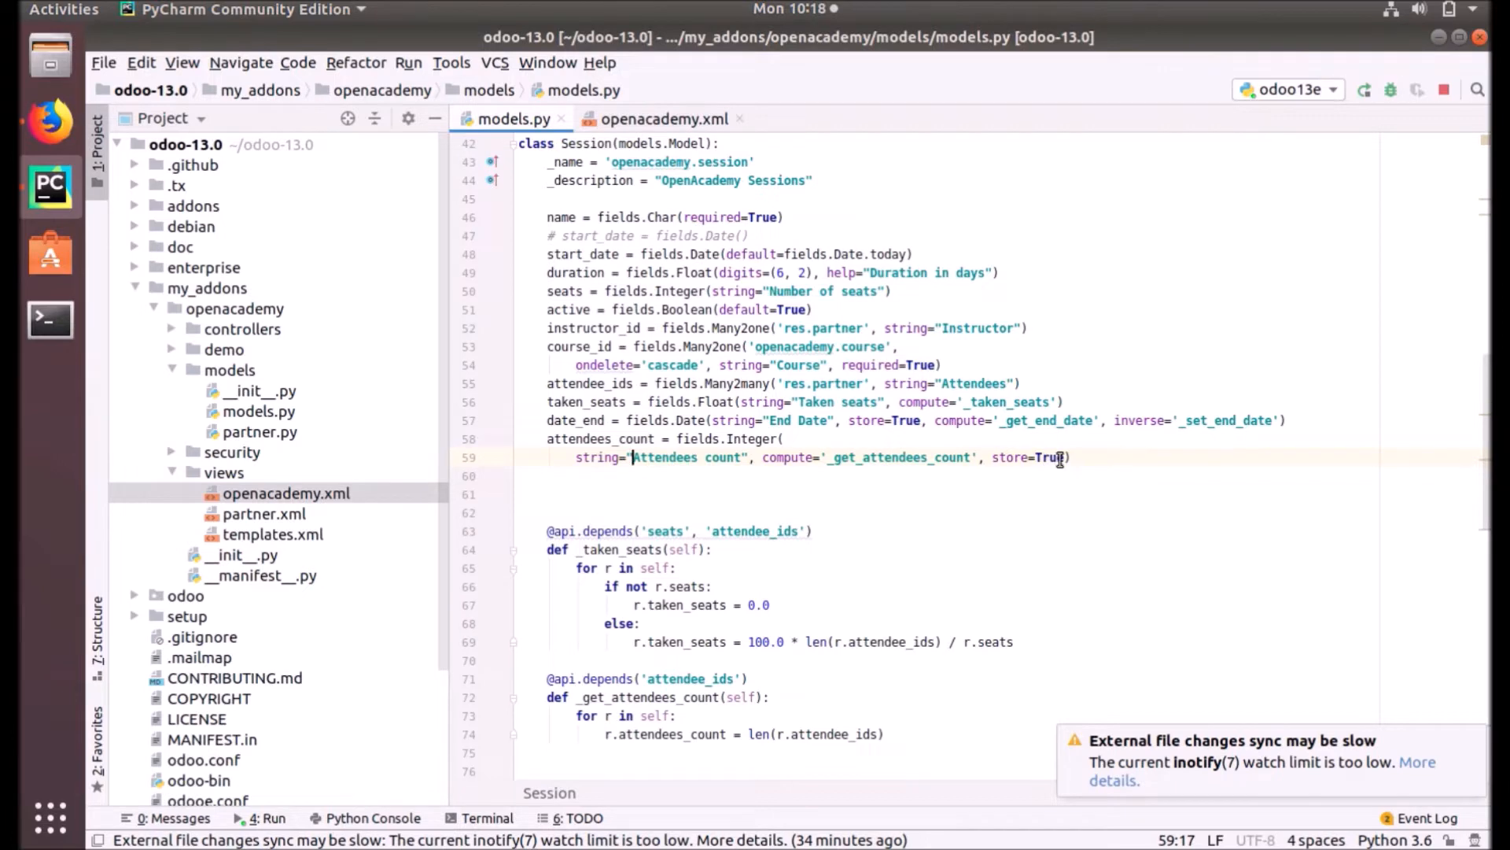
mouse_move(665, 511)
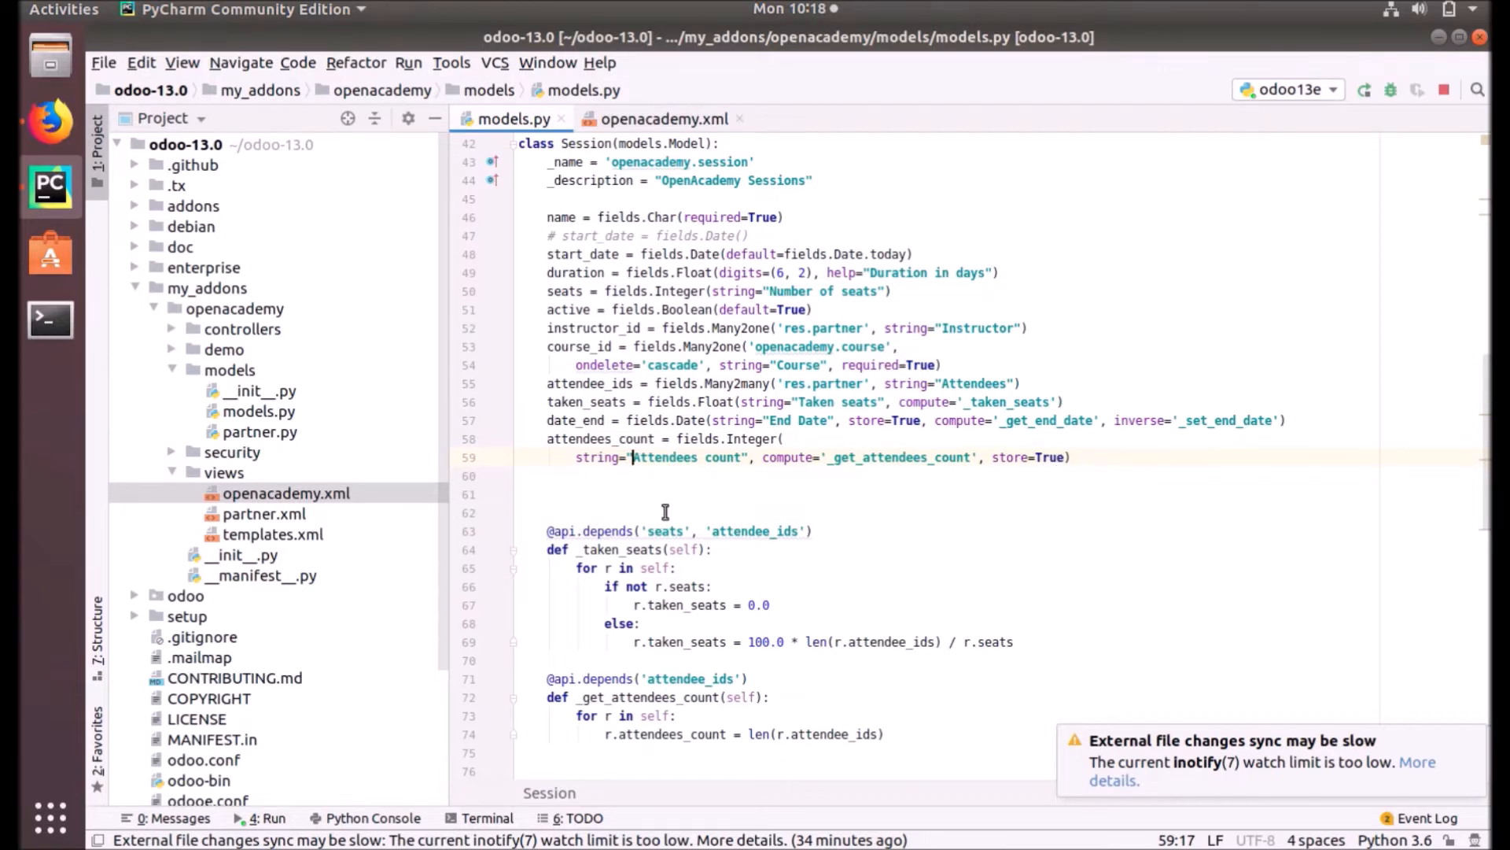
scroll(down, 3)
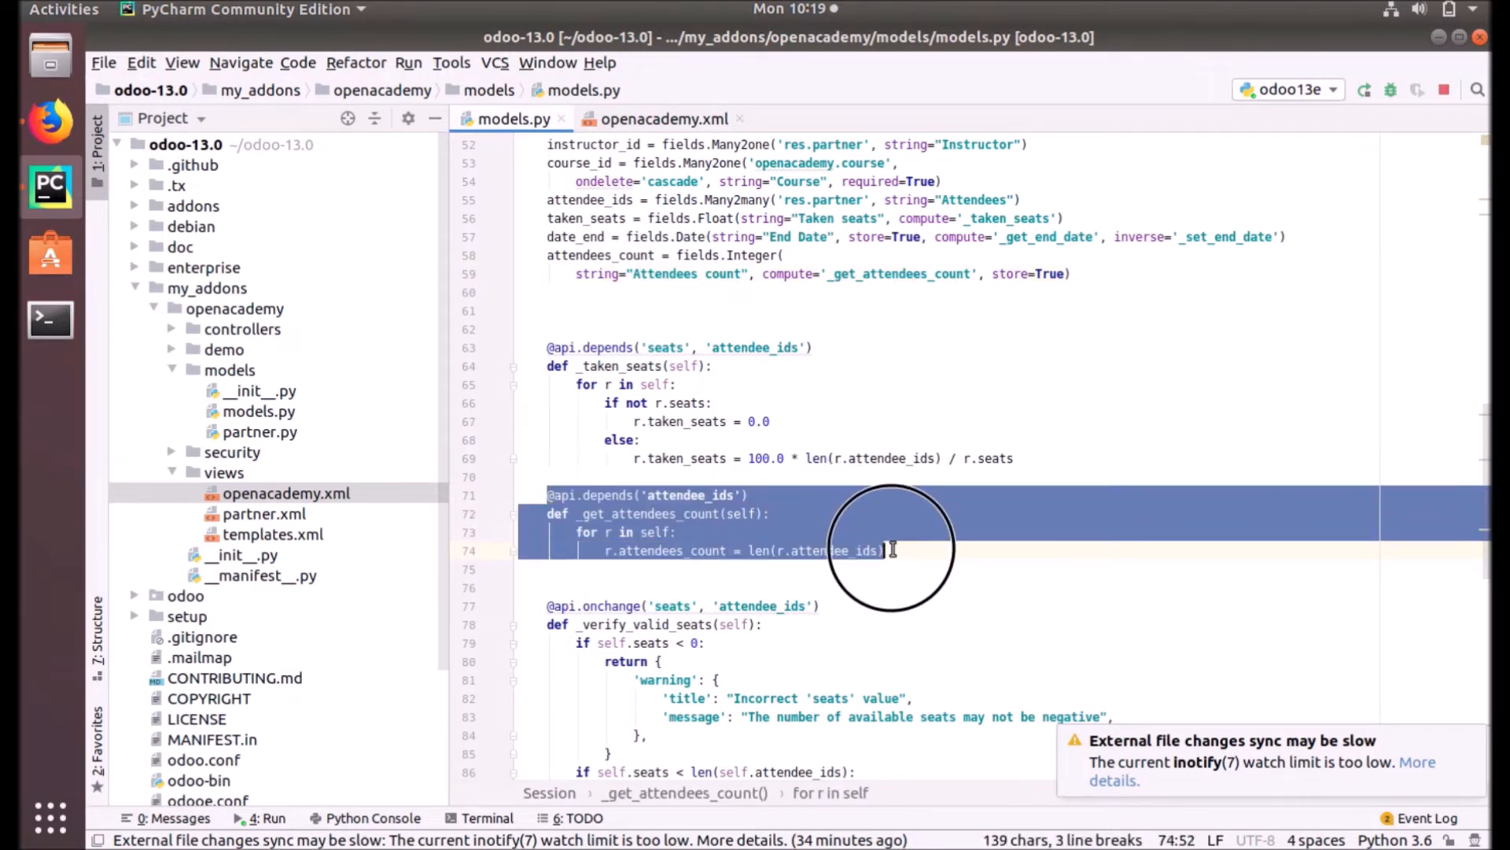
click(1011, 458)
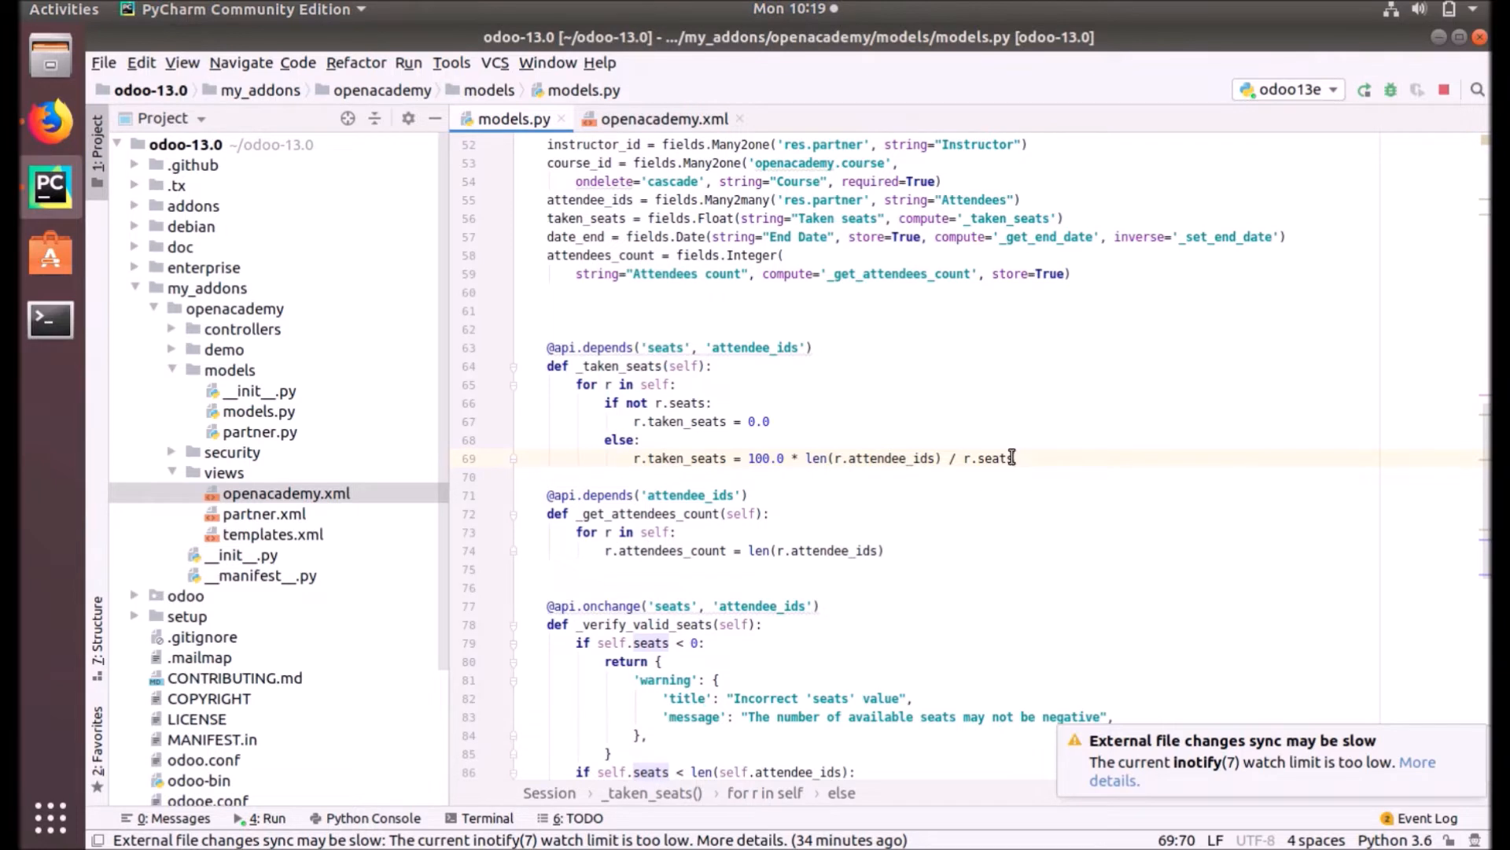
mouse_move(664, 117)
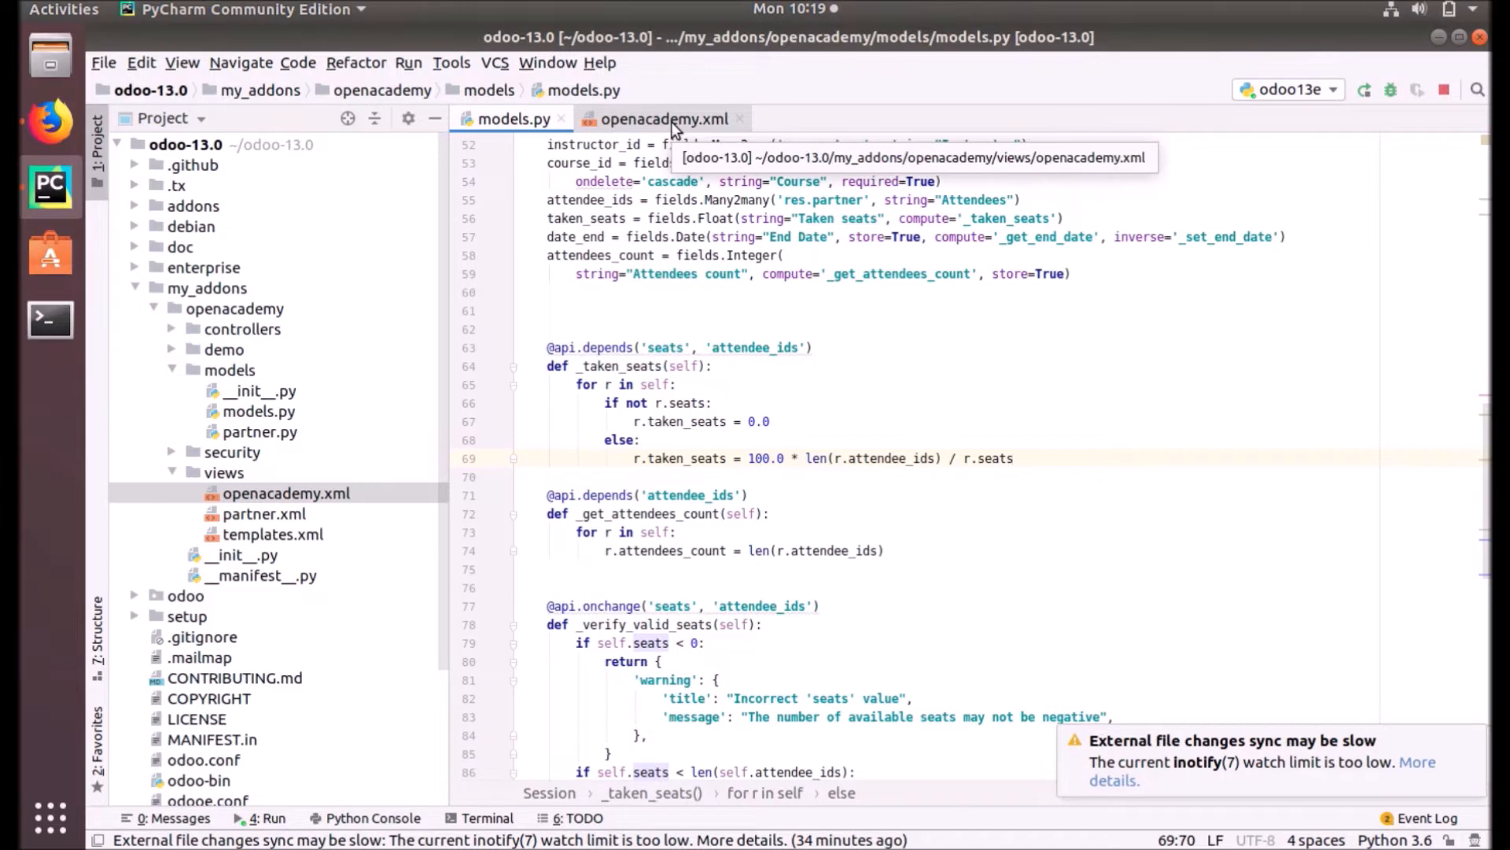
- Switch back to openacademy.xml and scroll to the openacademy_session_graph_view record
click(660, 117)
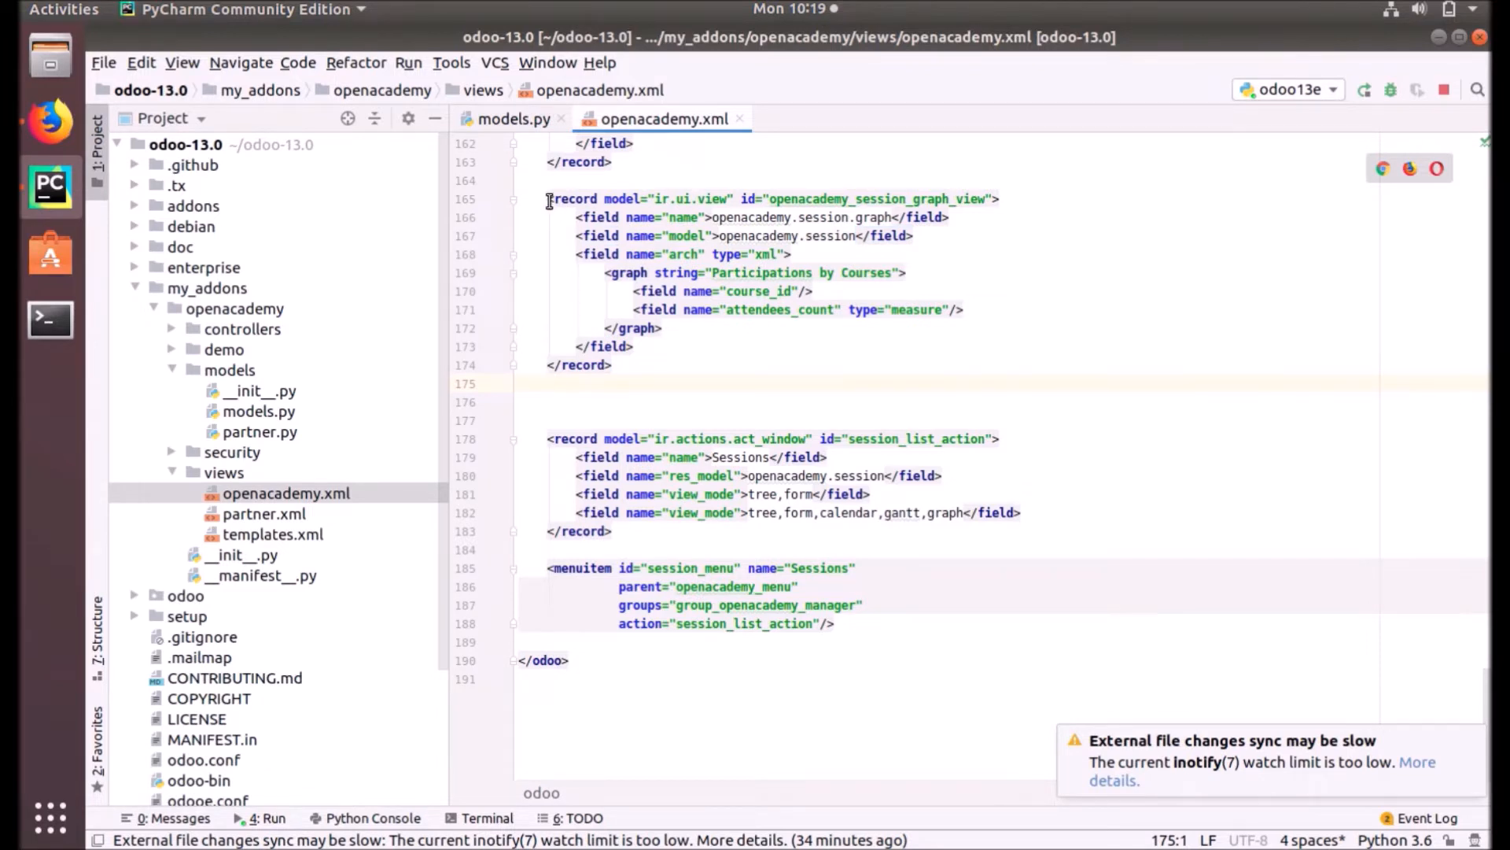
scroll(up, 3)
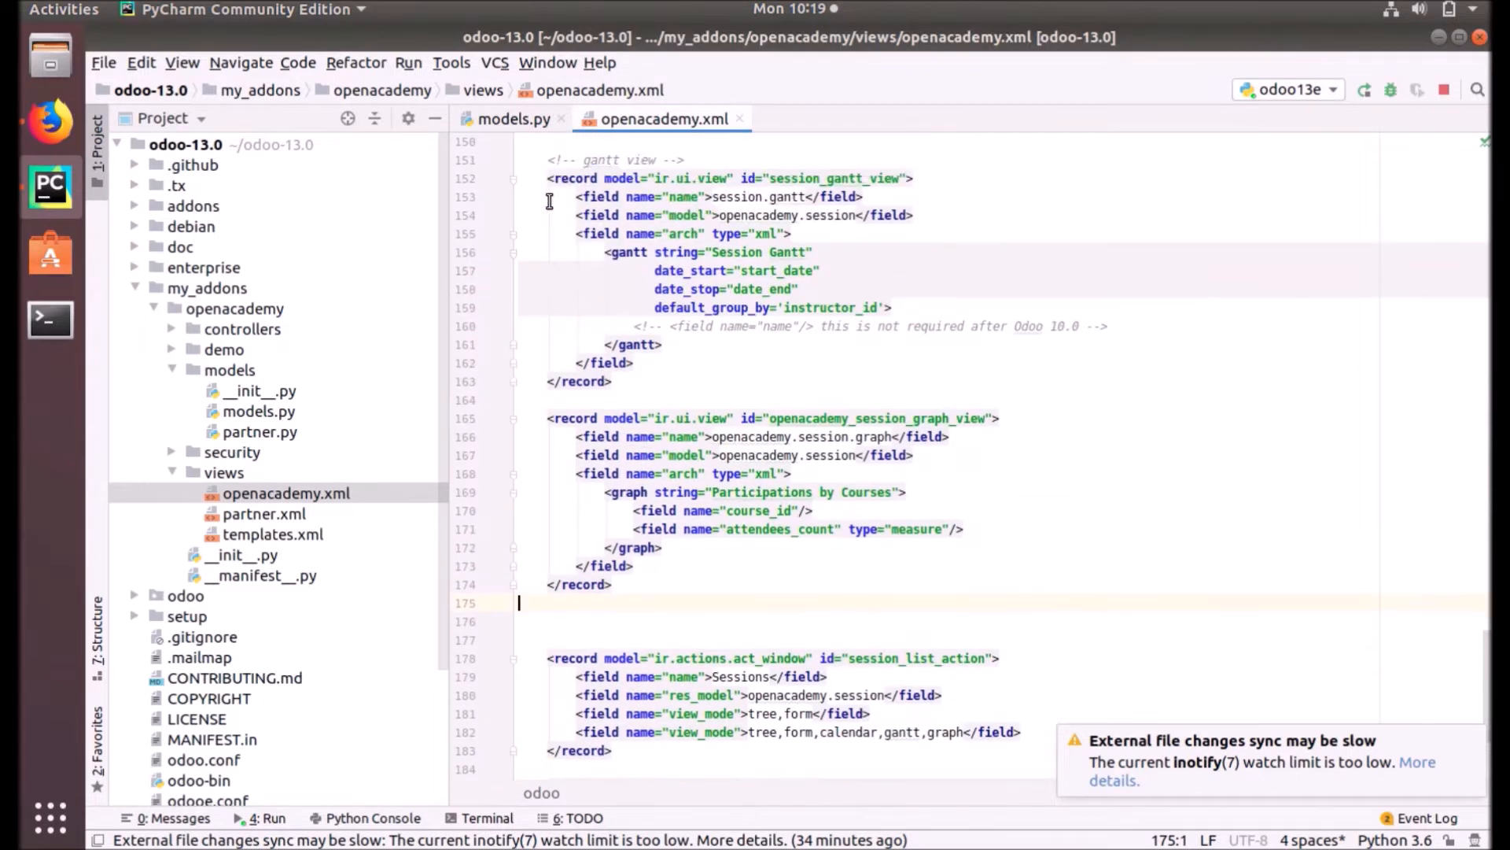
scroll(up, 3)
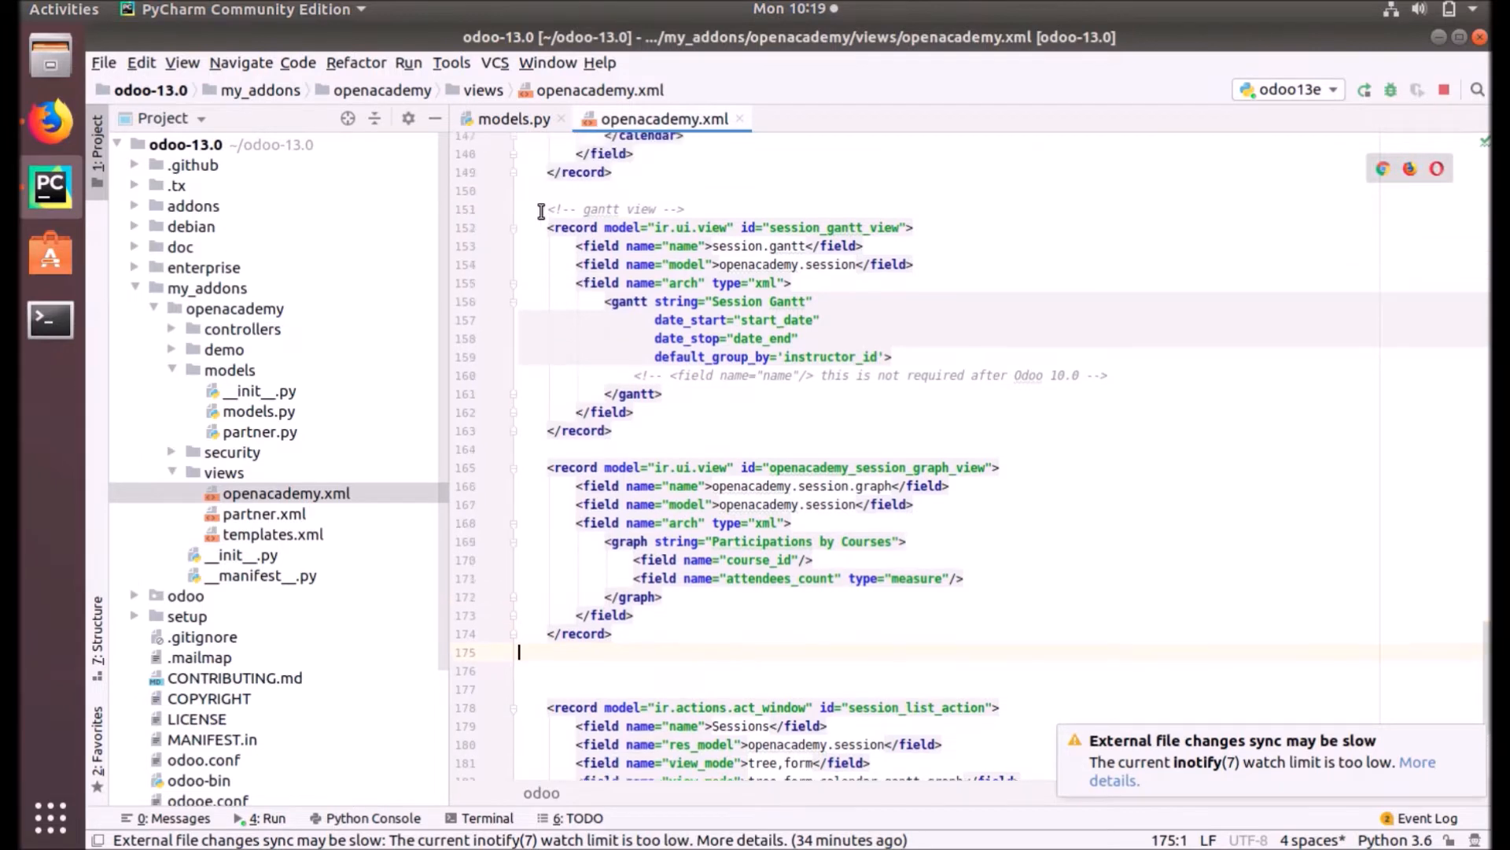
scroll(up, 3)
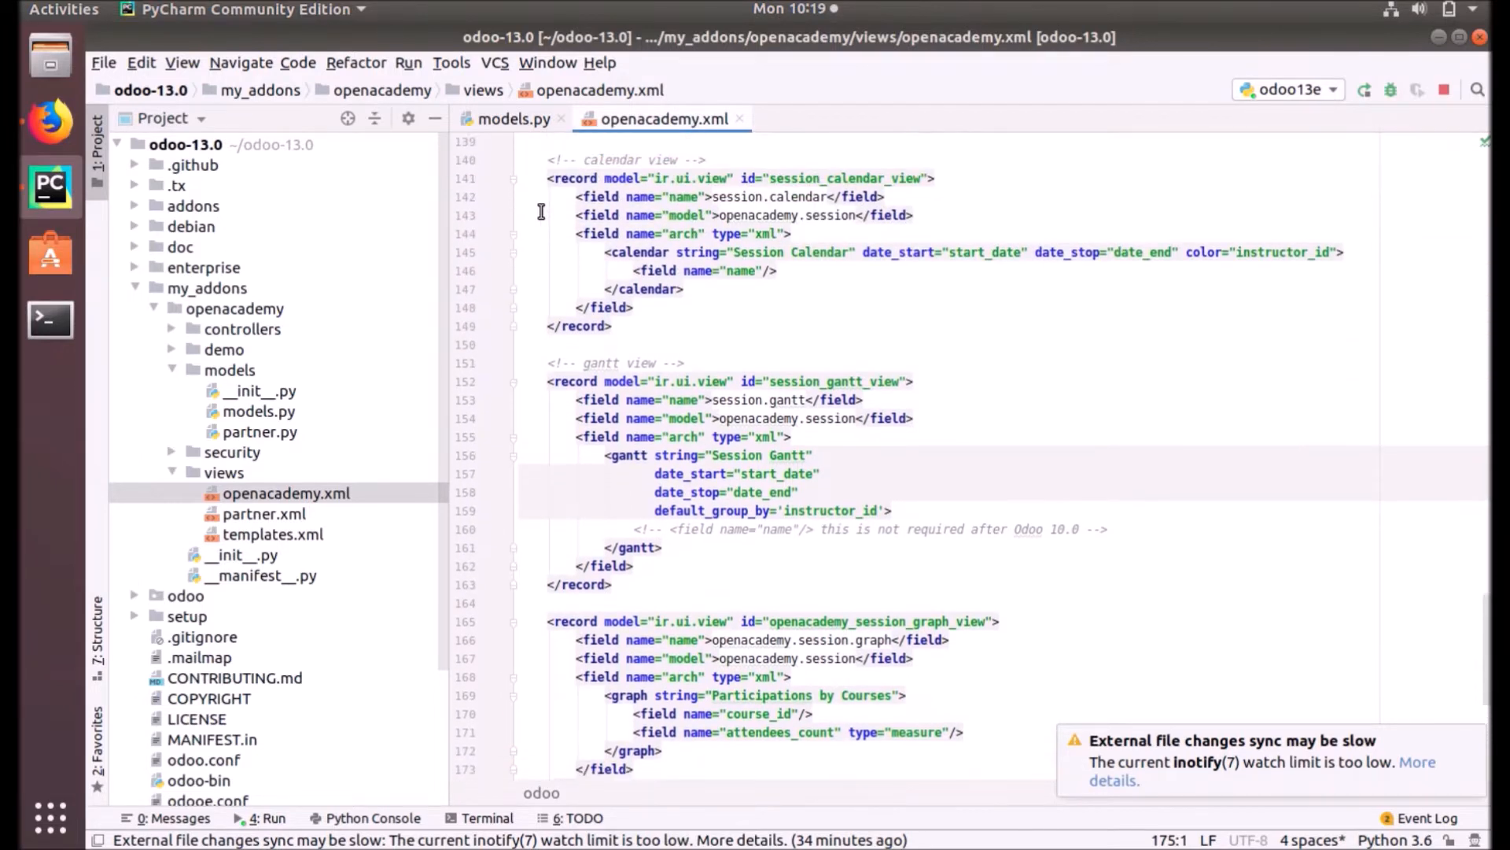
scroll(down, 3)
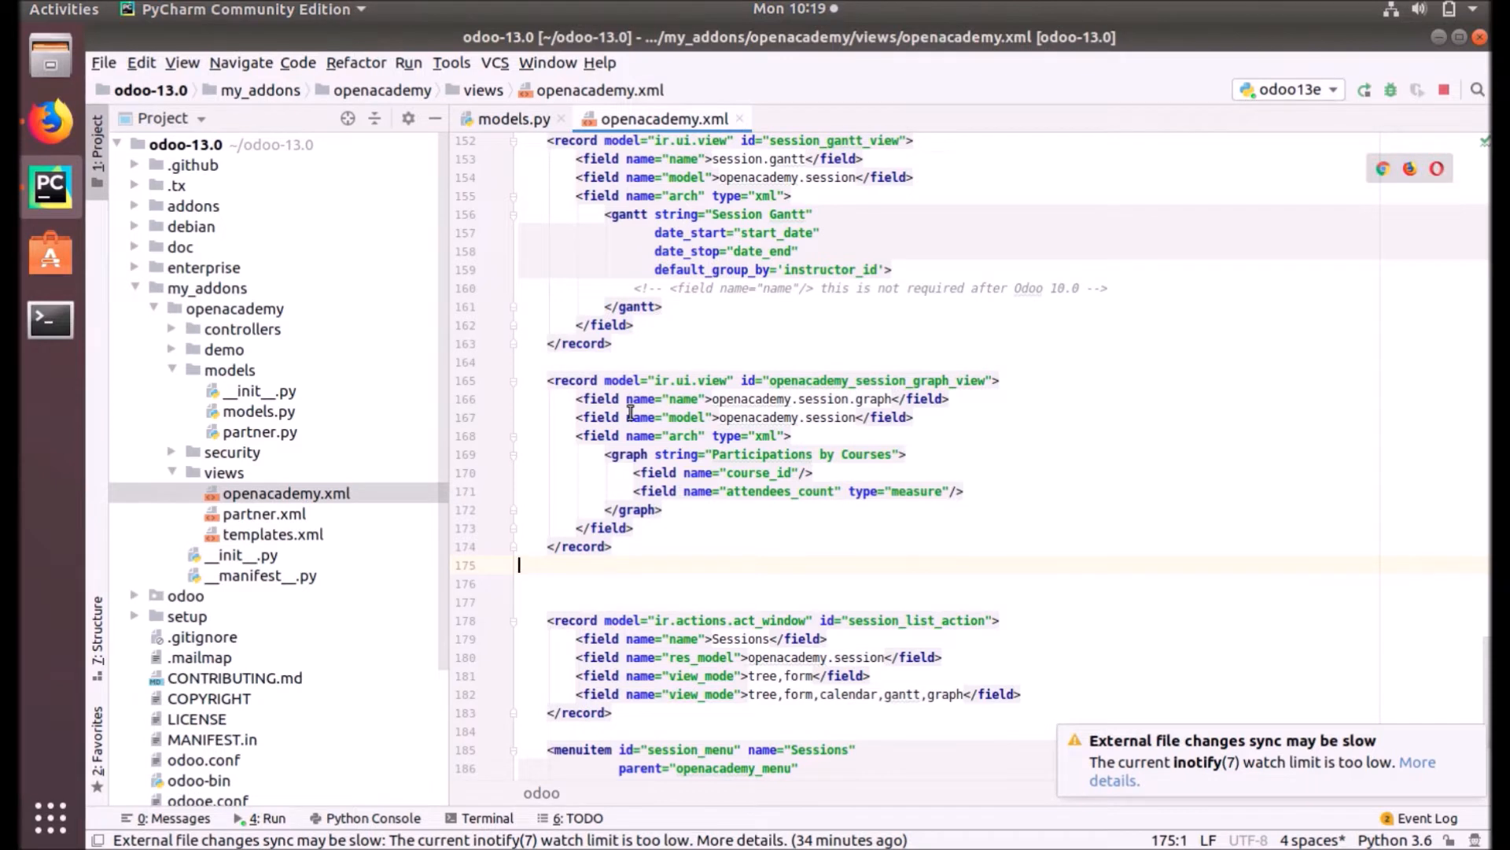
mouse_move(647, 383)
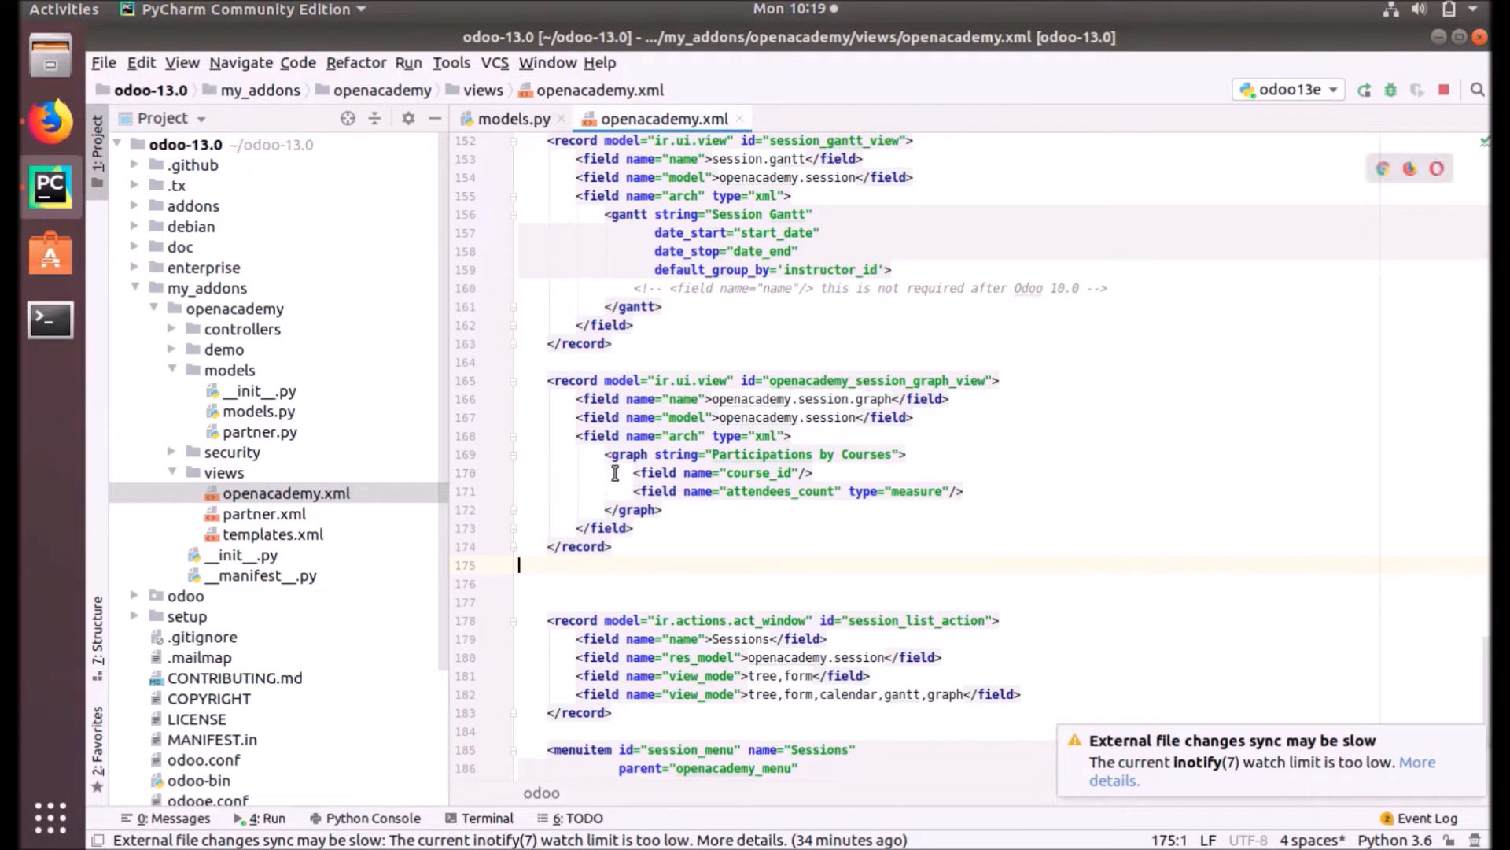
- Walk through the <graph> element and attendees_count type="measure" field, then scroll to view_mode
double_click(626, 454)
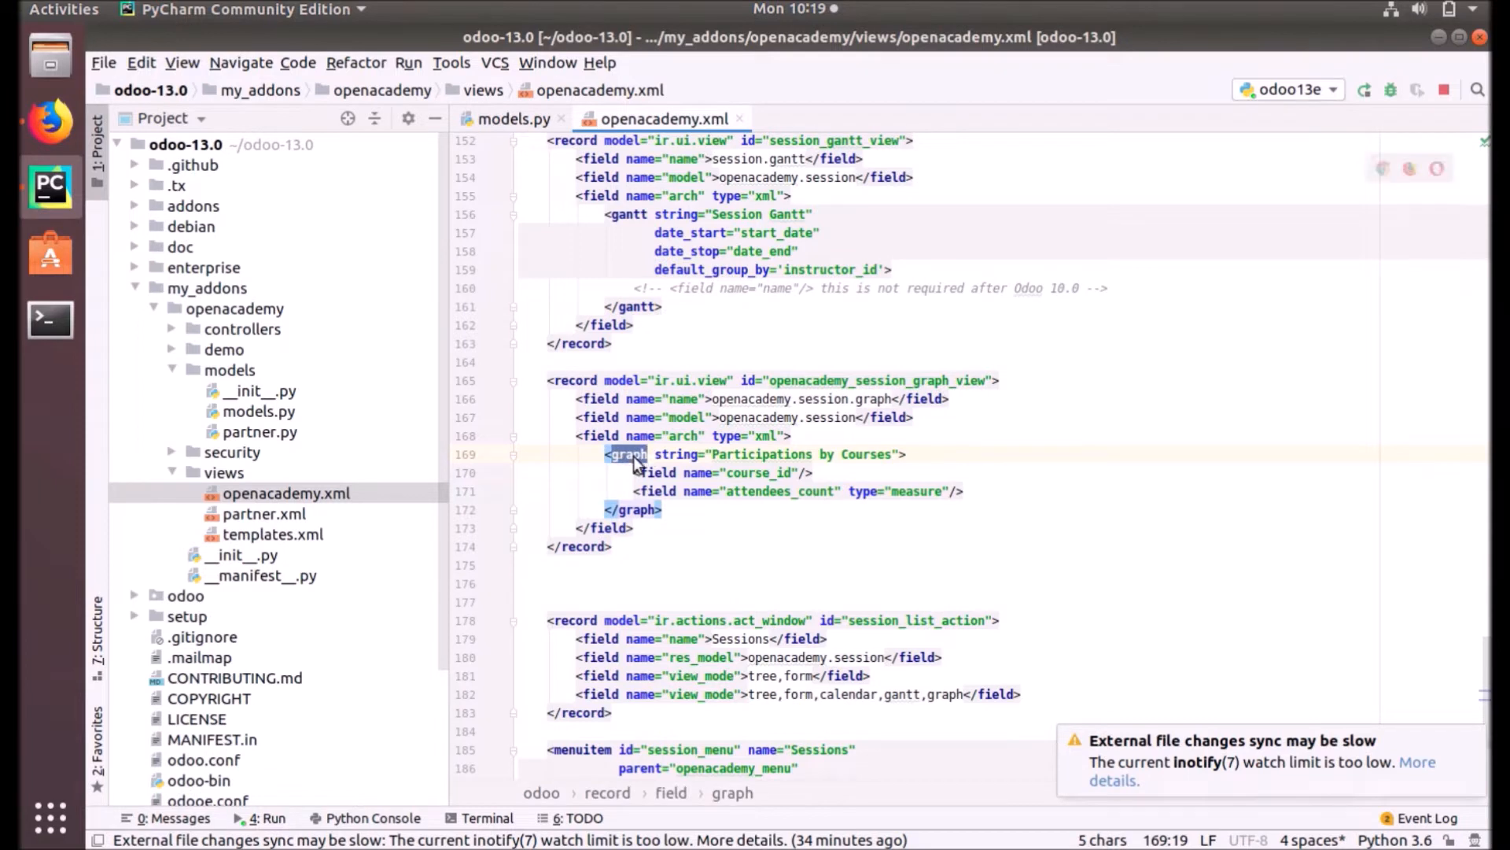
mouse_move(750, 477)
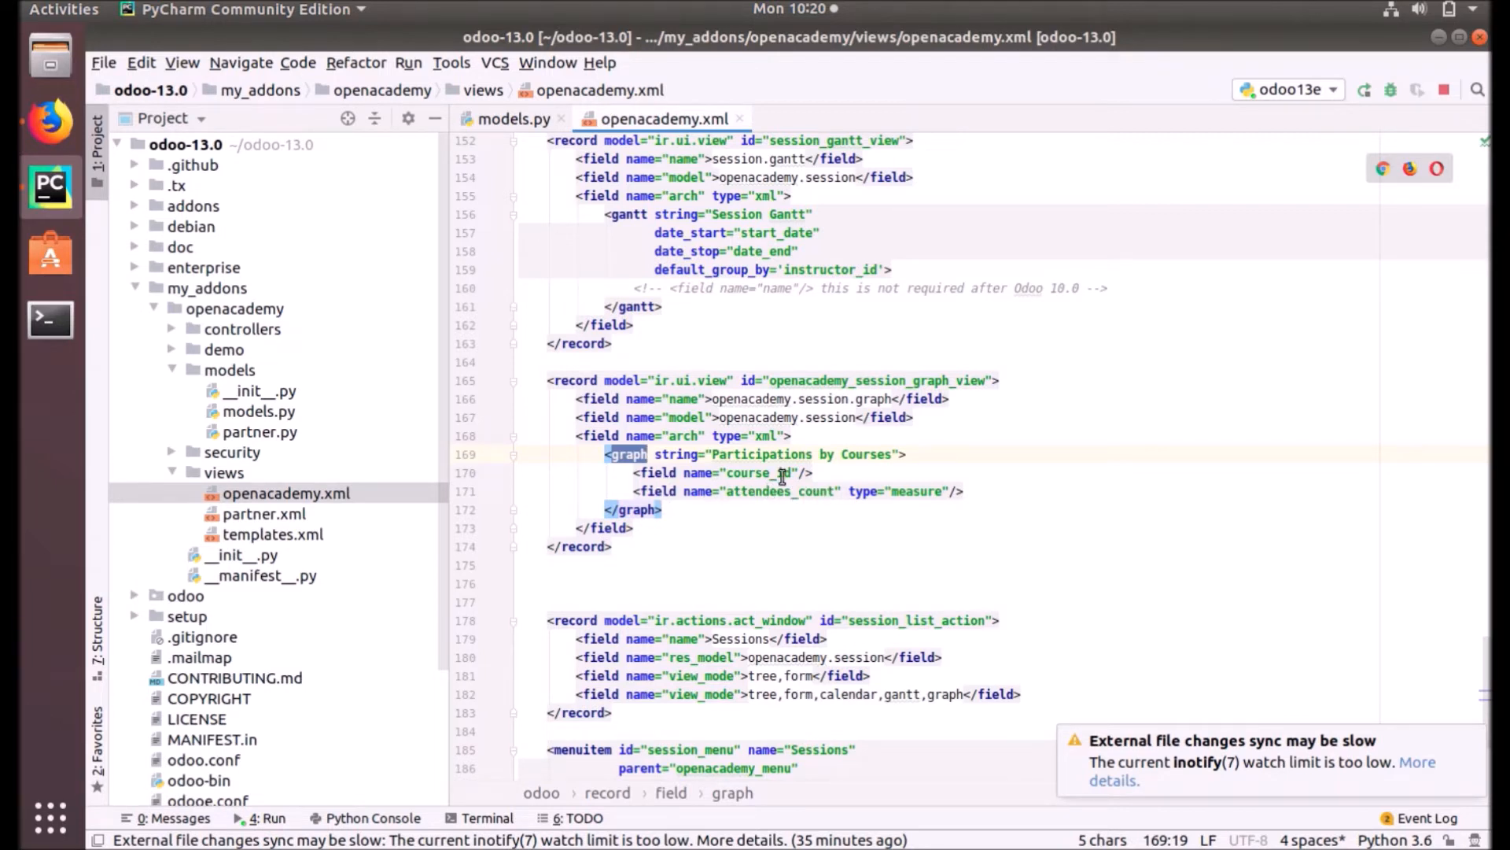
double_click(756, 472)
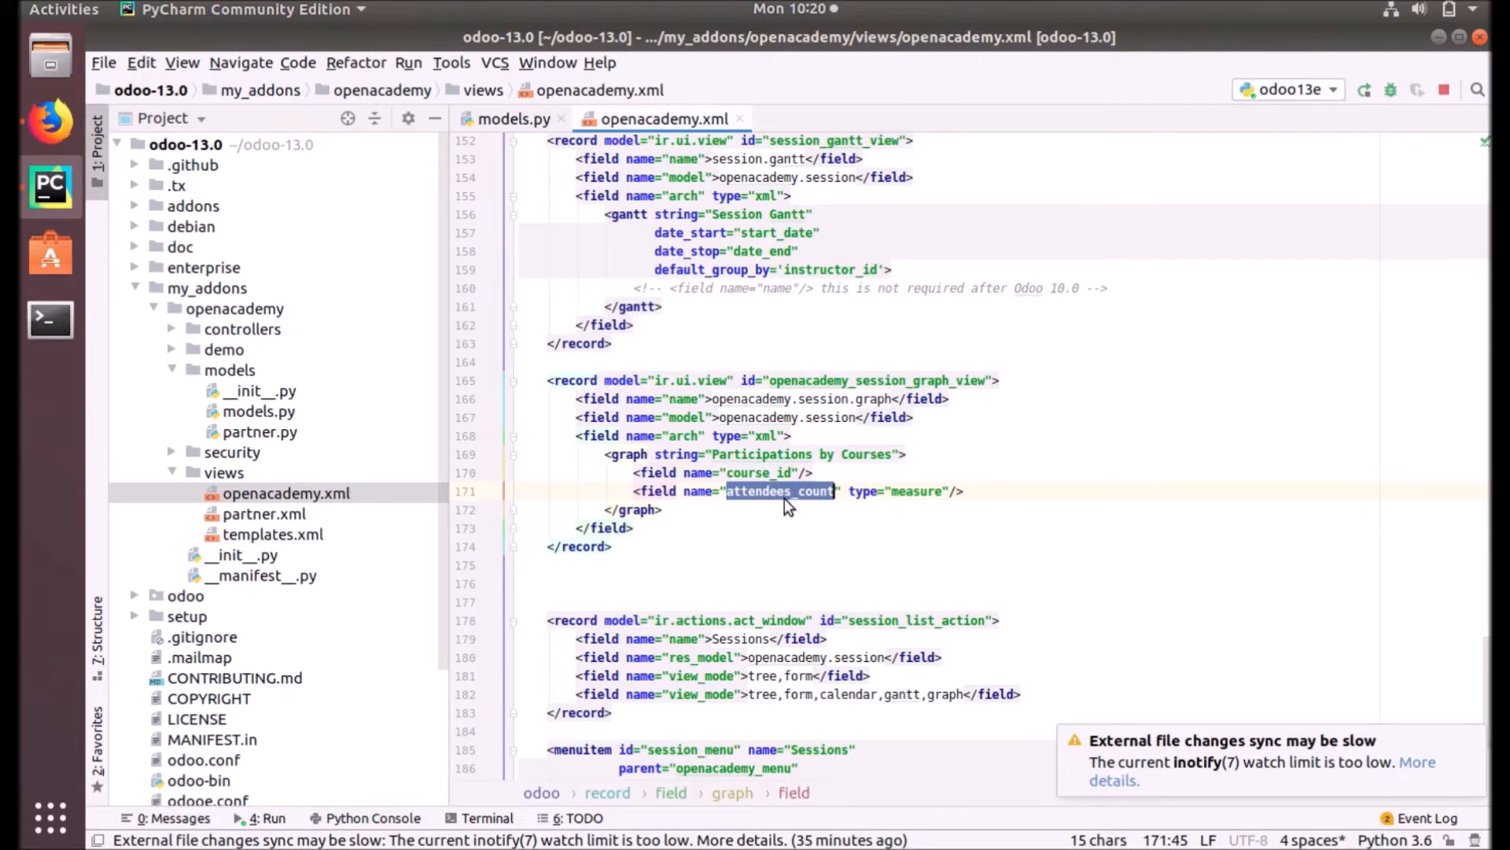
mouse_move(771, 463)
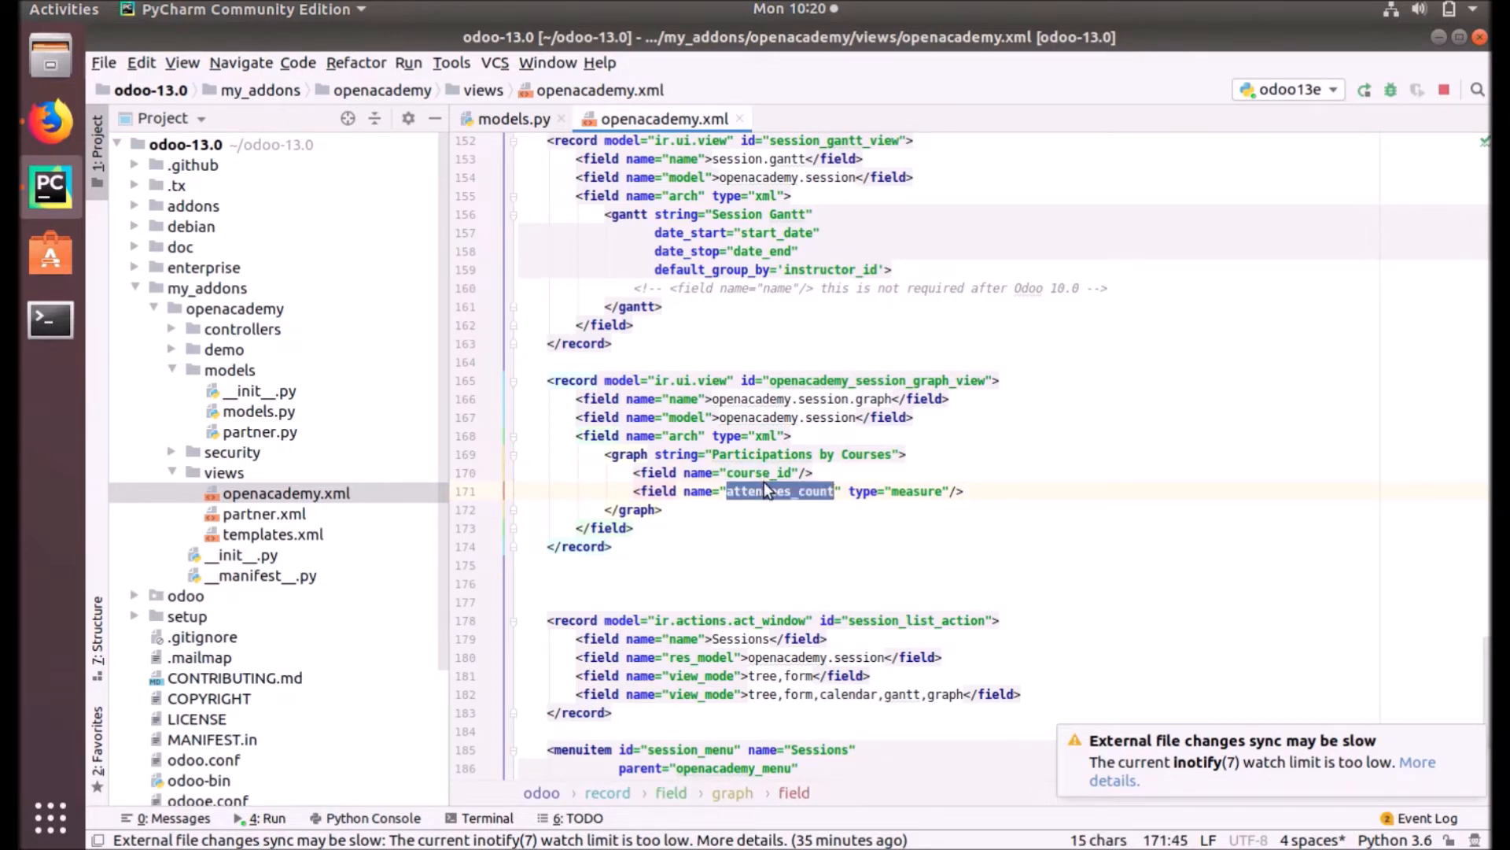
mouse_move(799, 489)
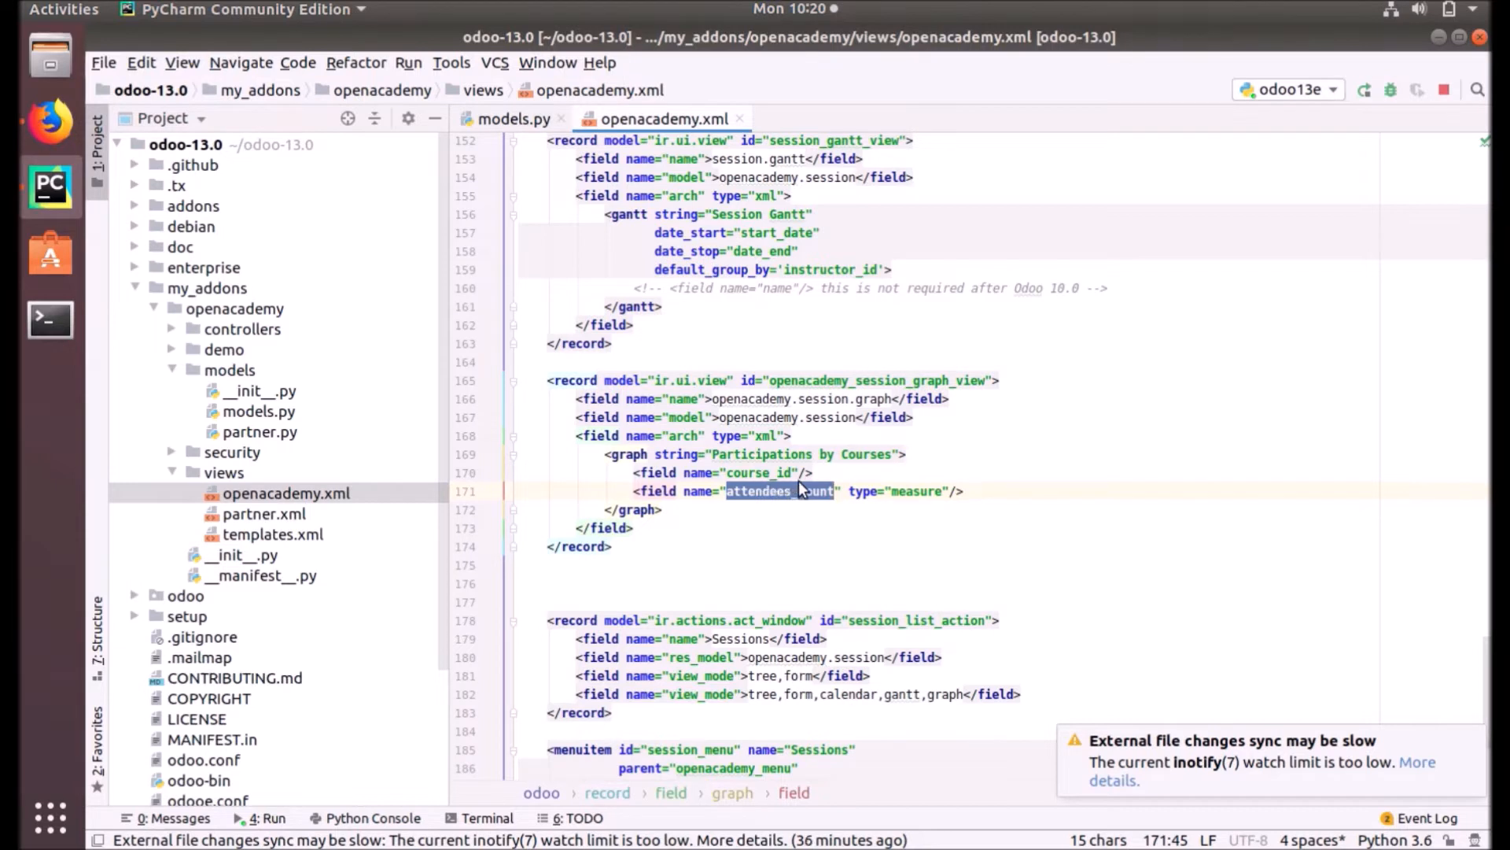
double_click(863, 491)
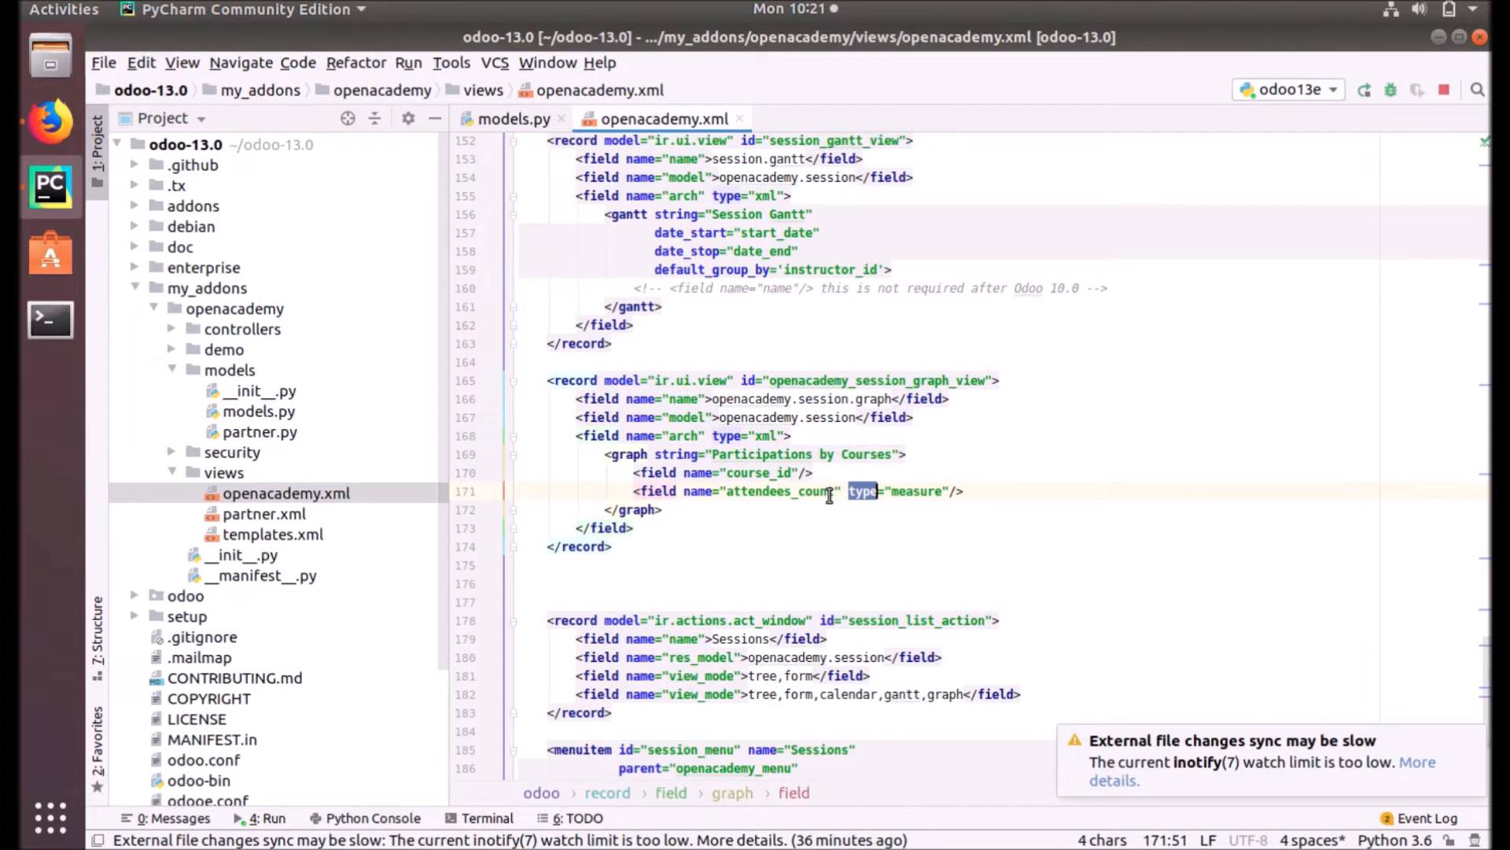
scroll(down, 3)
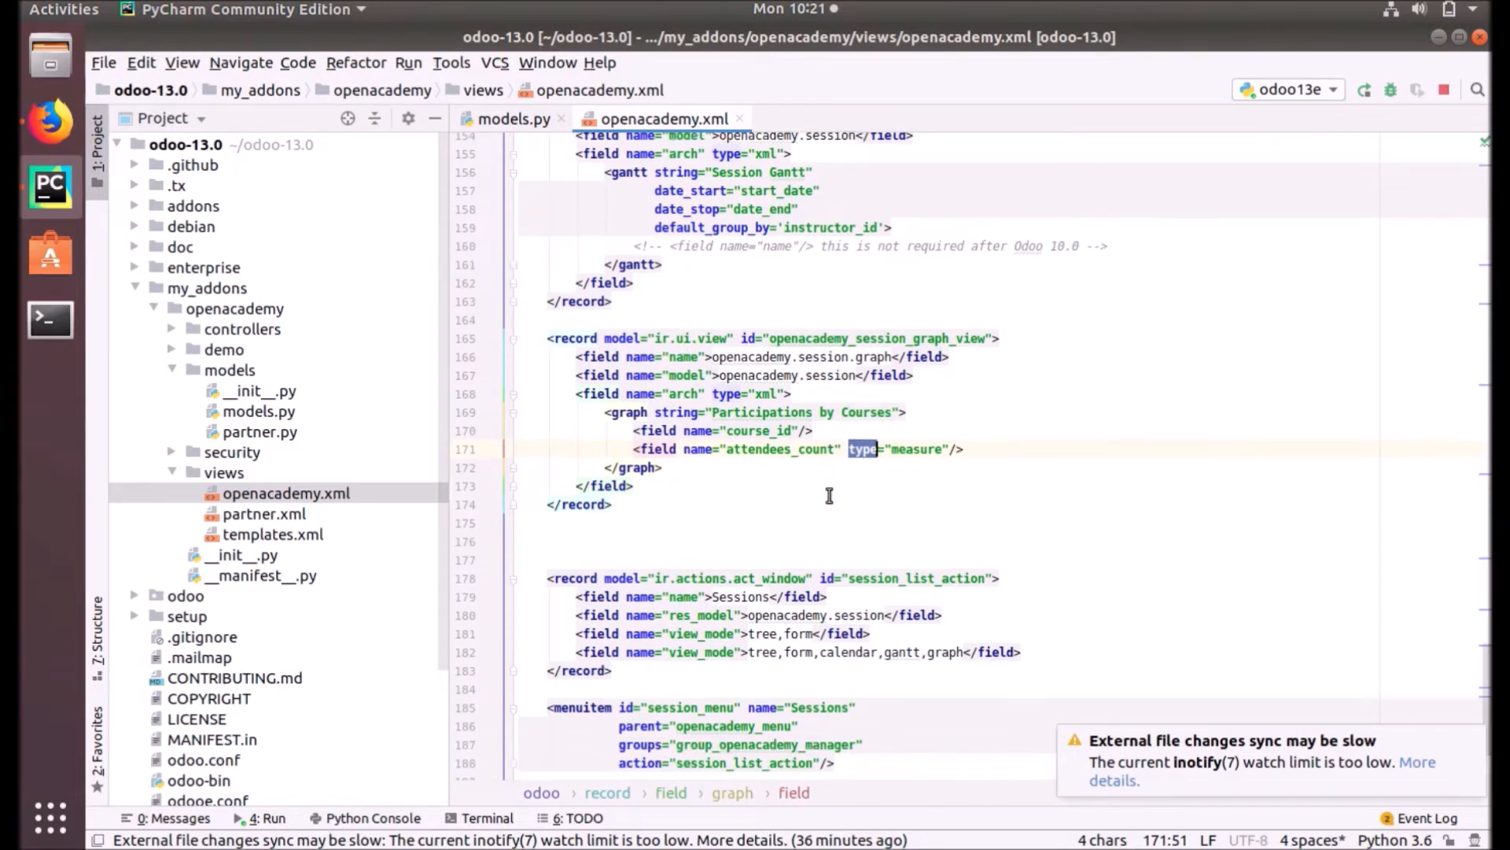
scroll(down, 3)
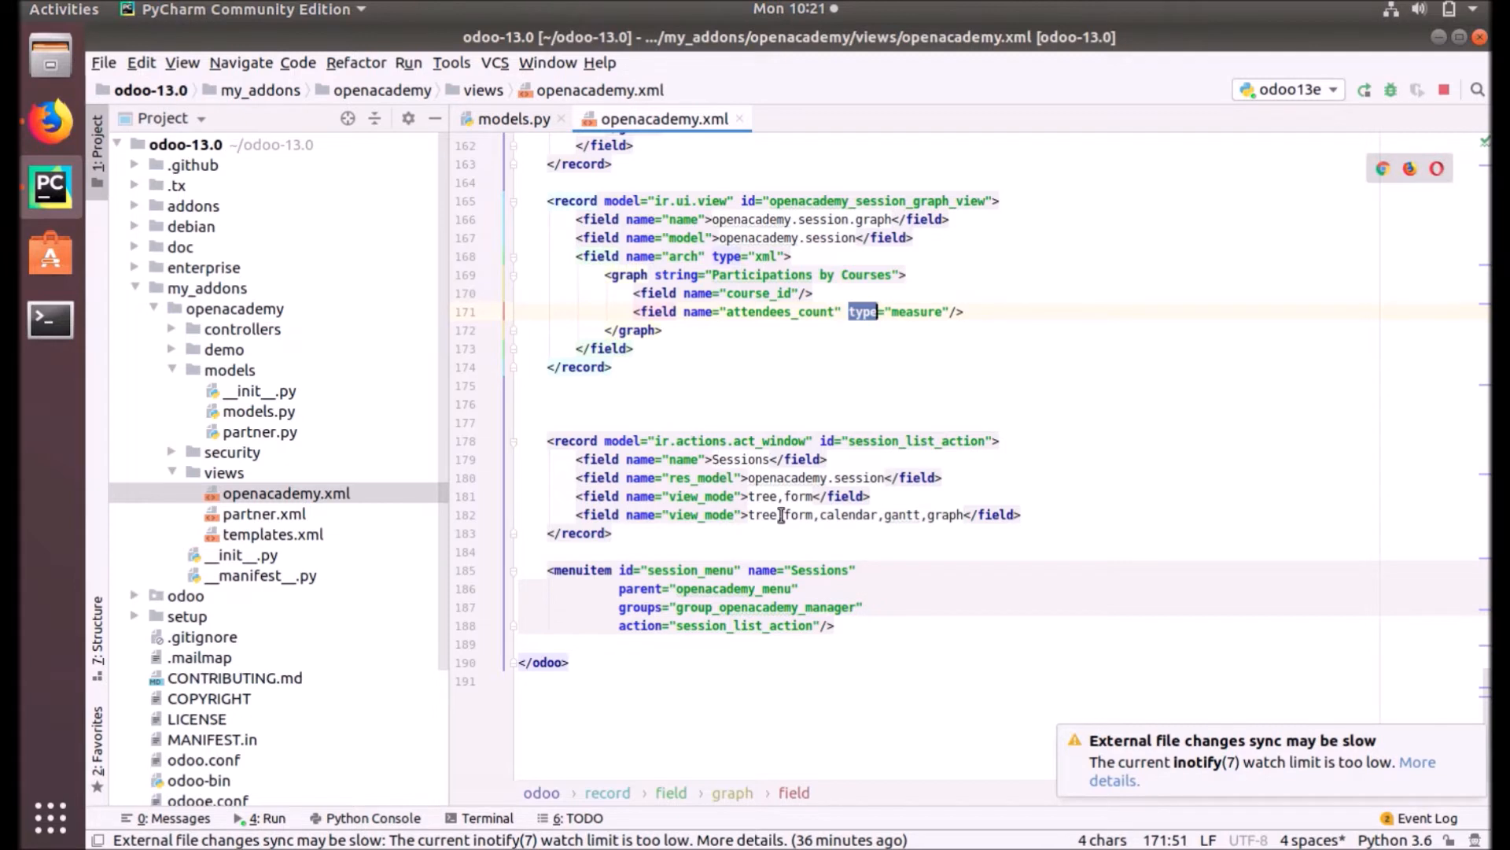
mouse_move(939, 514)
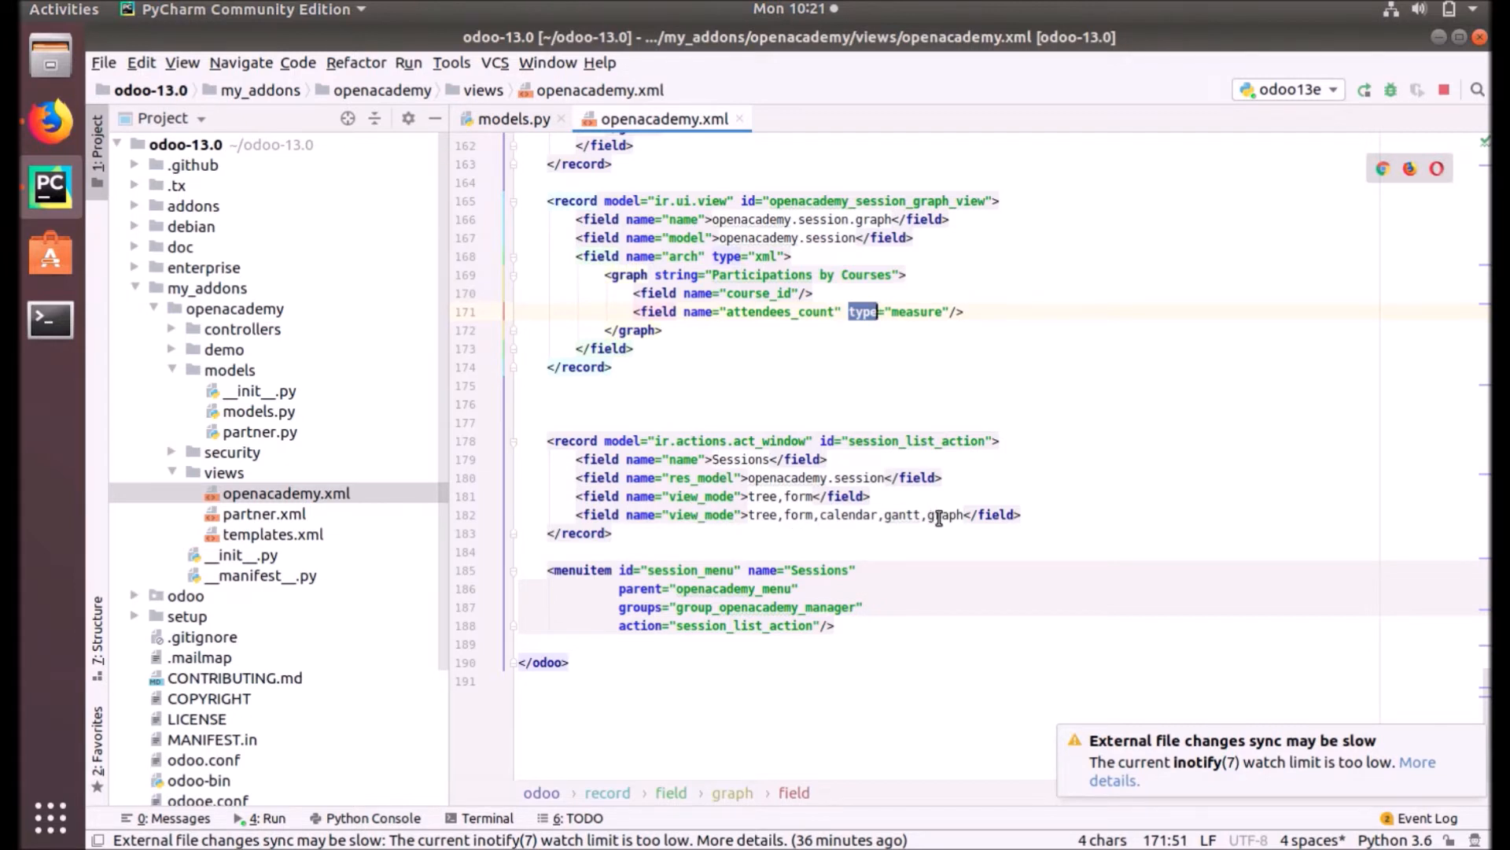
- Delete the old tree,form view_mode line, keeping tree, form, calendar, gantt and graph
double_click(945, 514)
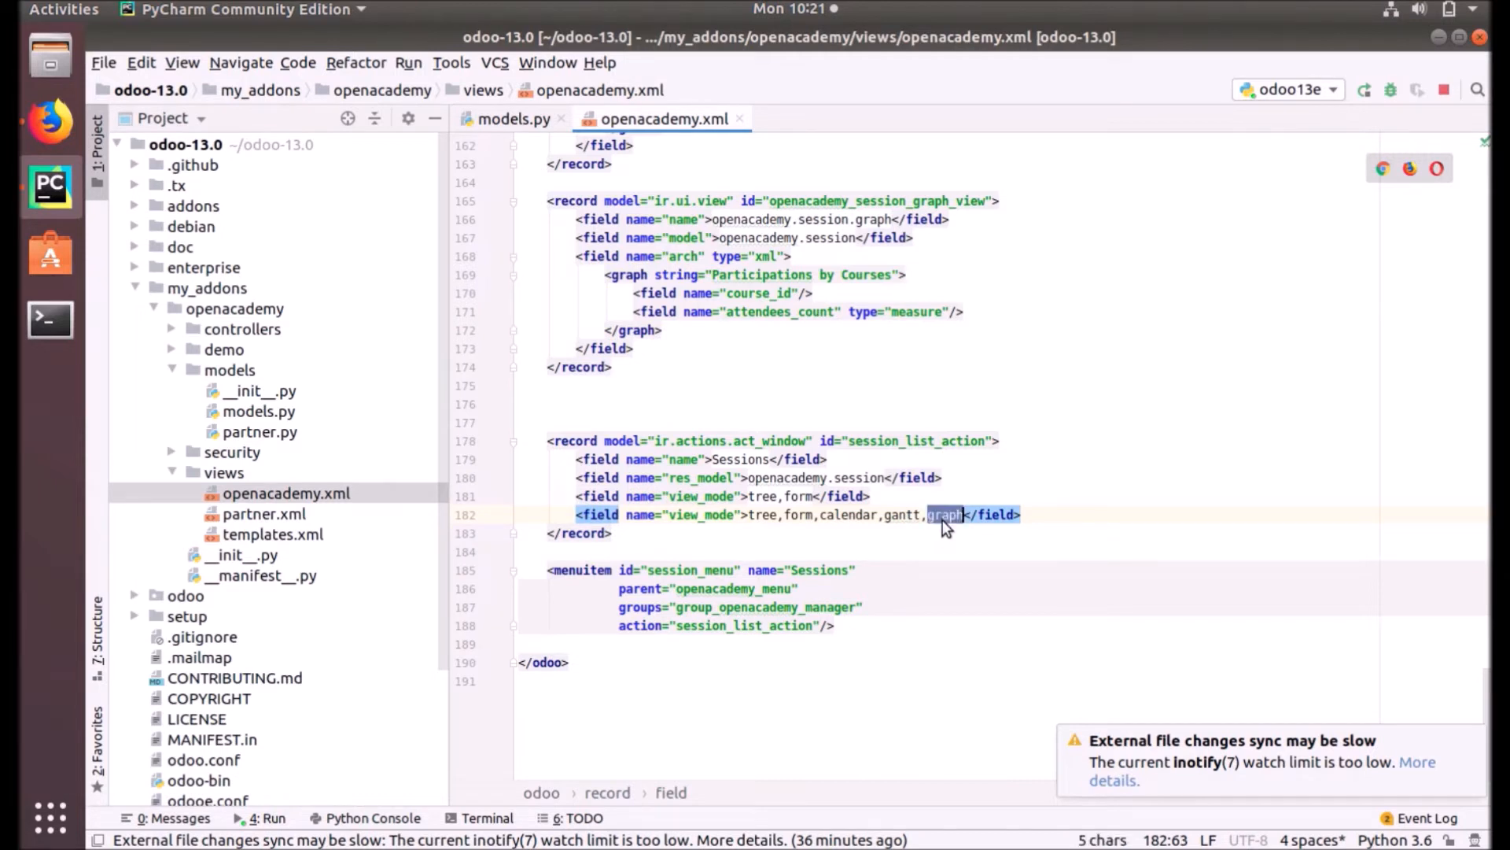
mouse_move(733, 518)
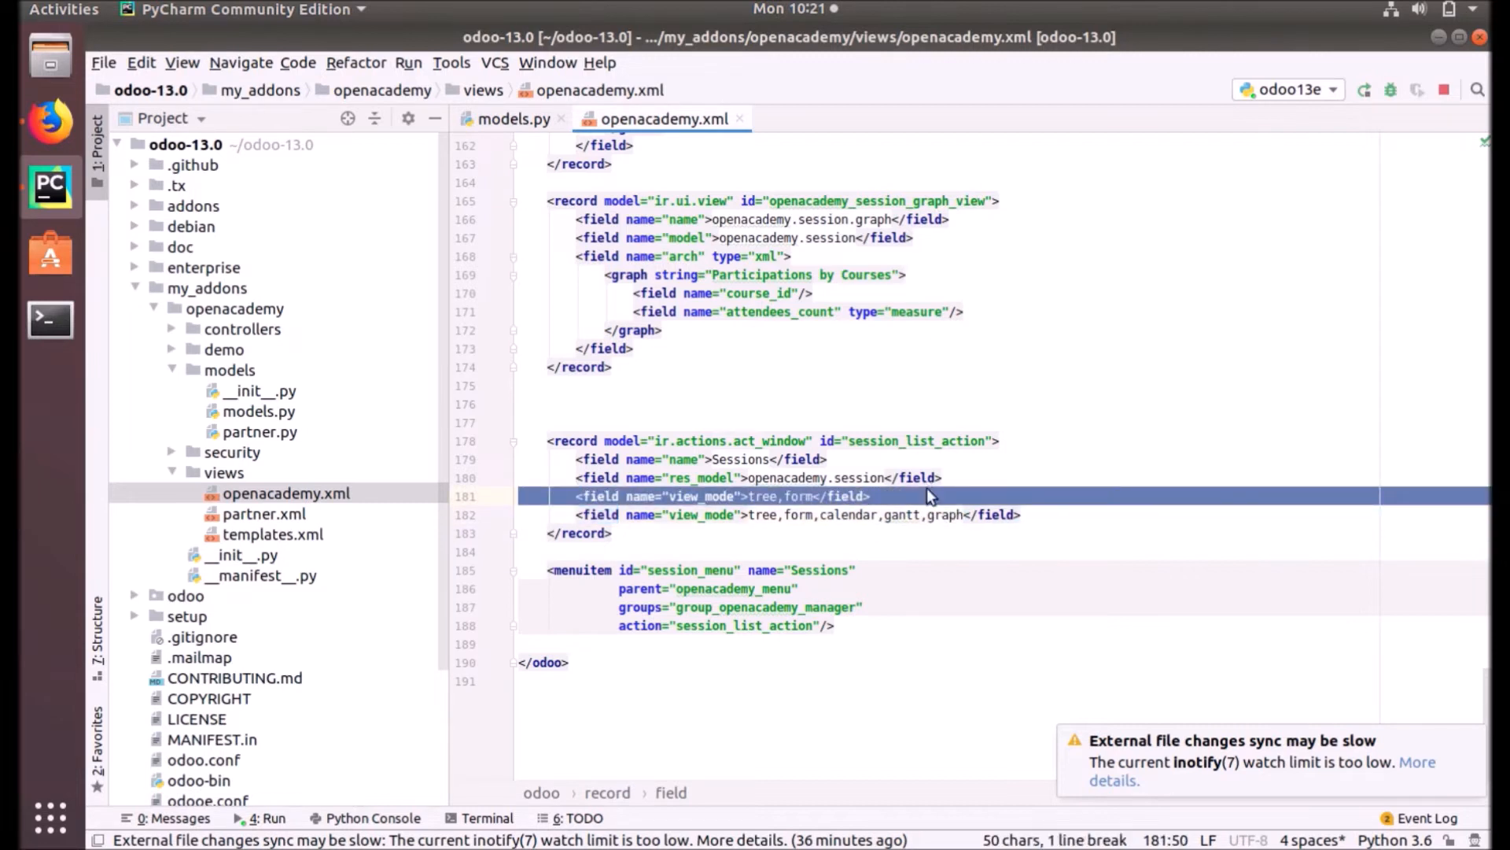
key(Delete)
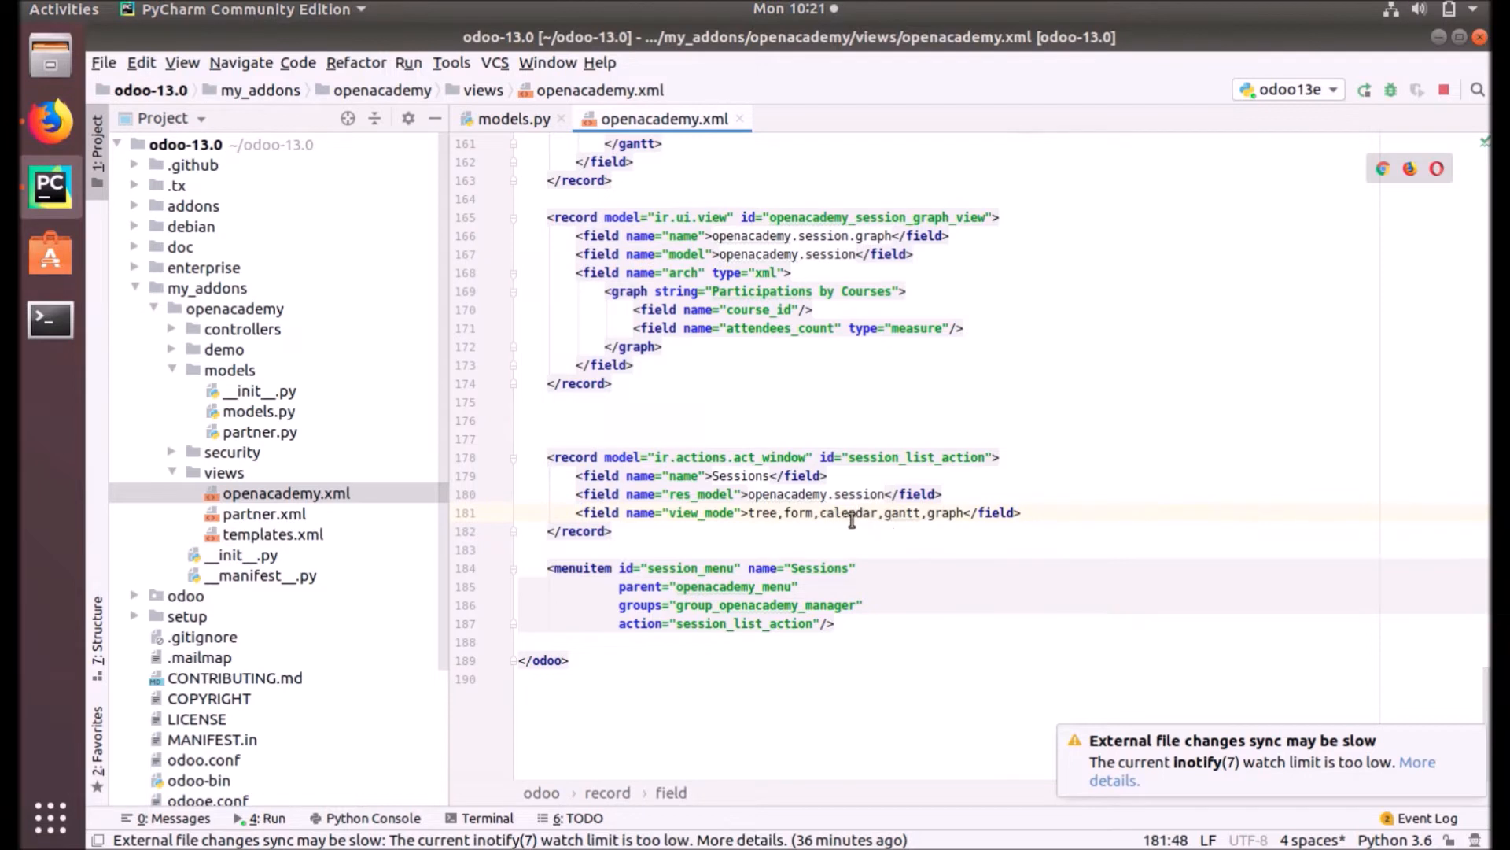
mouse_move(947, 512)
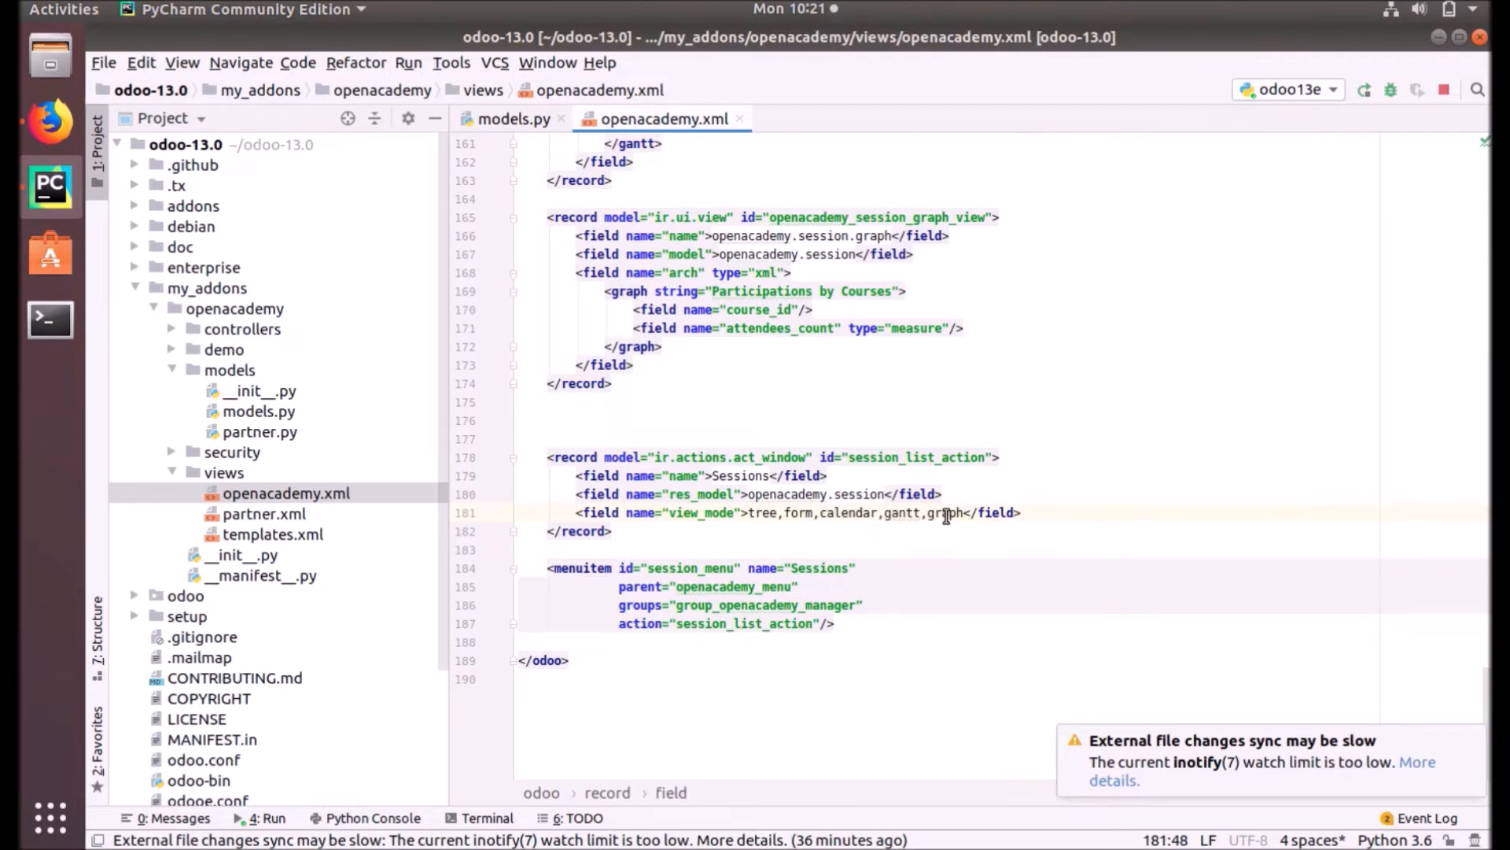
double_click(947, 512)
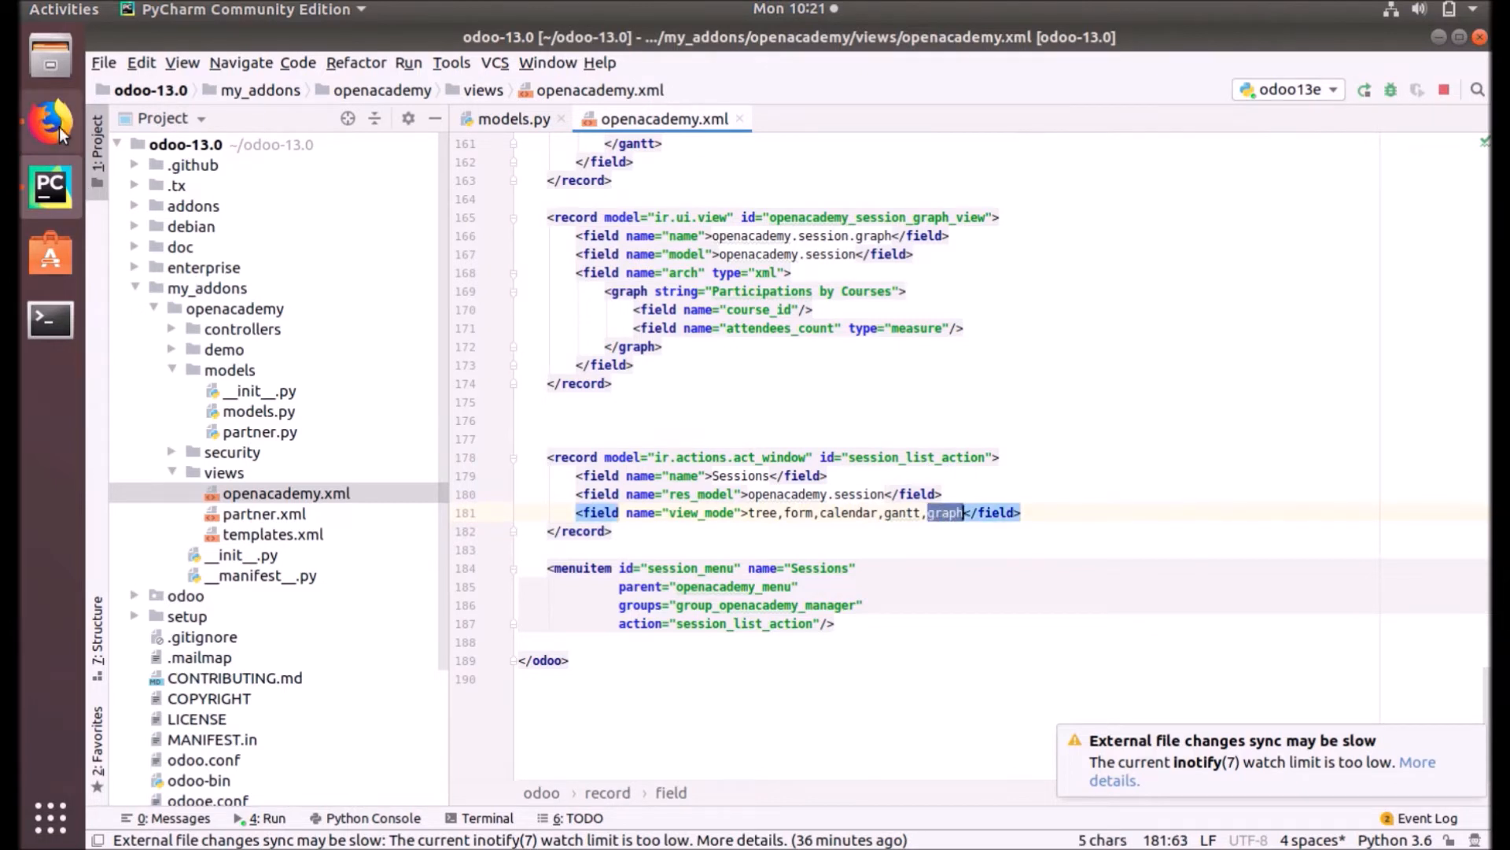
- Switch to Firefox, visit Apps, then return to the Odoo home dashboard
click(49, 123)
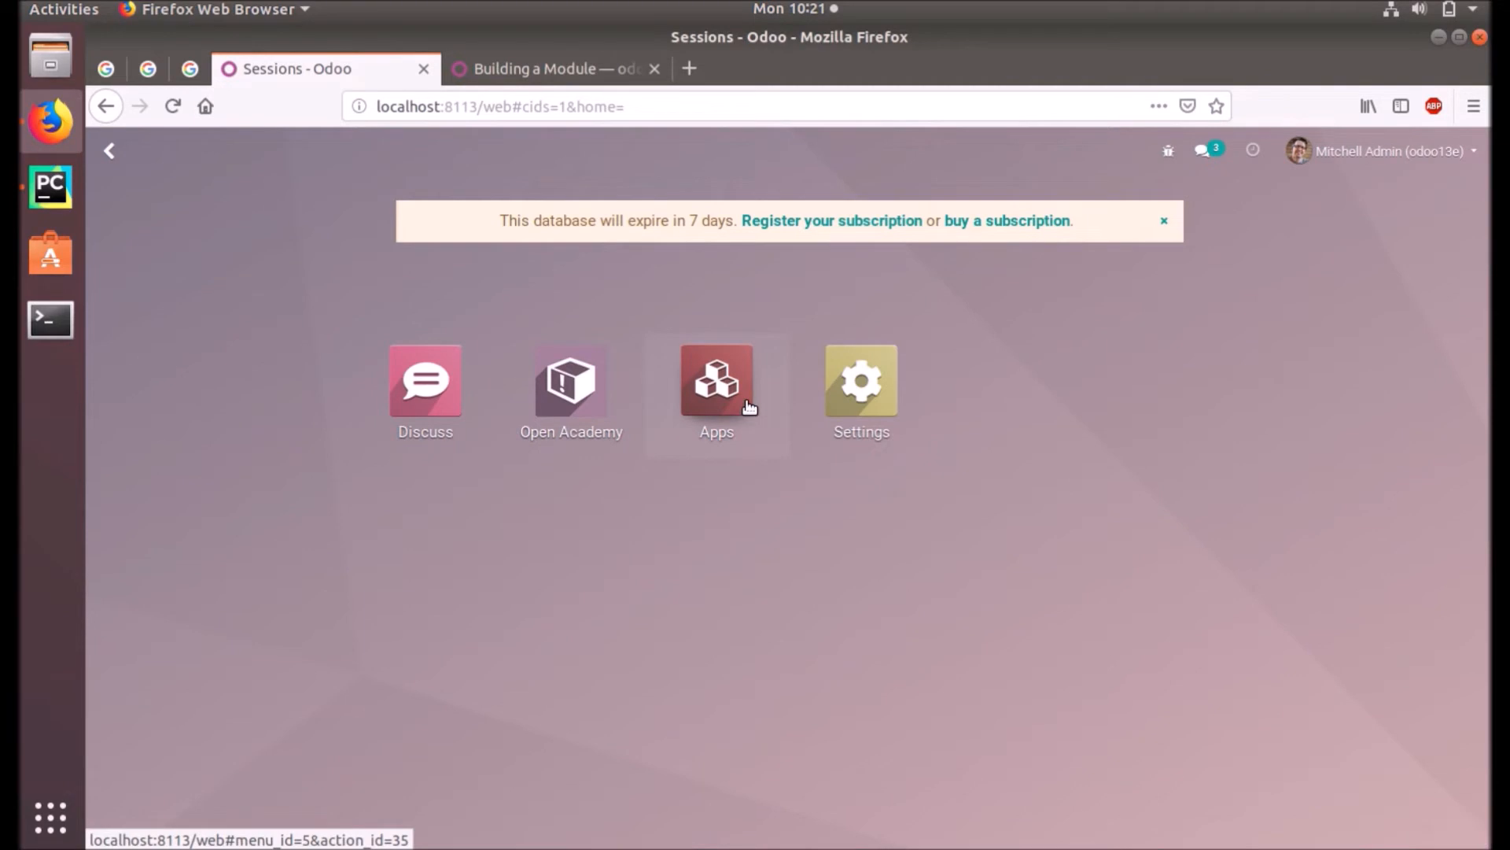
click(716, 379)
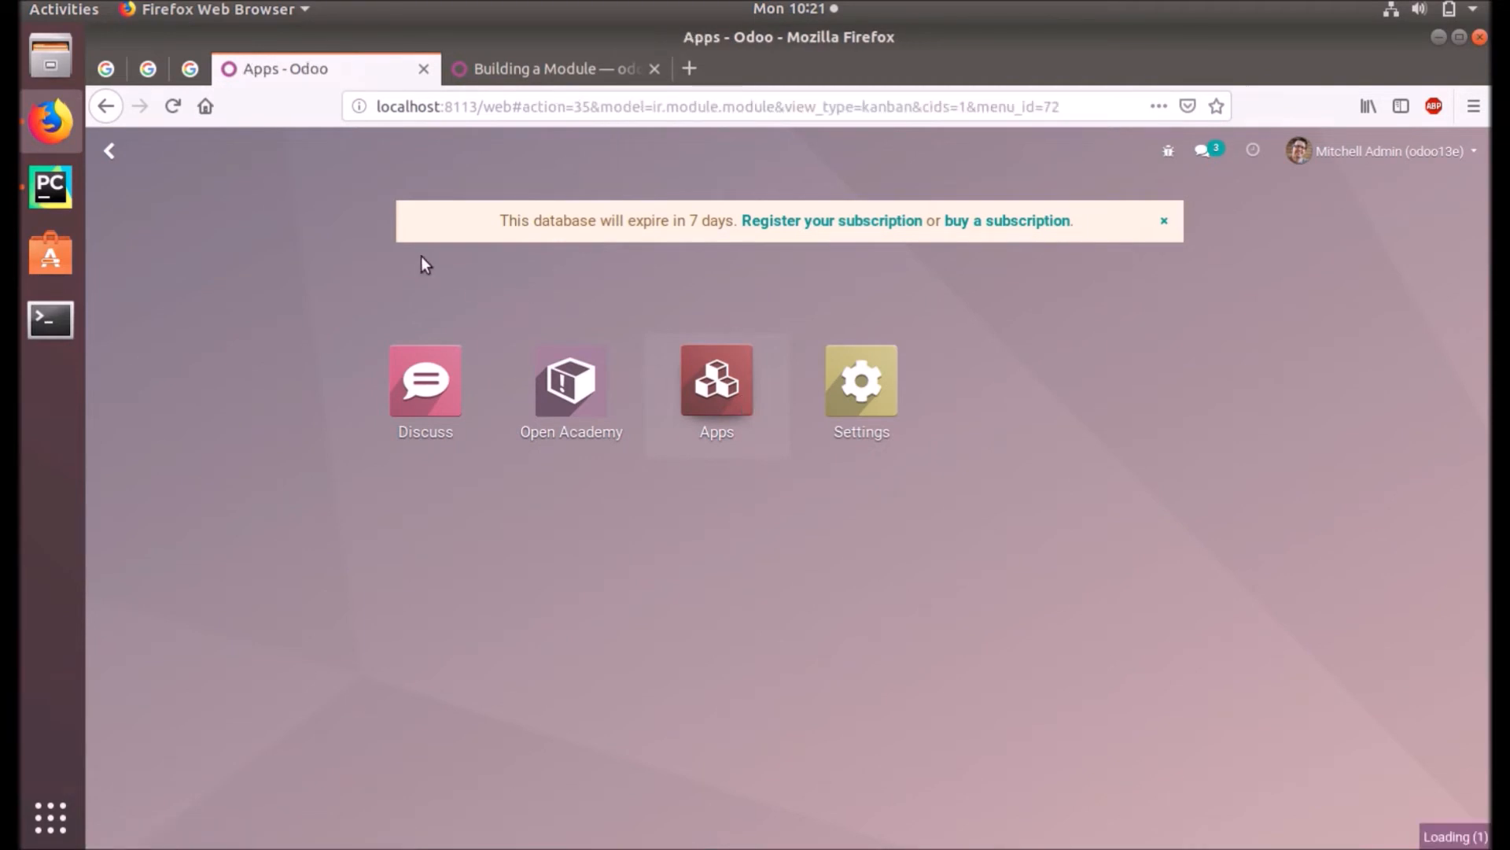
click(422, 291)
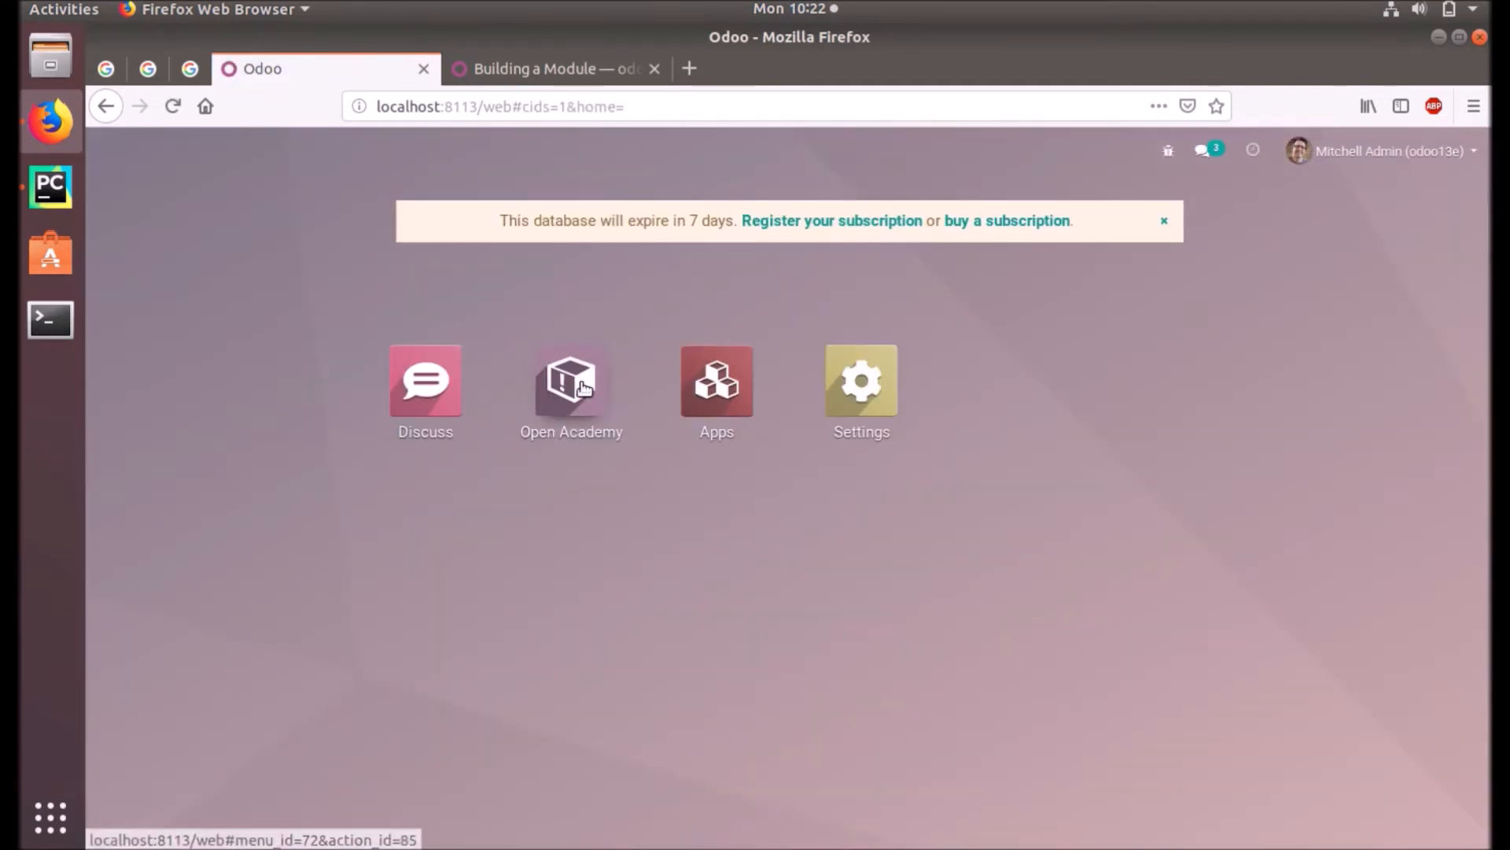
- Open Course 0 in Open Academy, list its five sessions and briefly view session1's details
click(570, 380)
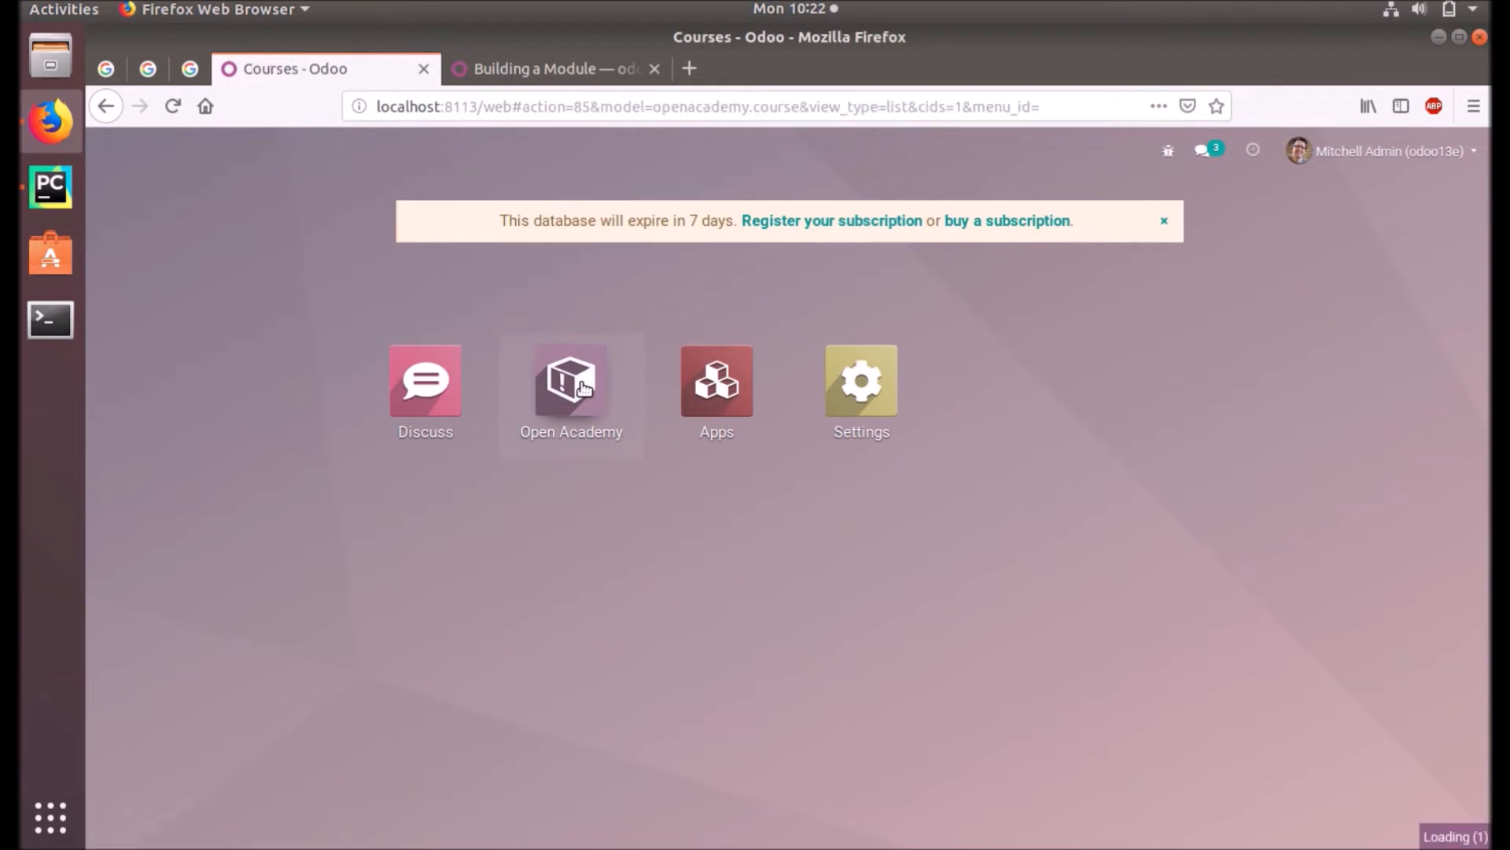
click(570, 379)
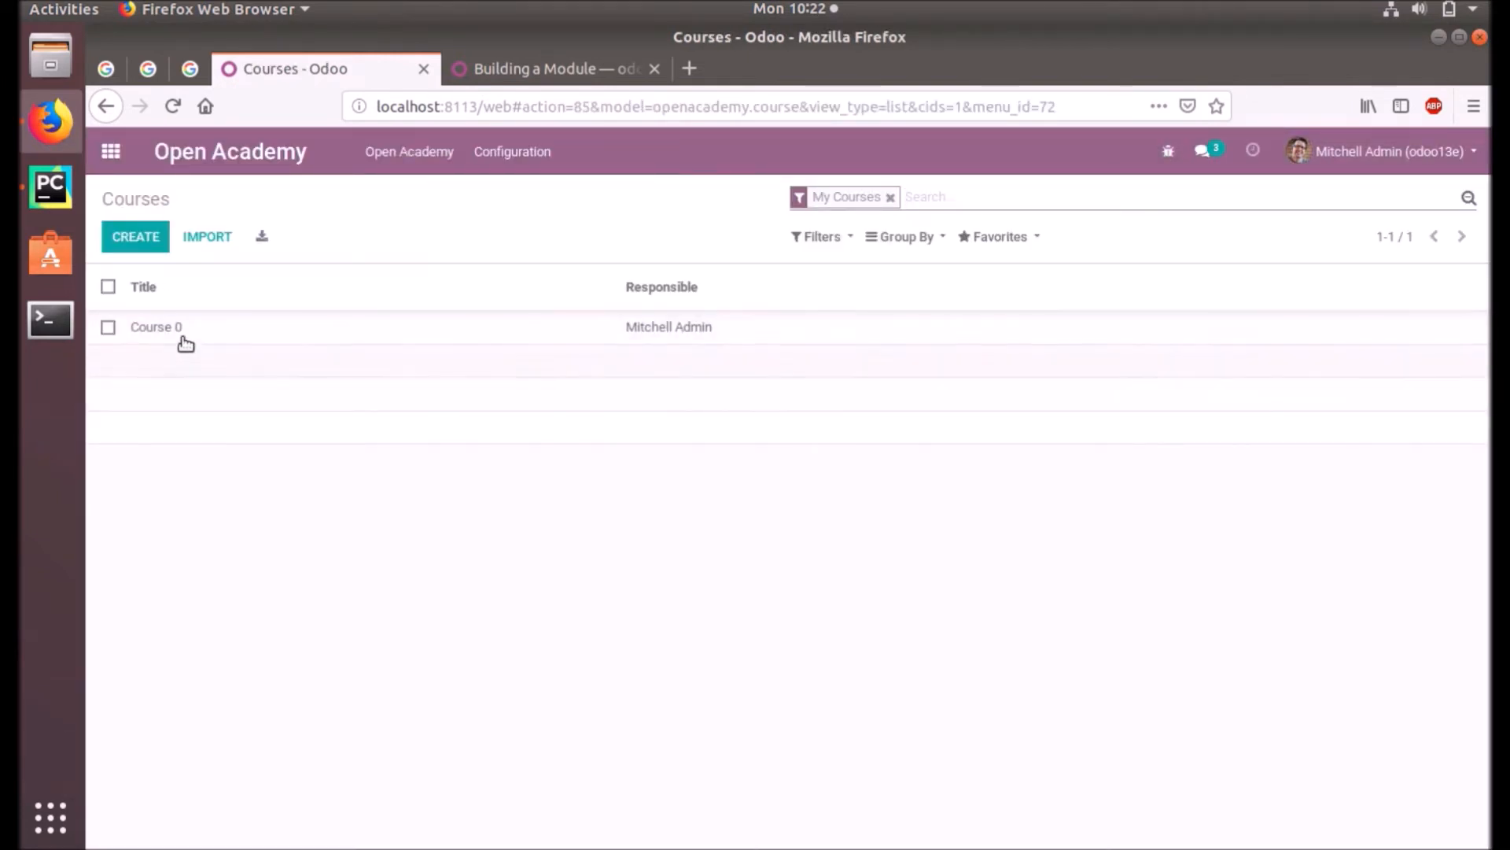
mouse_move(301, 341)
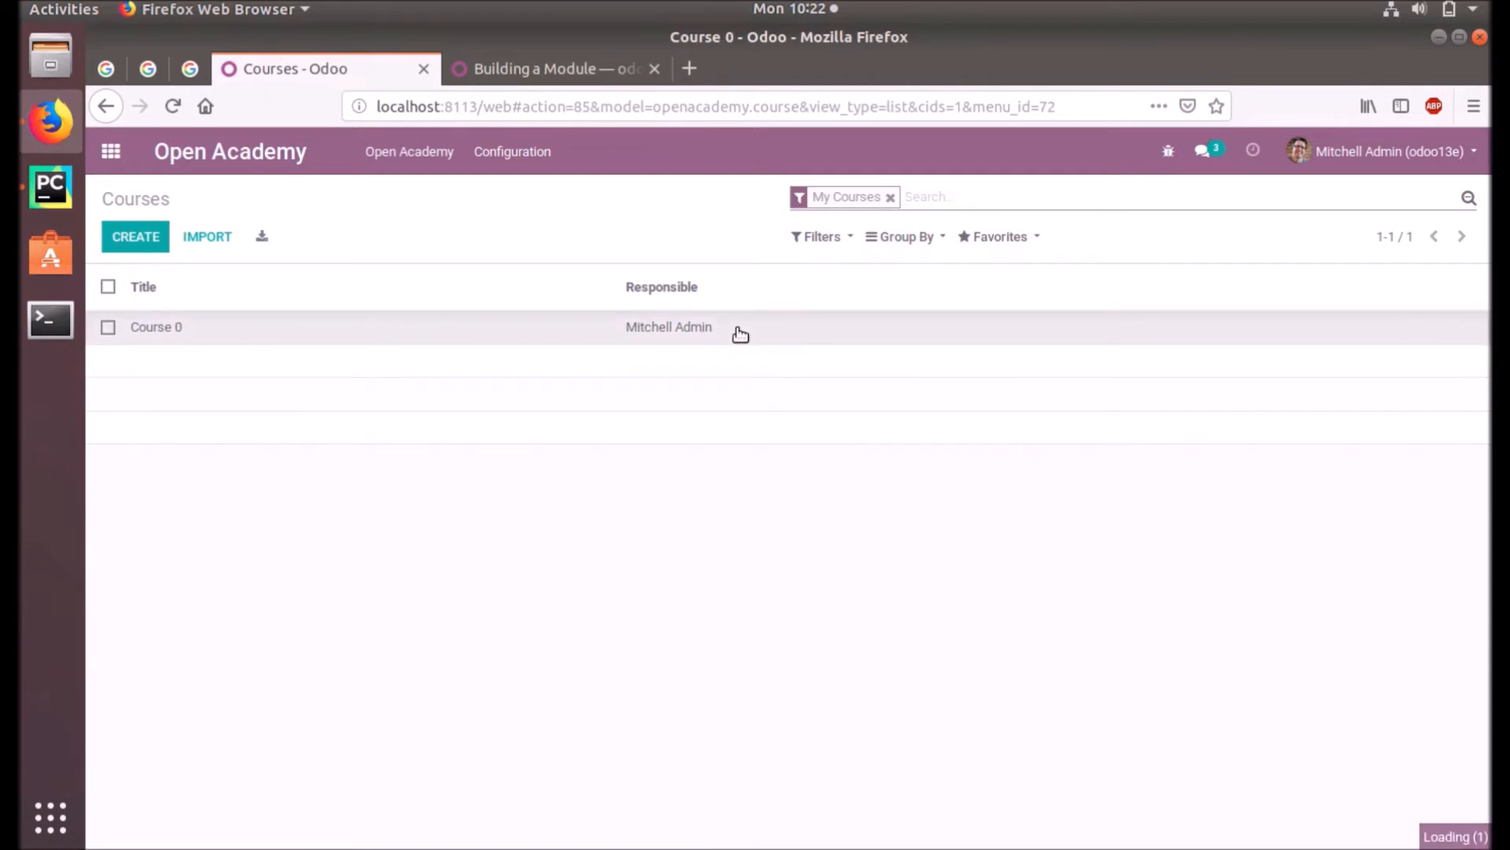
click(155, 326)
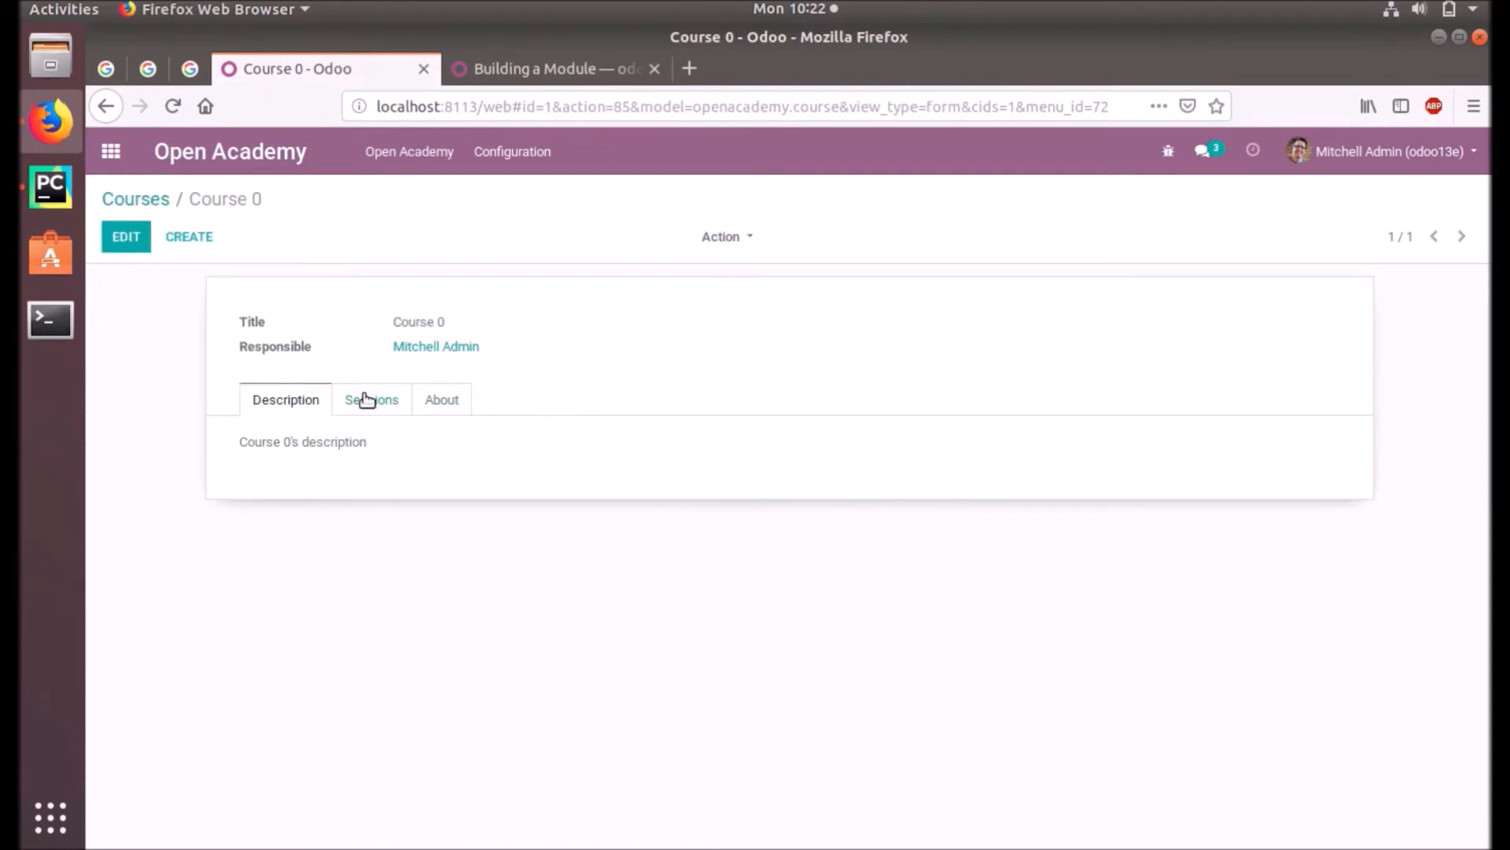
click(370, 399)
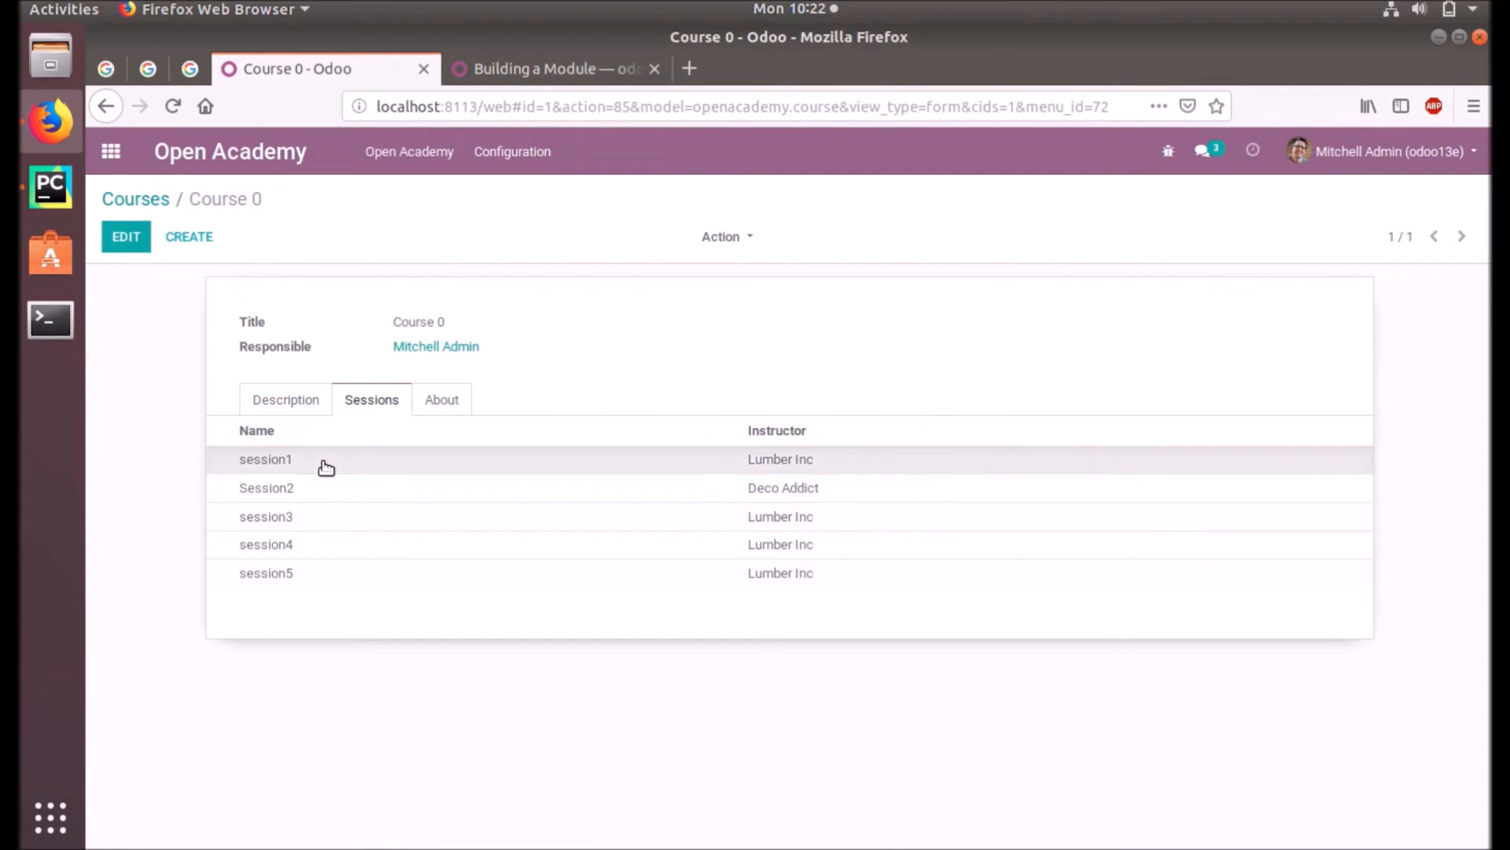
click(265, 459)
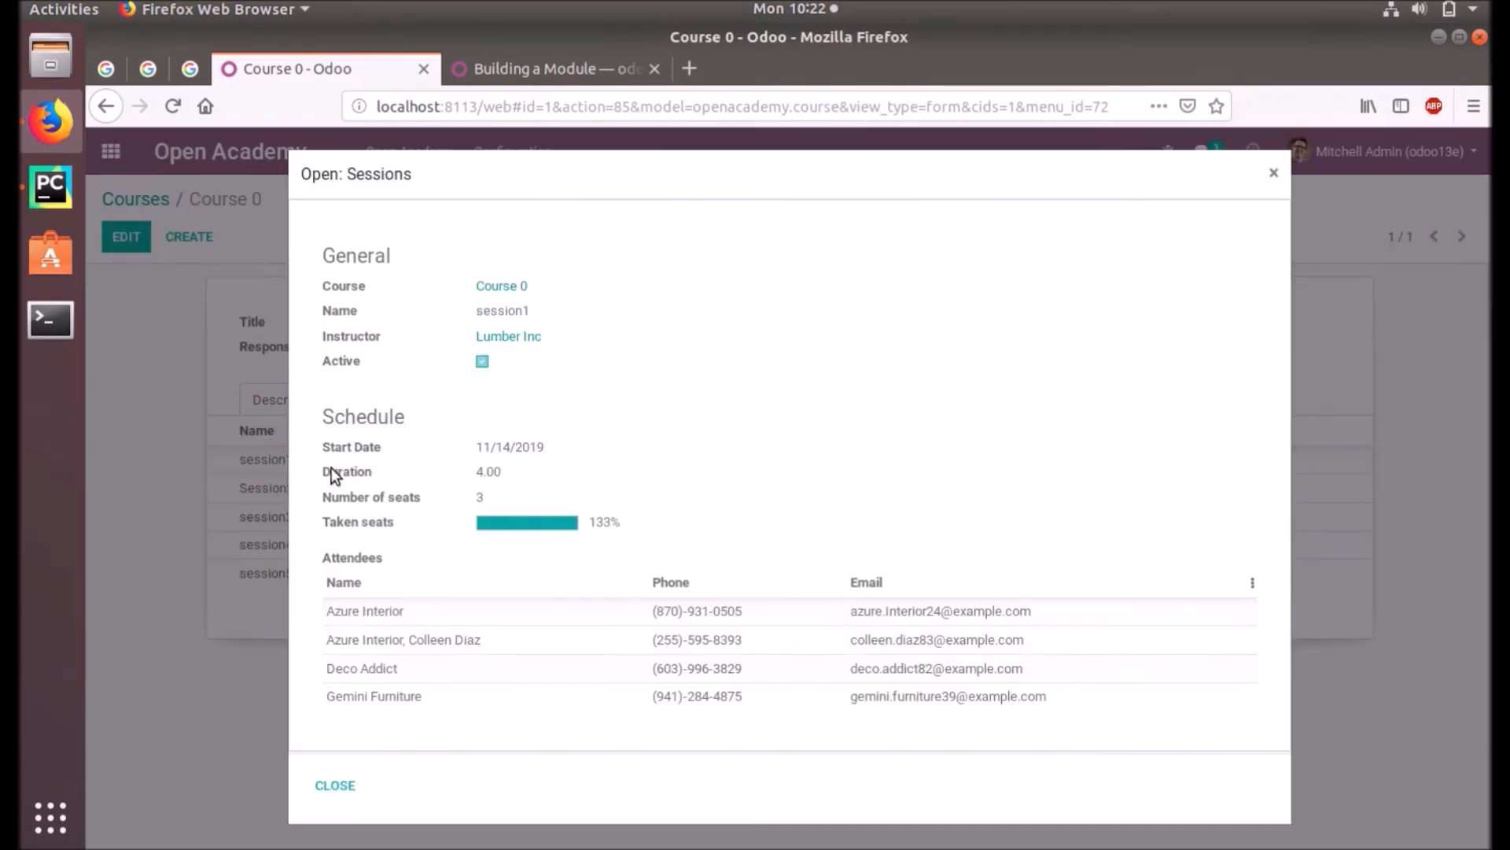
mouse_move(655, 691)
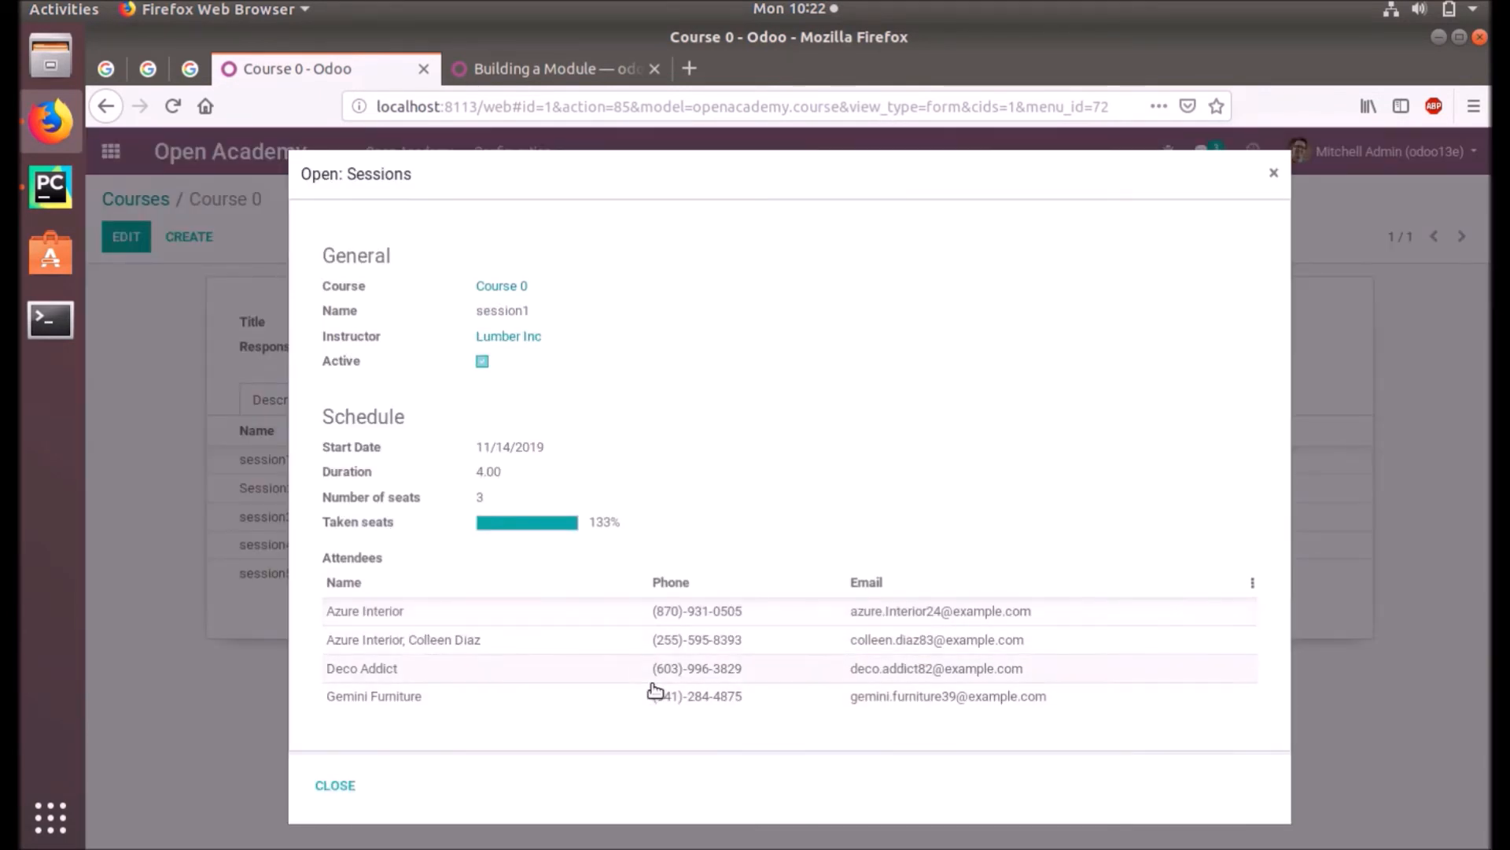
click(335, 785)
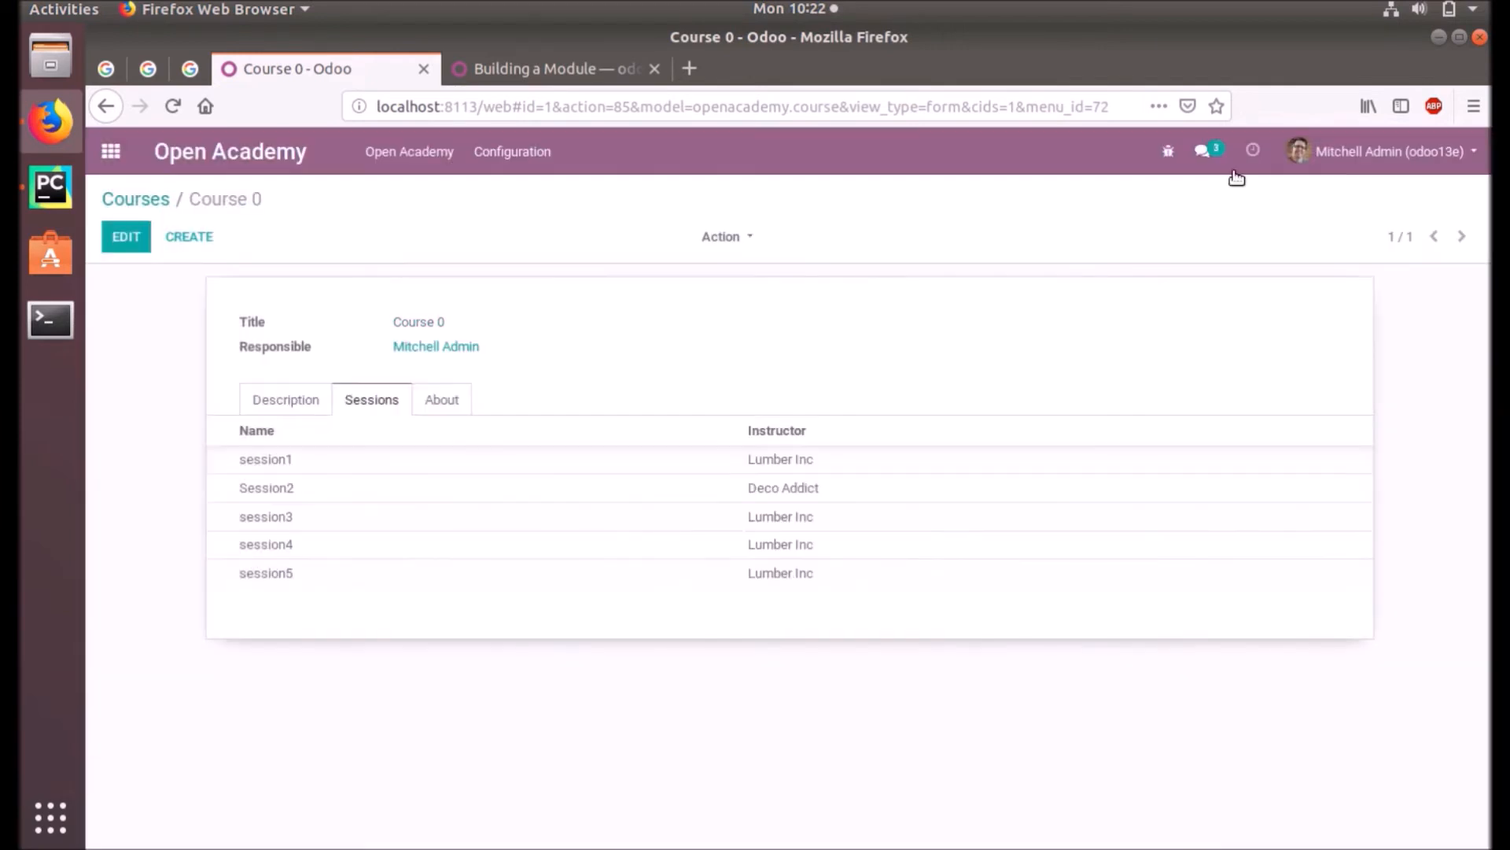
click(408, 151)
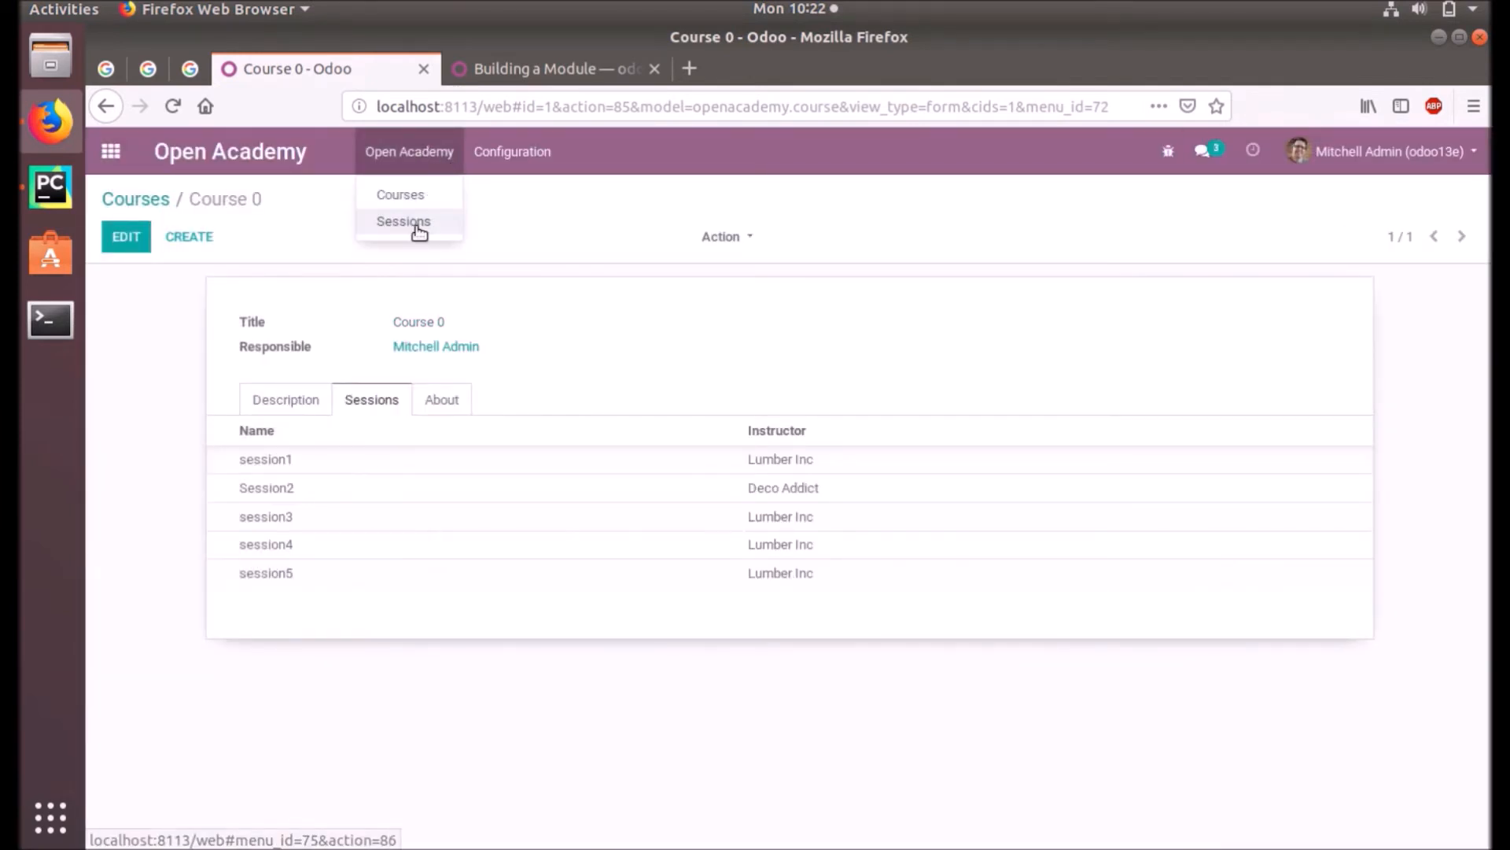
- Go to the Sessions list and briefly open session1
click(402, 220)
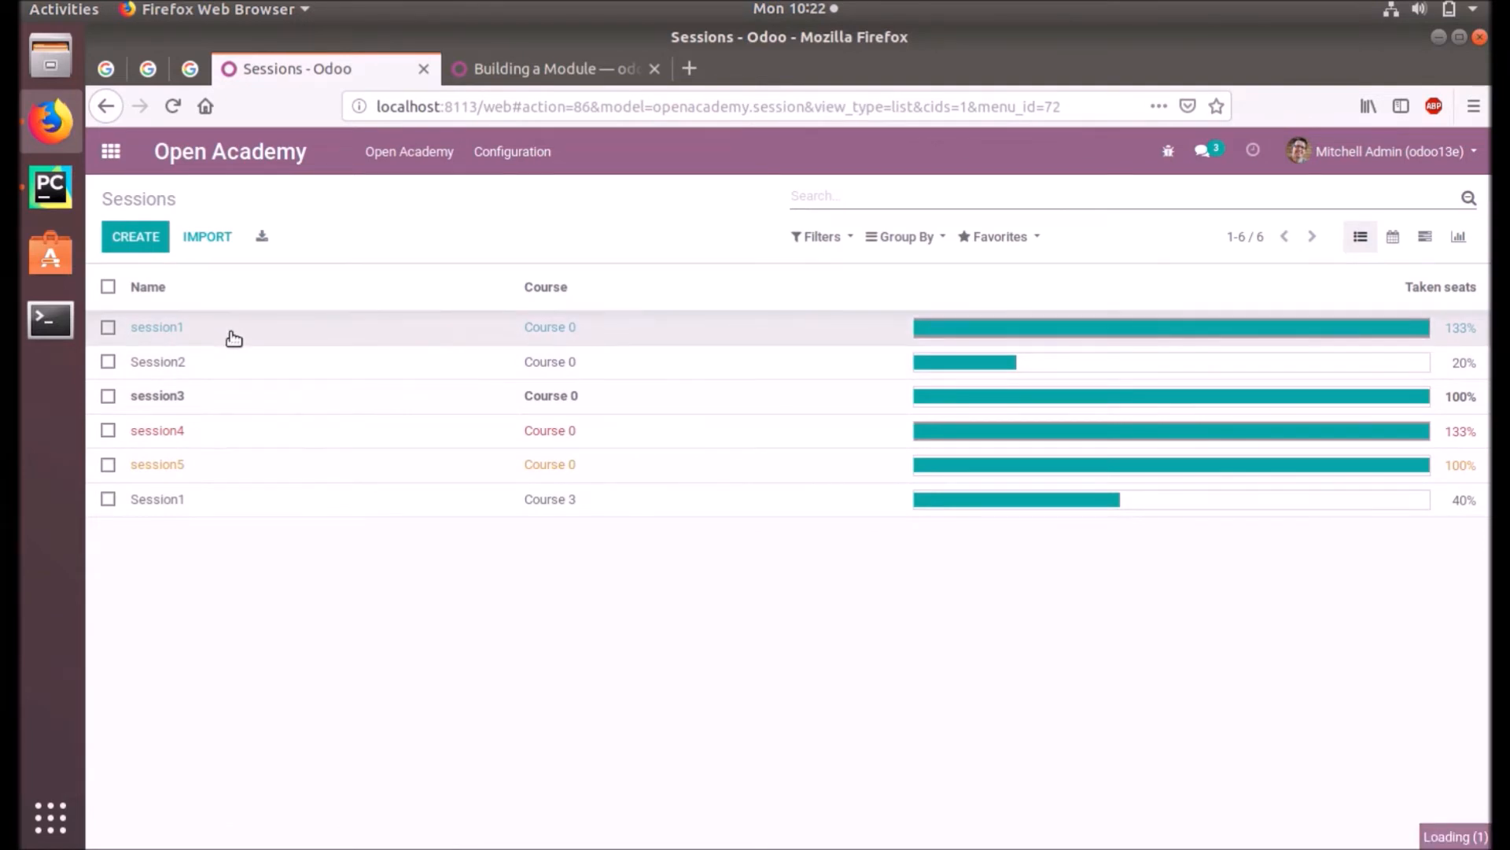
click(156, 326)
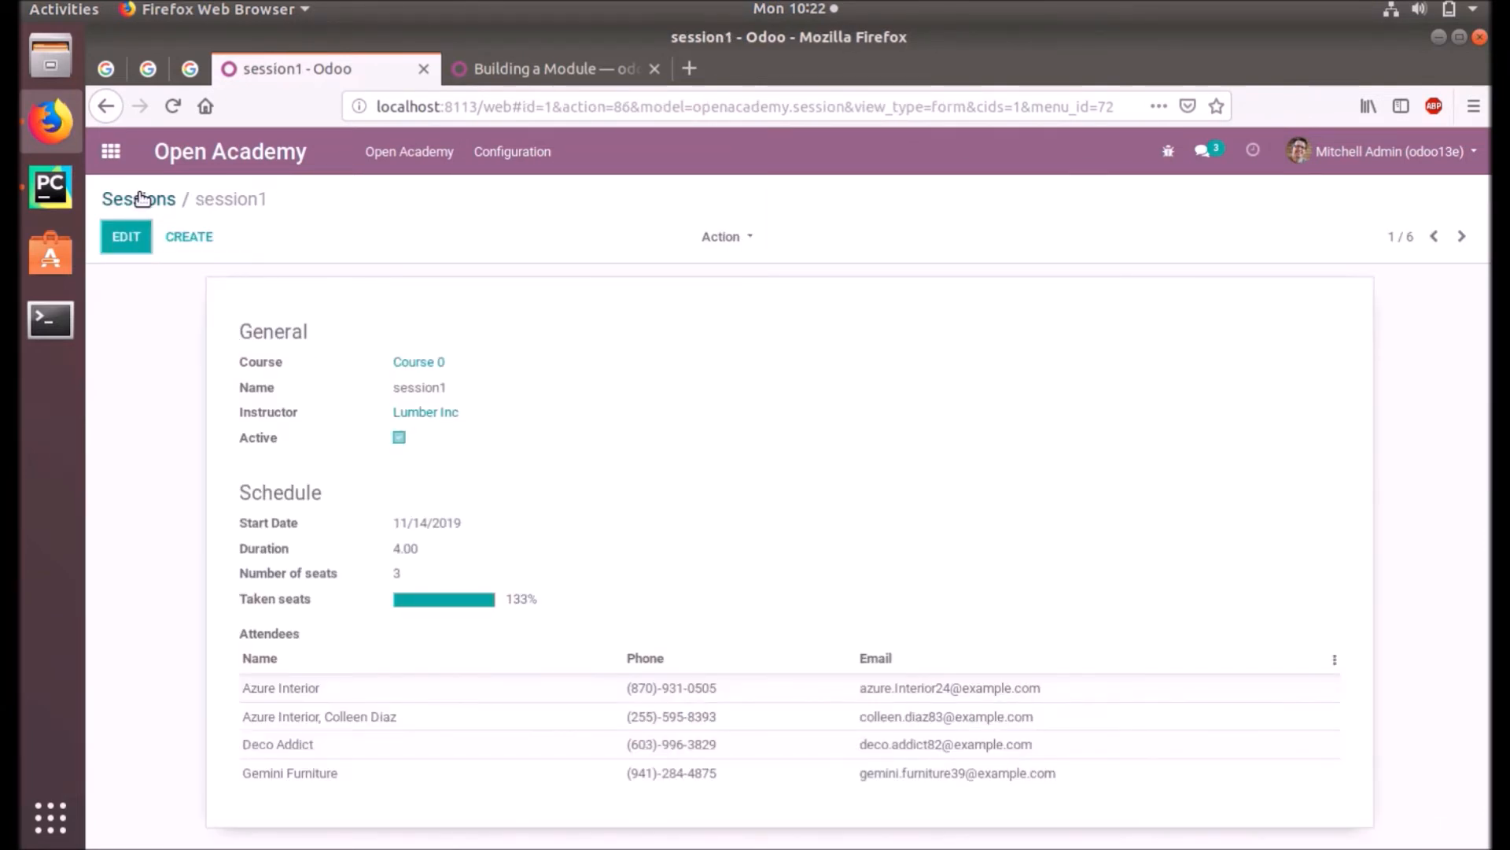
click(137, 198)
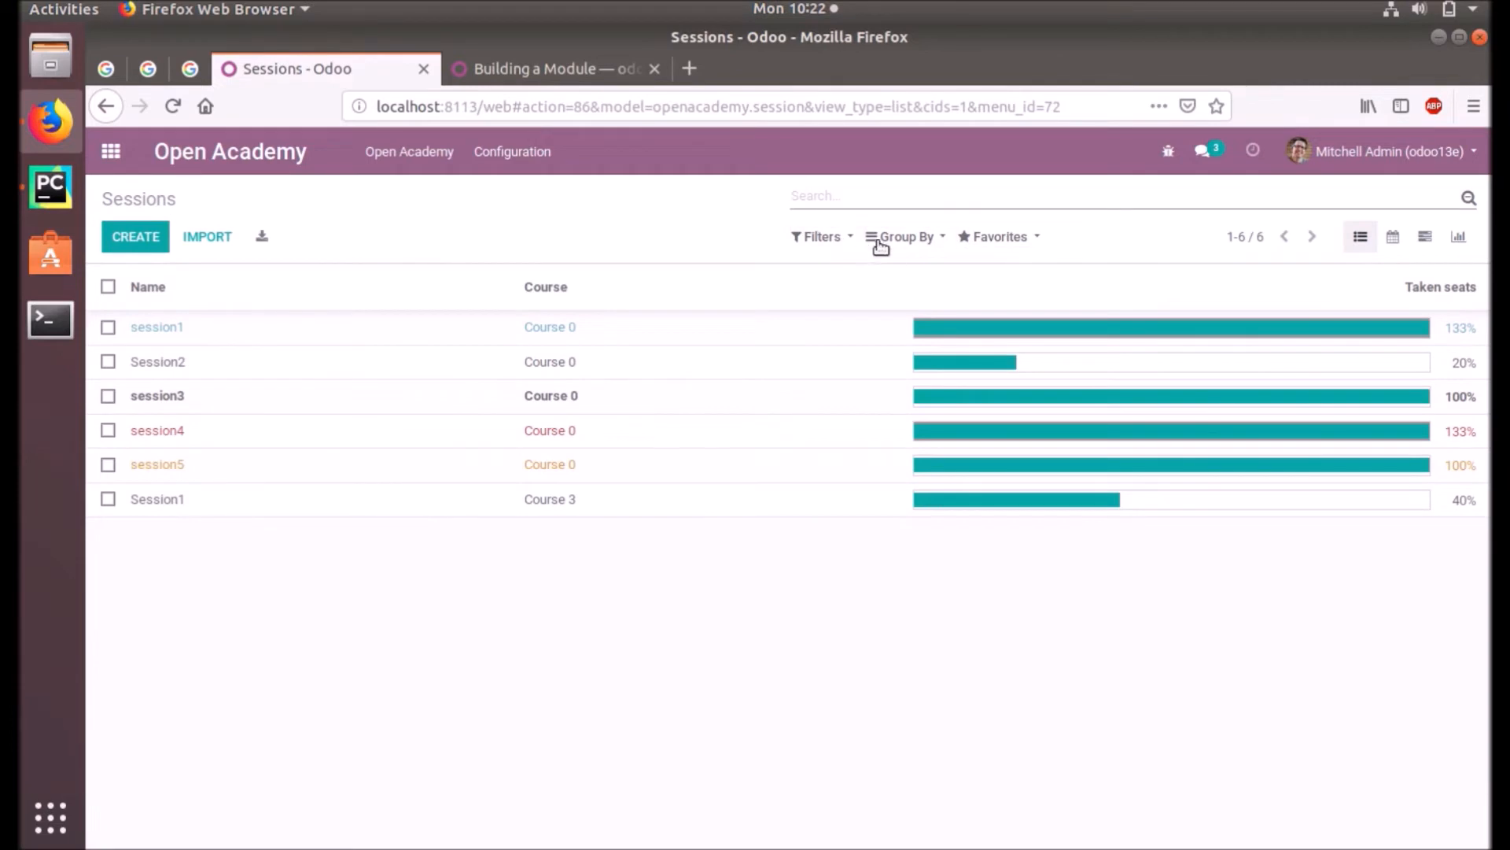
- Group sessions by a custom Course grouping and expand the Course 0 and Course 3 groups
click(905, 236)
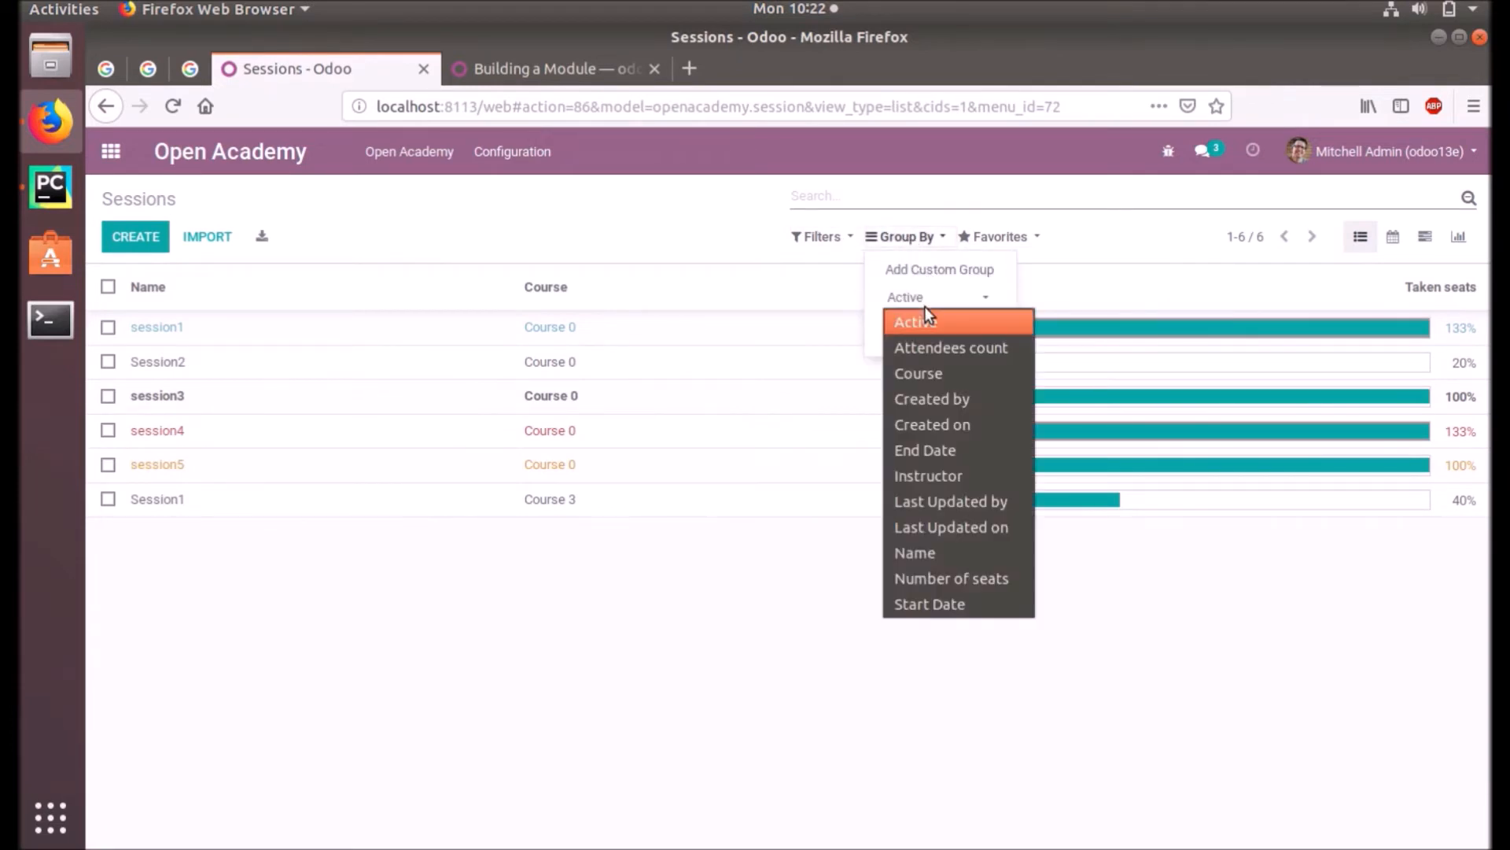
click(918, 373)
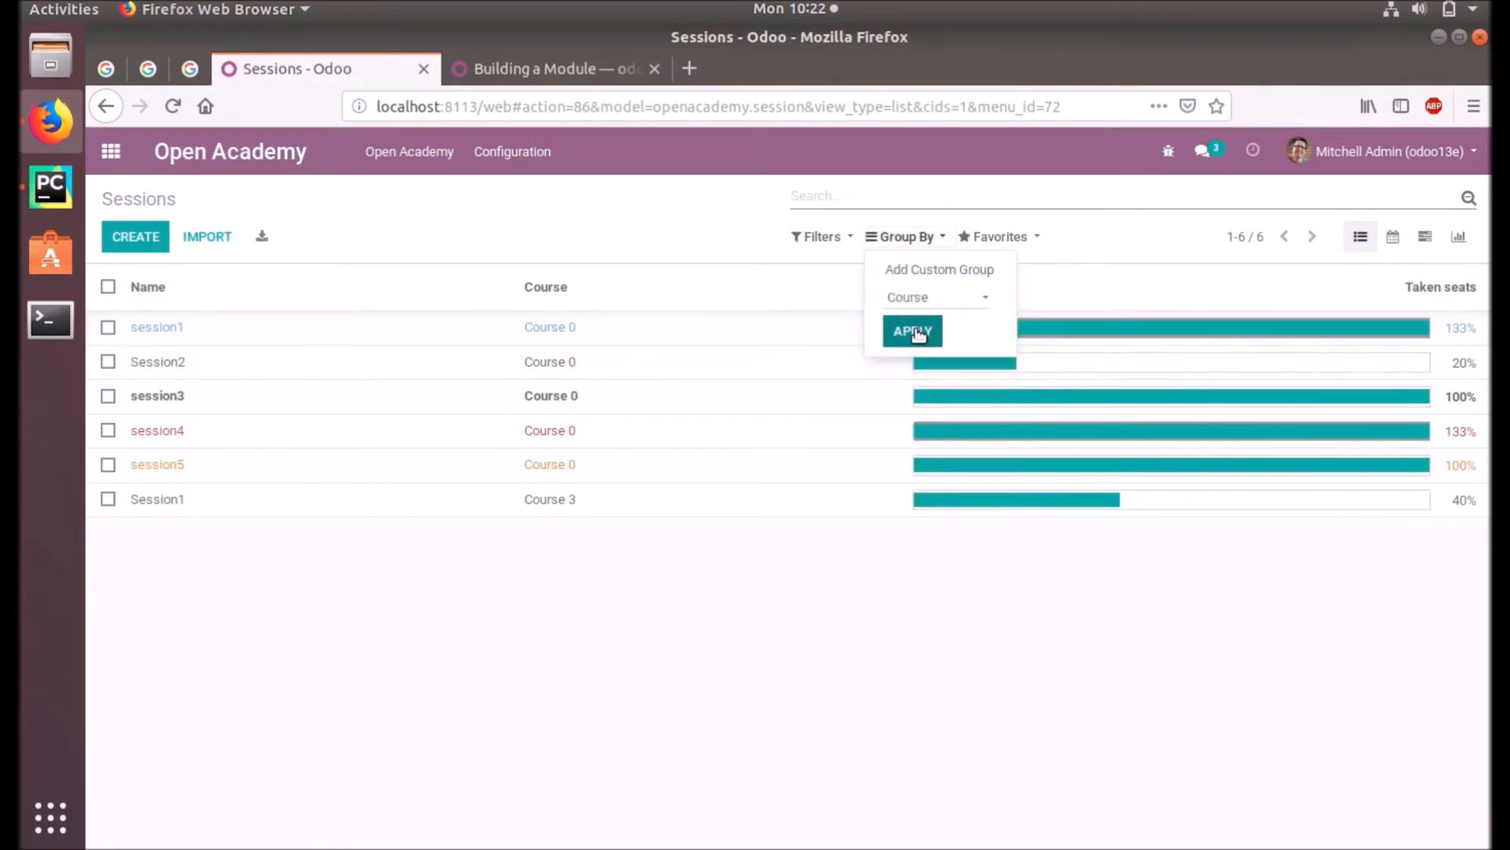
click(911, 330)
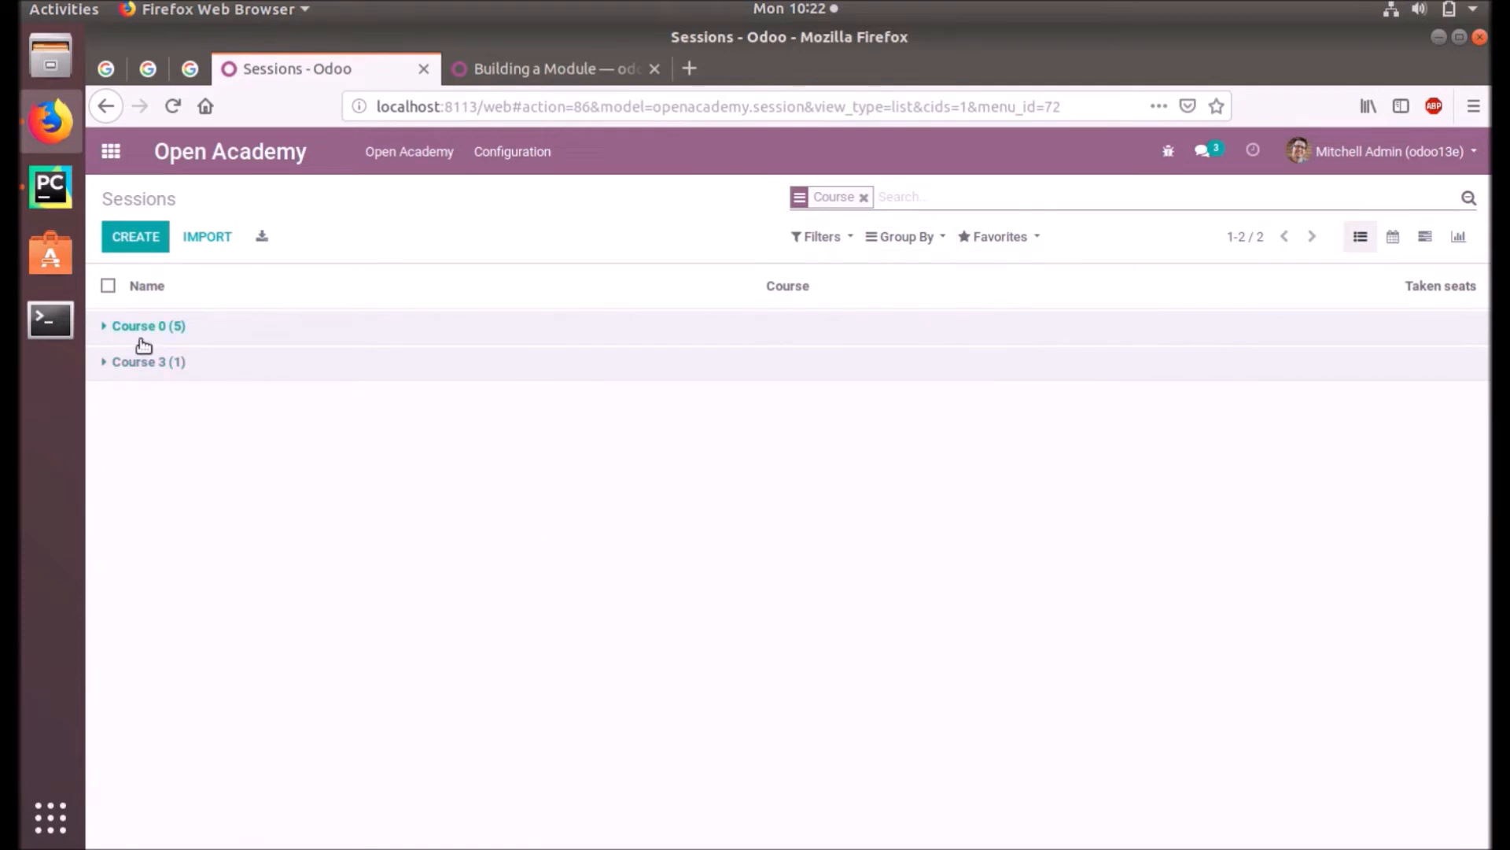
click(148, 326)
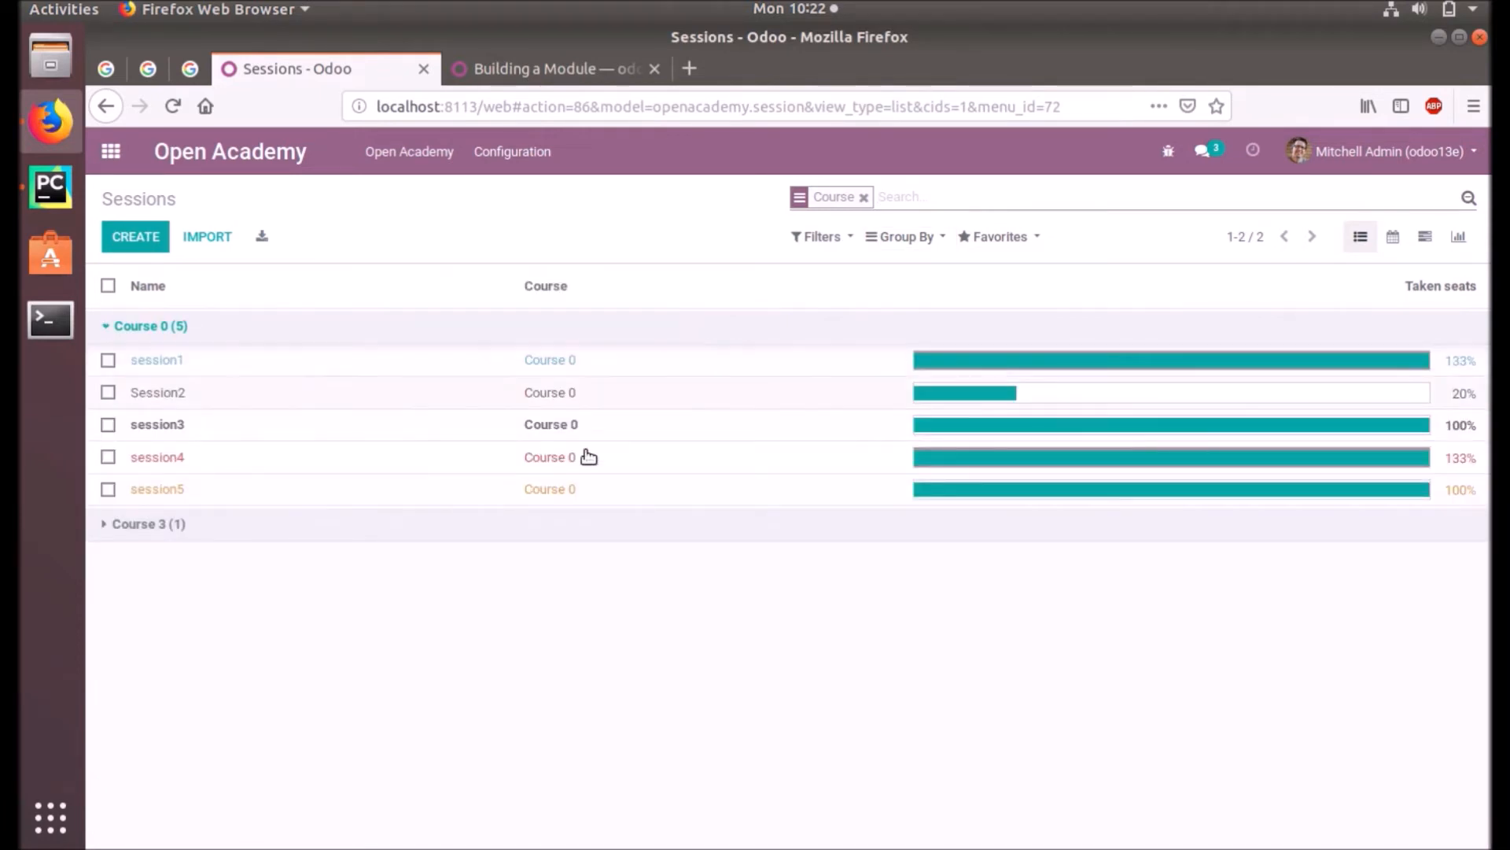
click(149, 524)
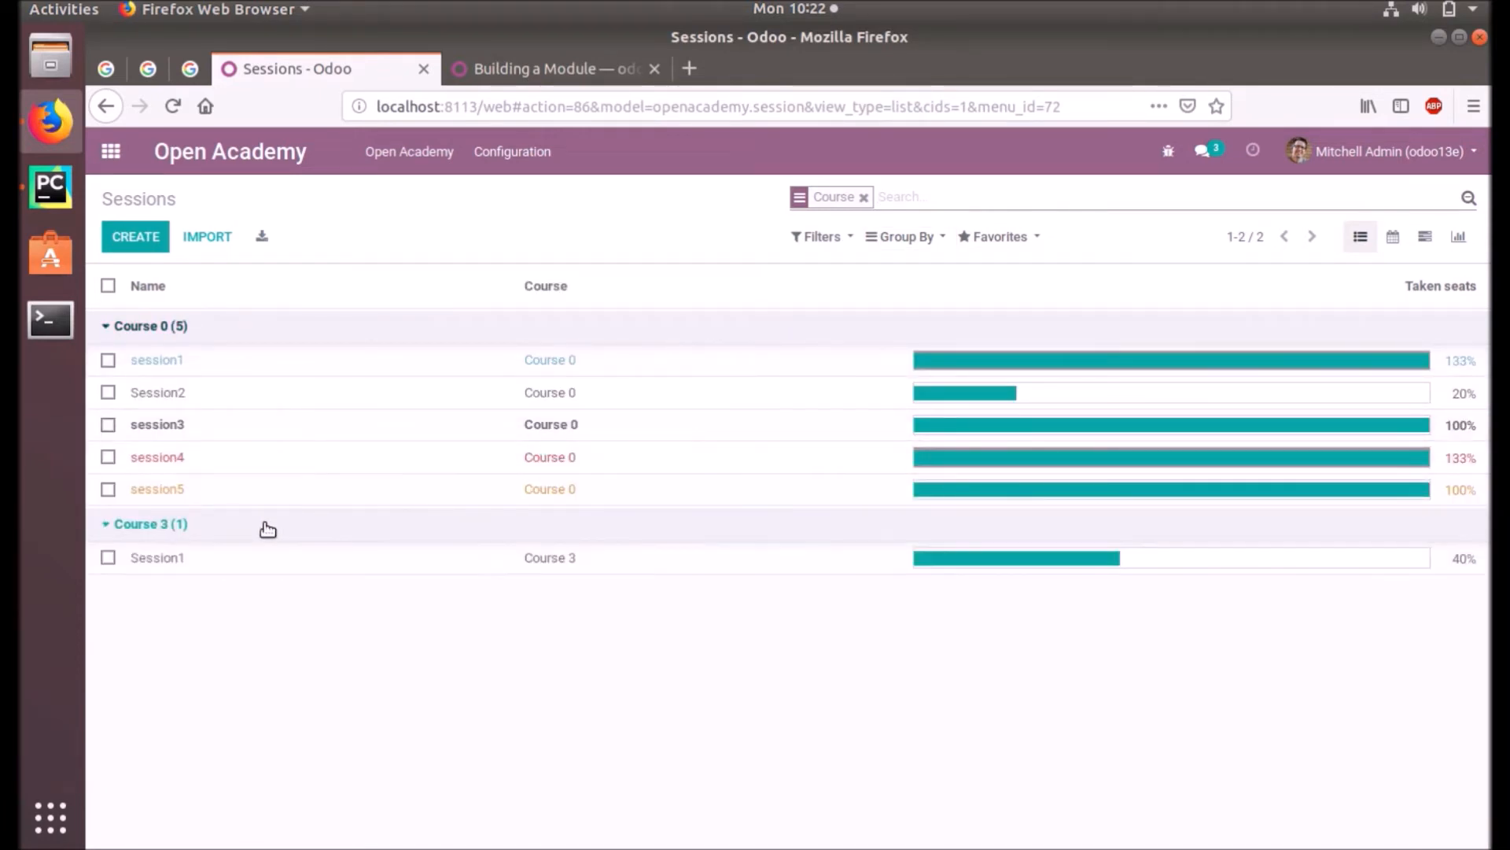
- Step through the session records one by one until reaching Course 3's Session1
click(156, 359)
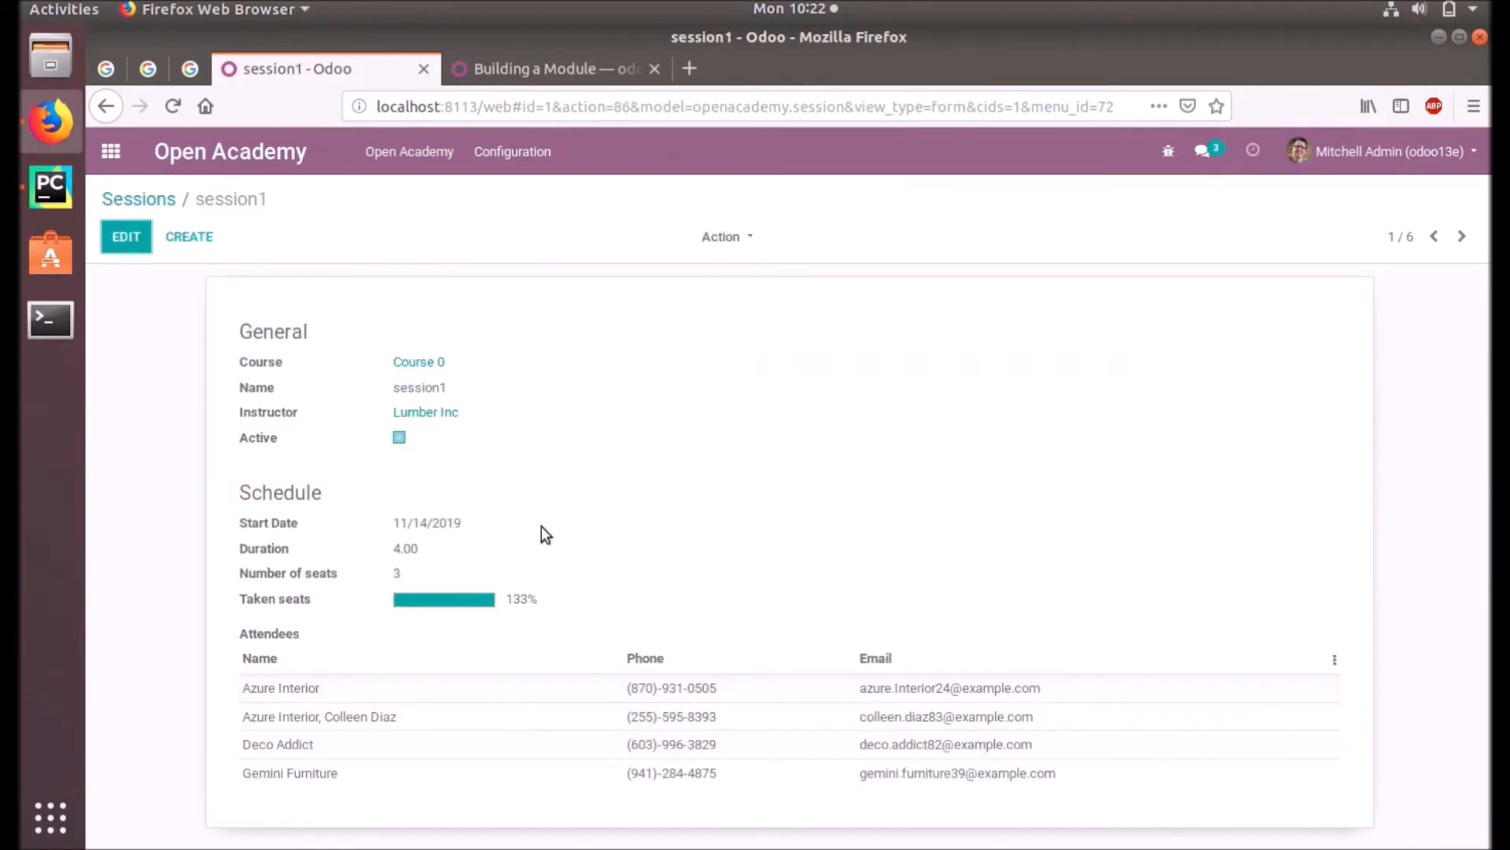
click(1463, 236)
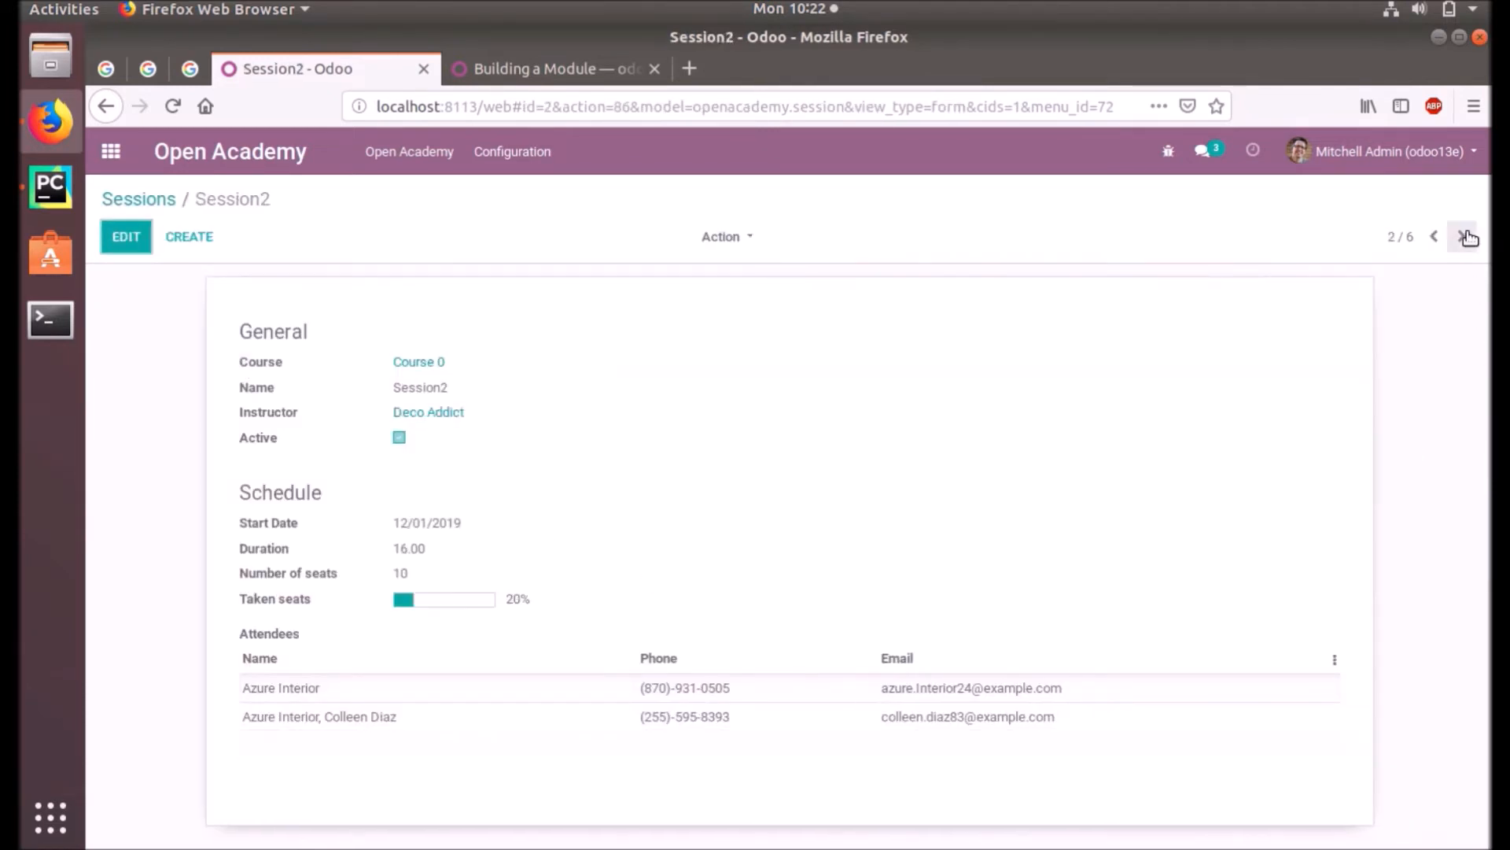
click(1464, 236)
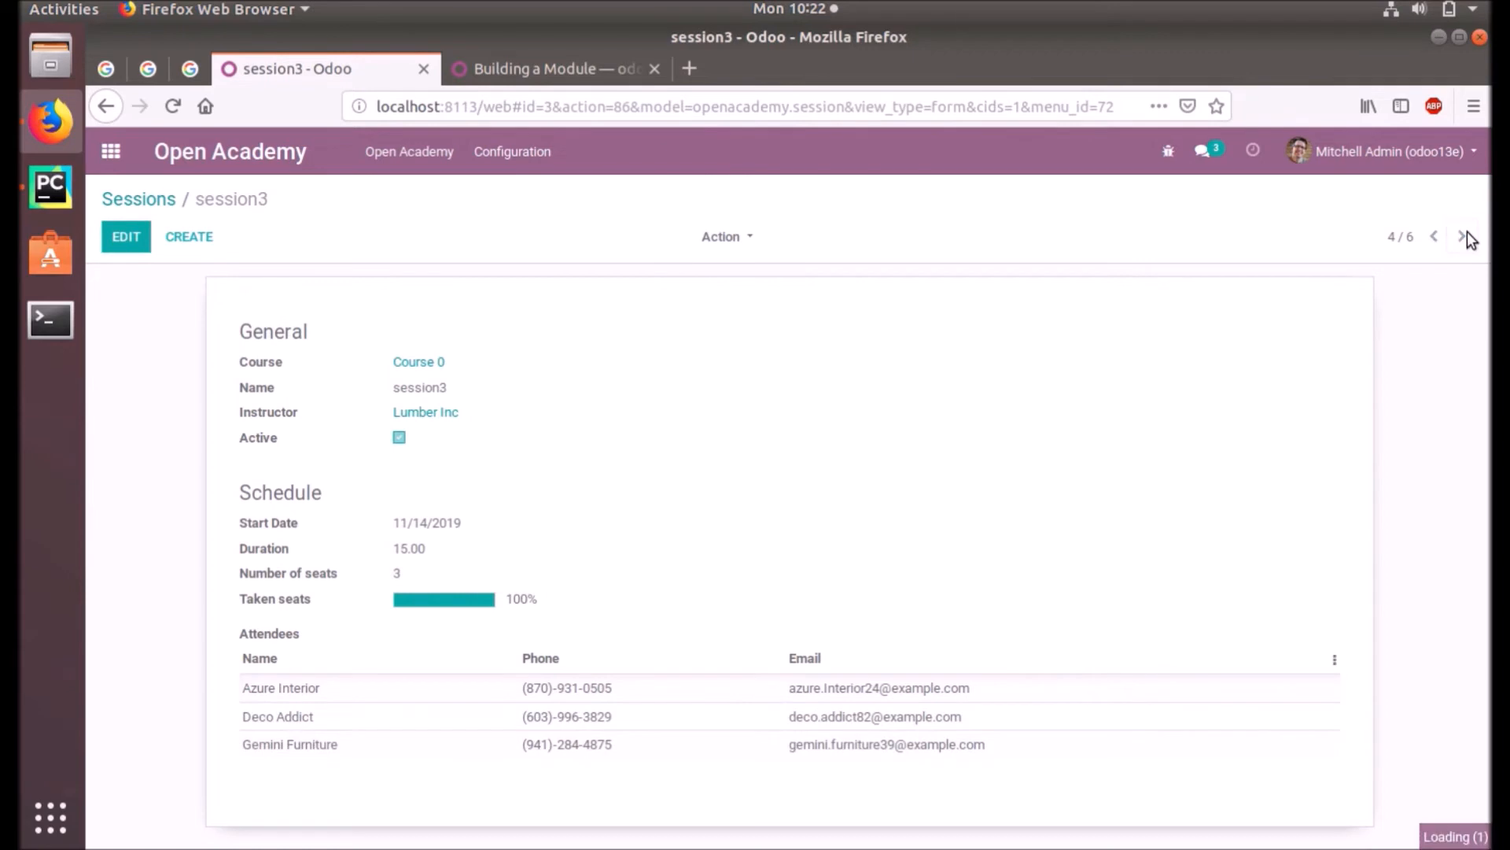
click(1461, 236)
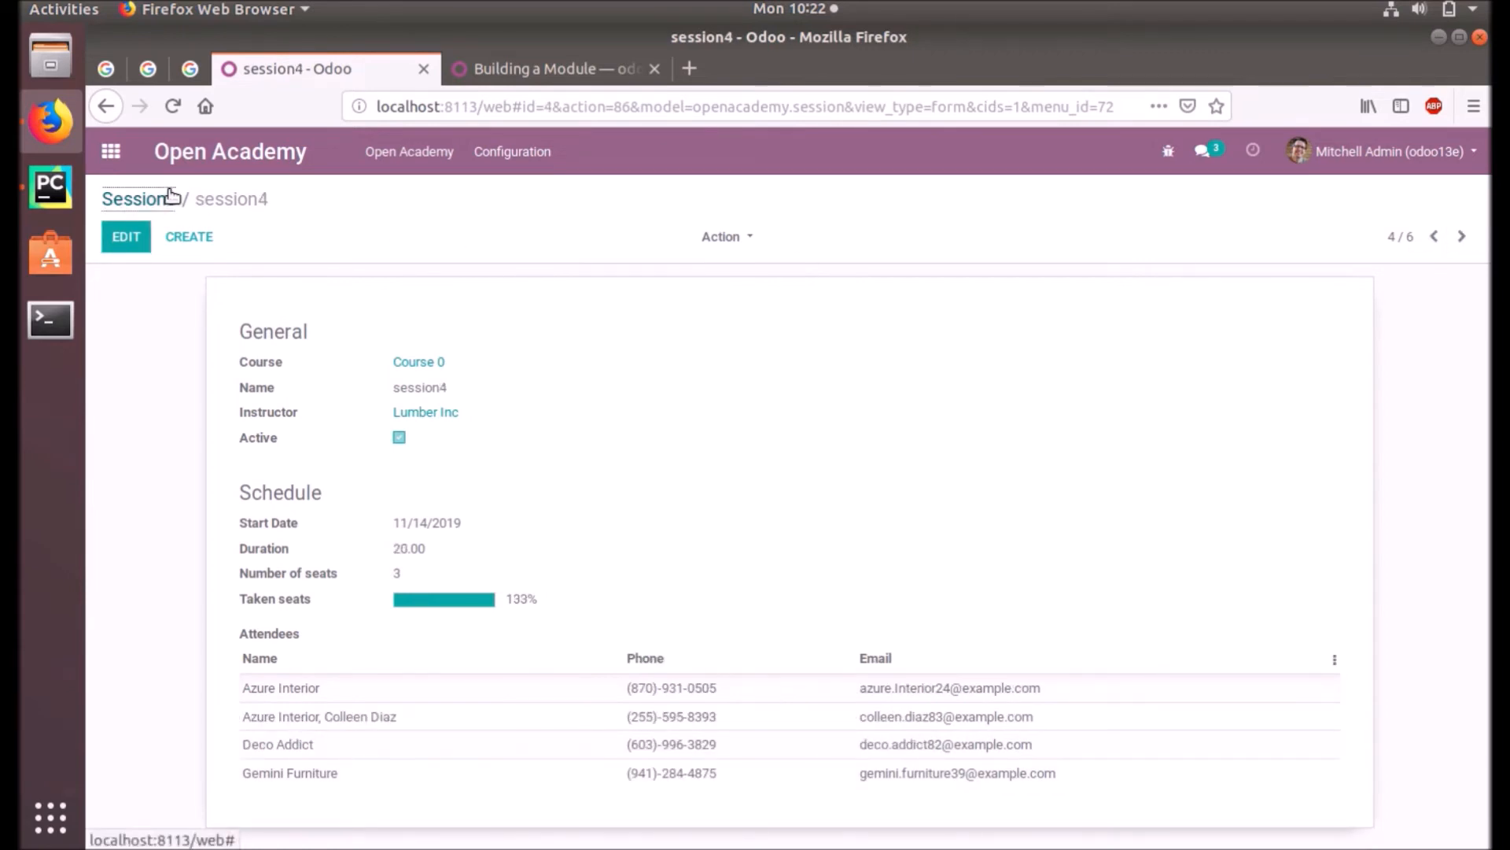
click(1462, 236)
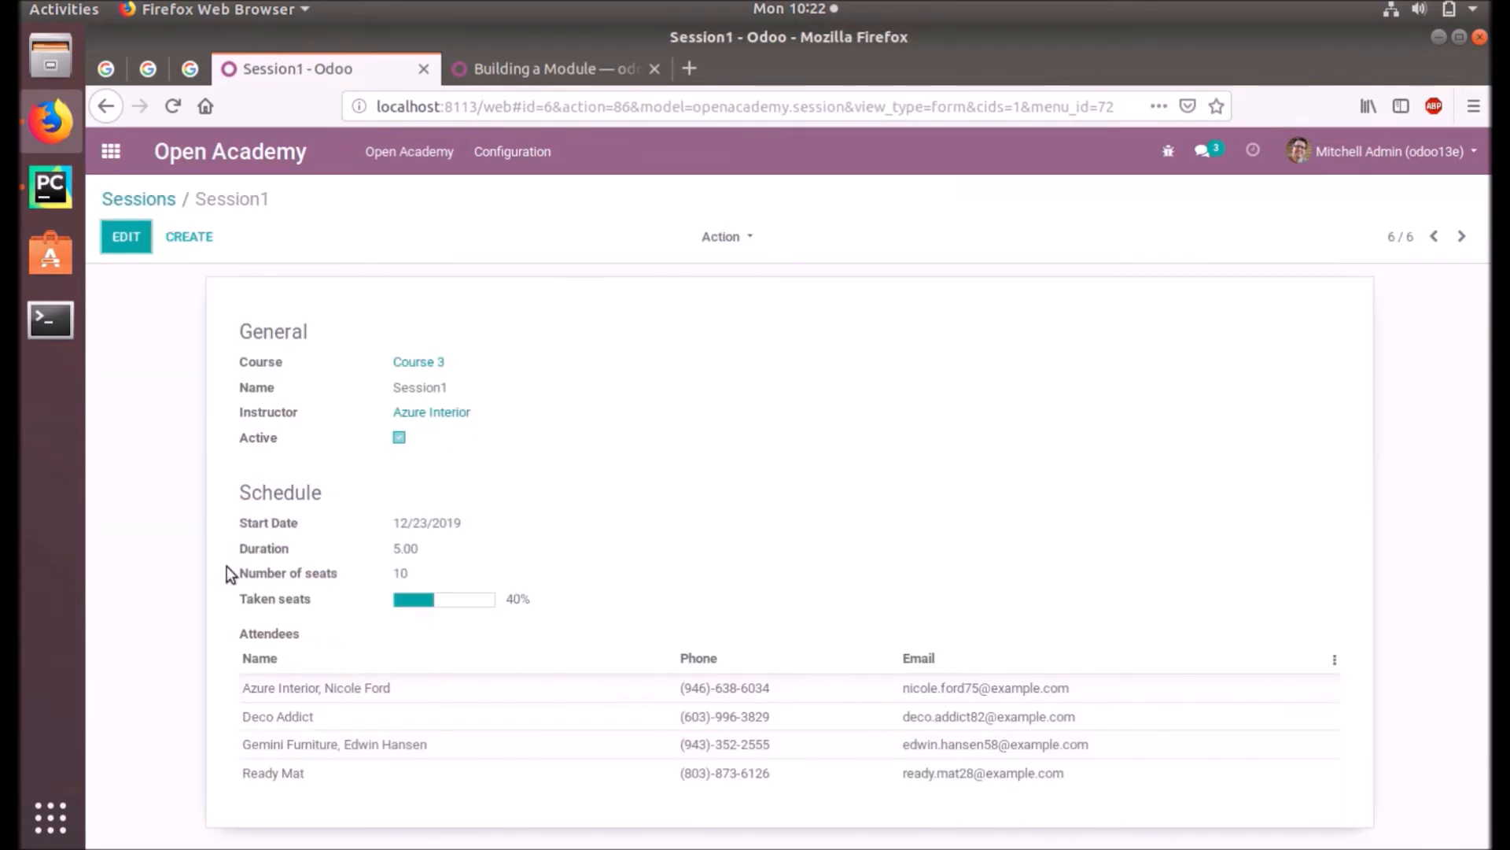
mouse_move(357, 720)
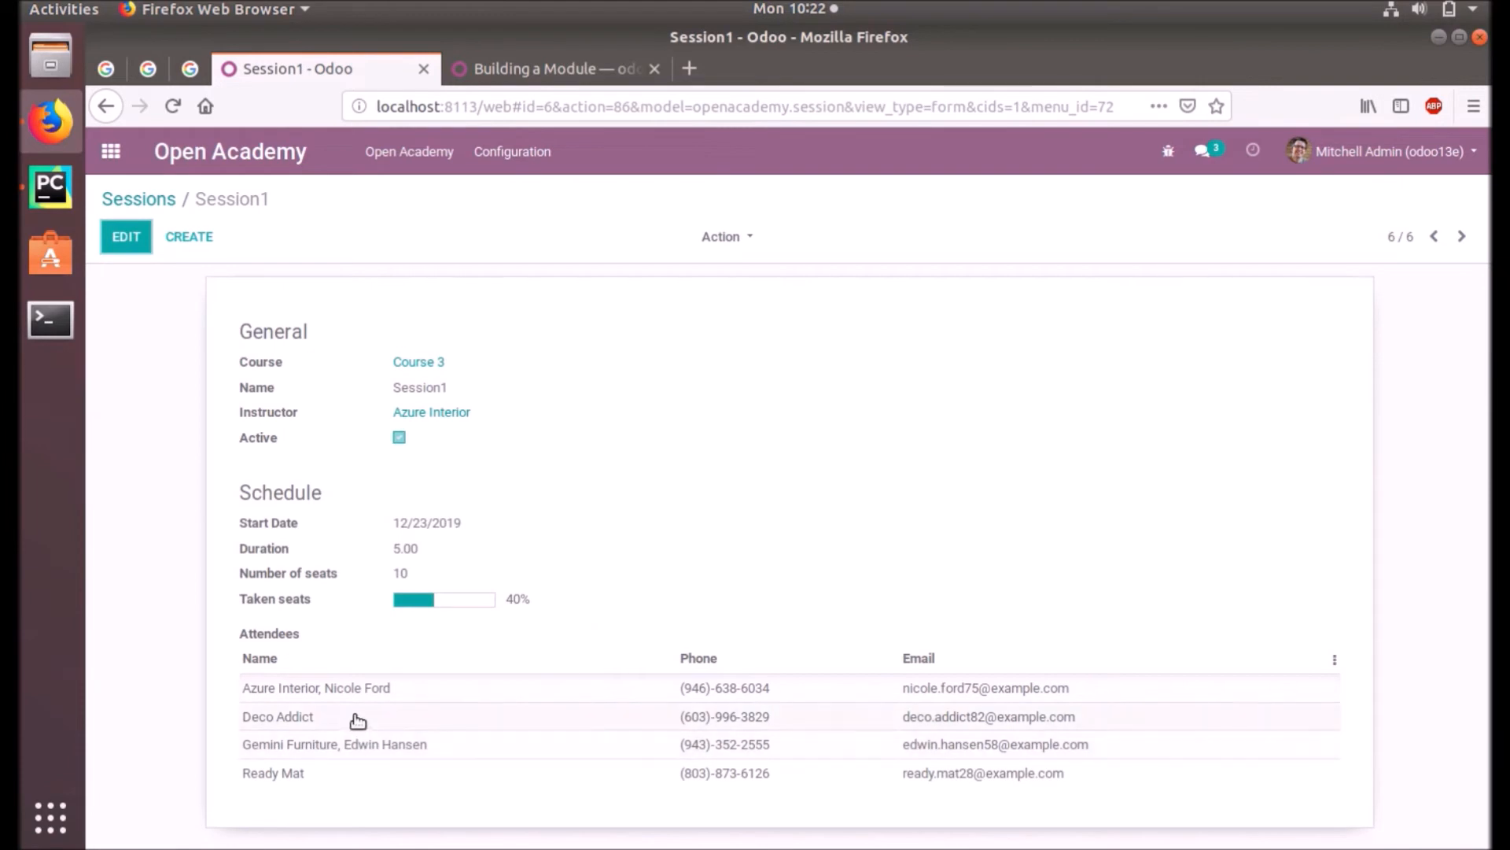
mouse_move(151, 192)
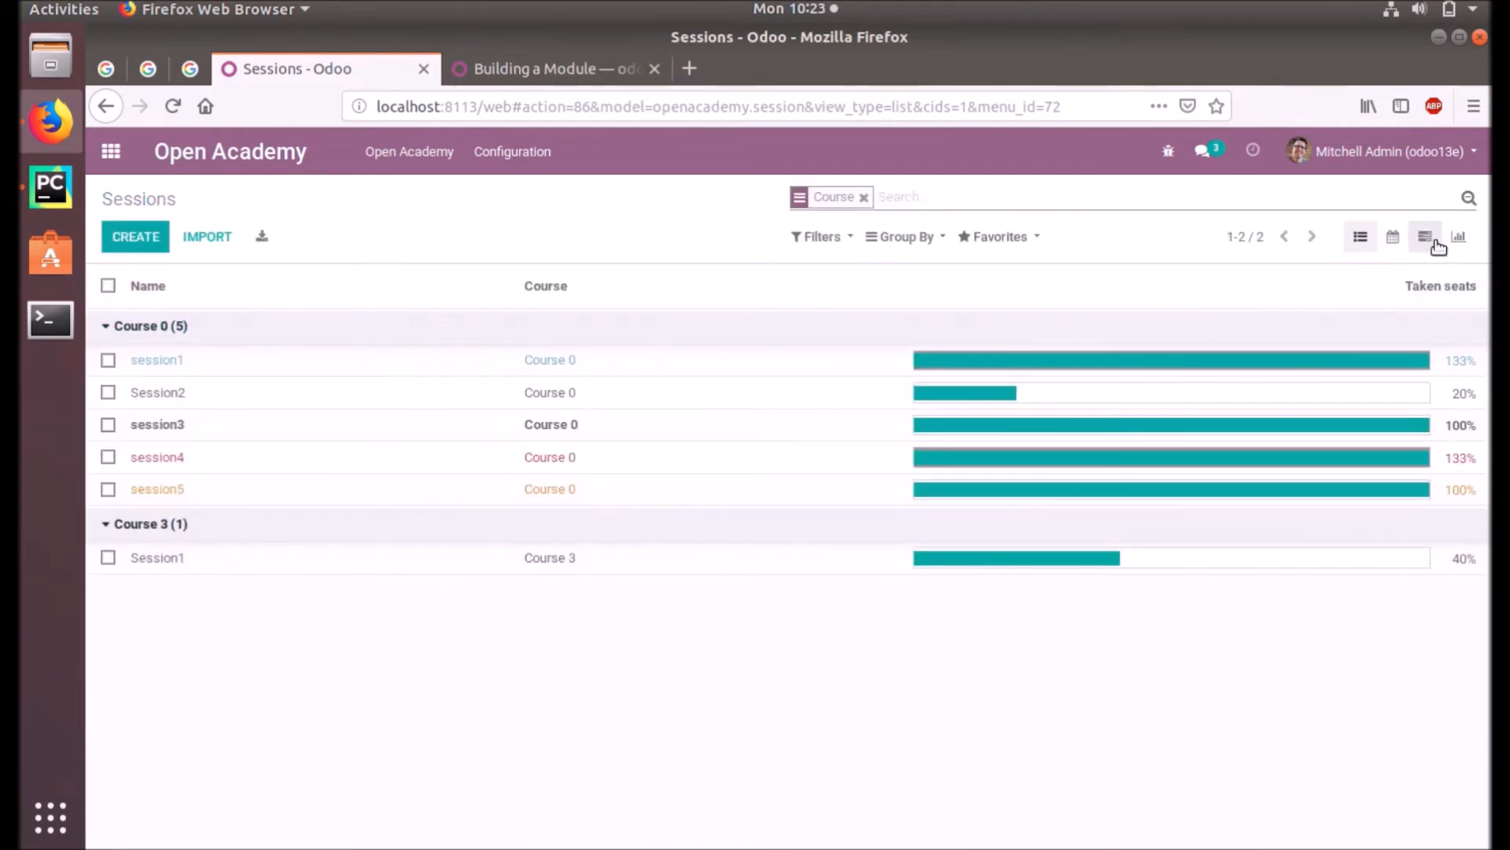
mouse_move(1459, 236)
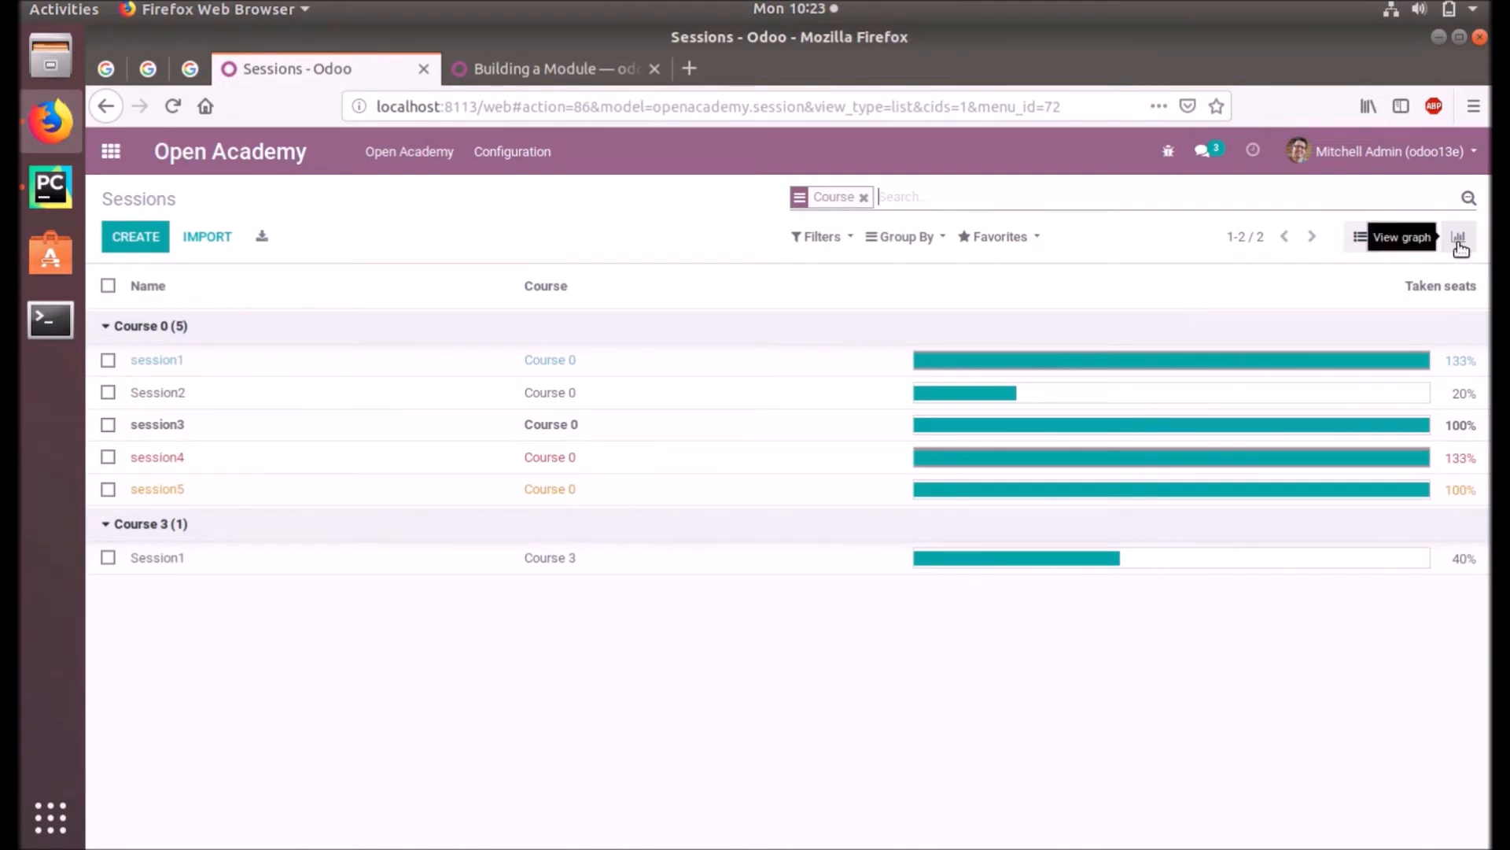
- Chart session attendee counts per course as bars, then a line, then a pie
click(1460, 236)
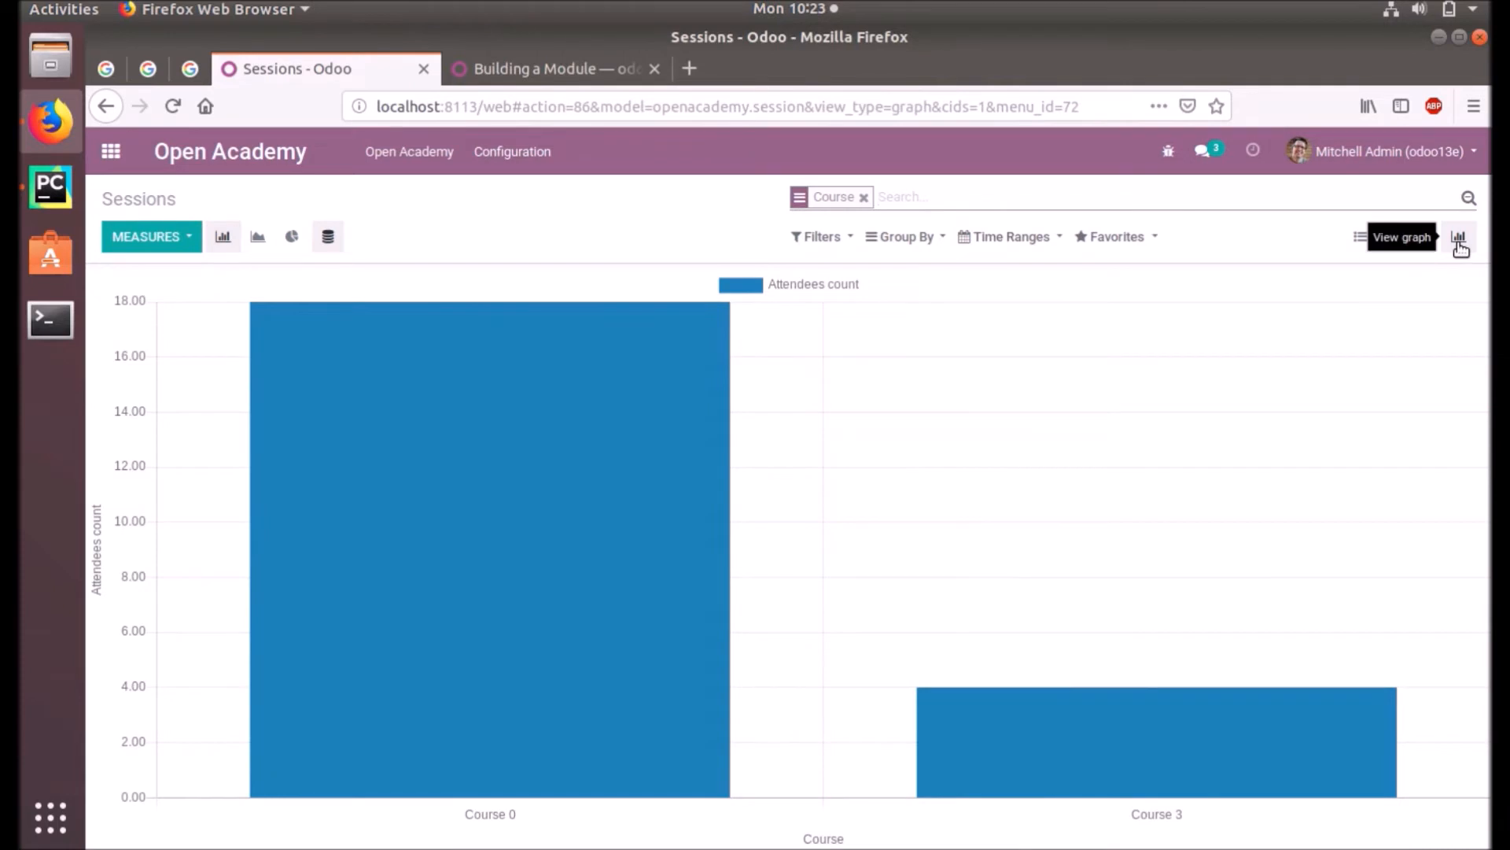
mouse_move(670, 623)
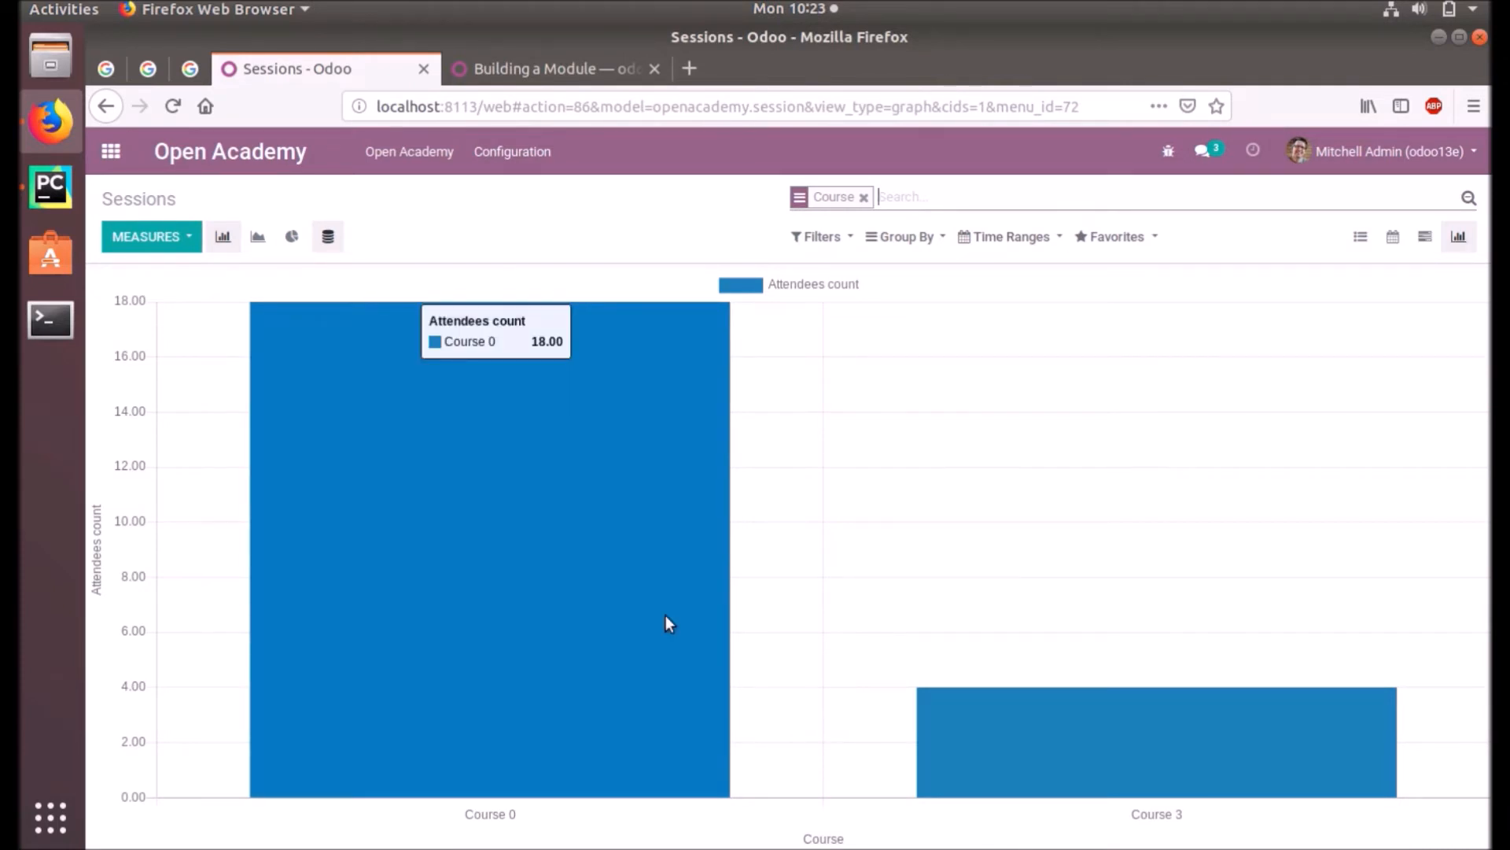
mouse_move(985, 812)
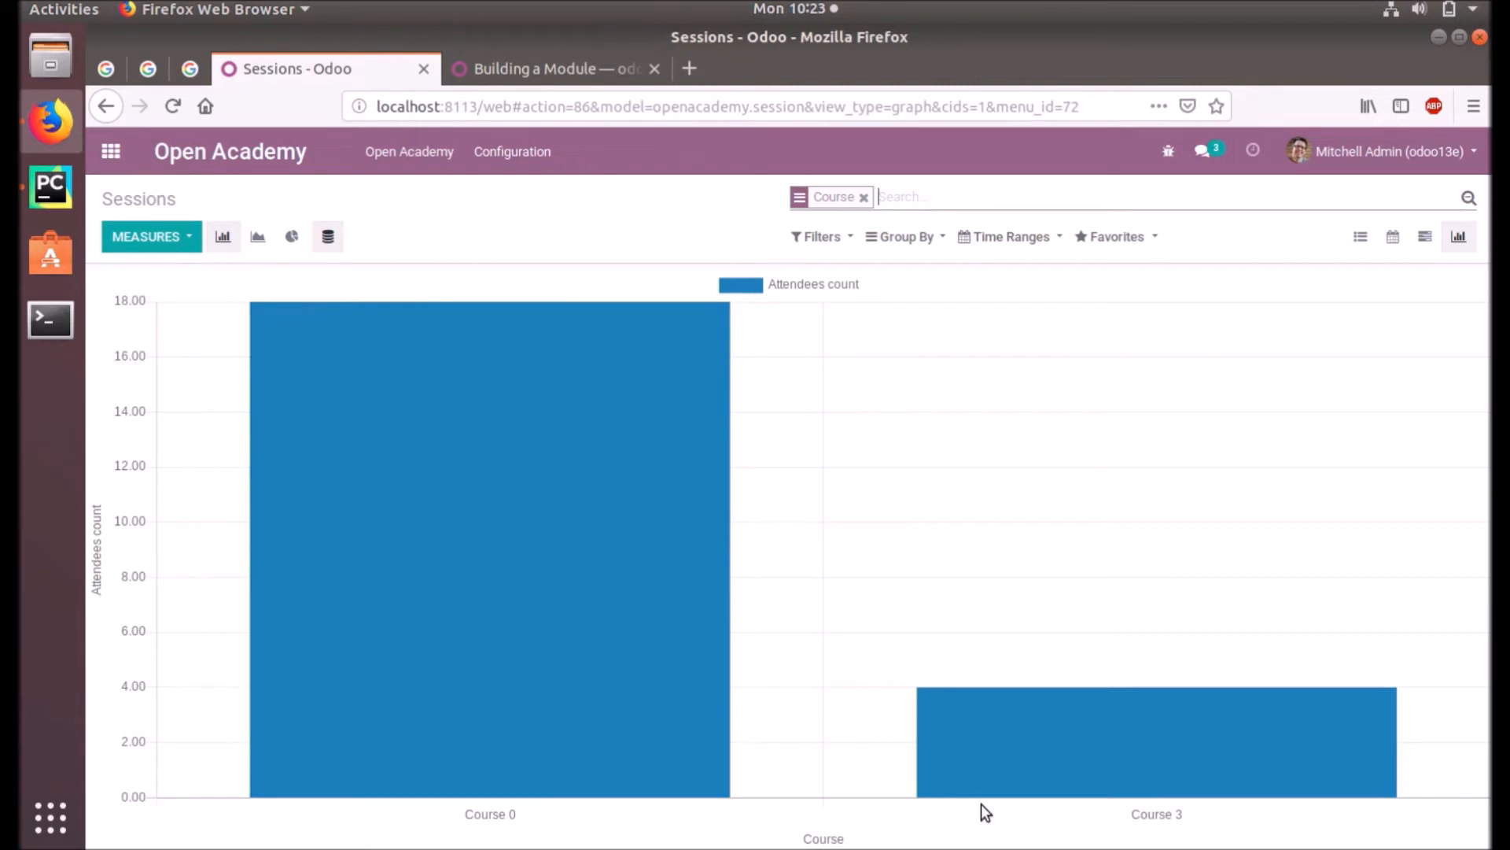
mouse_move(491, 749)
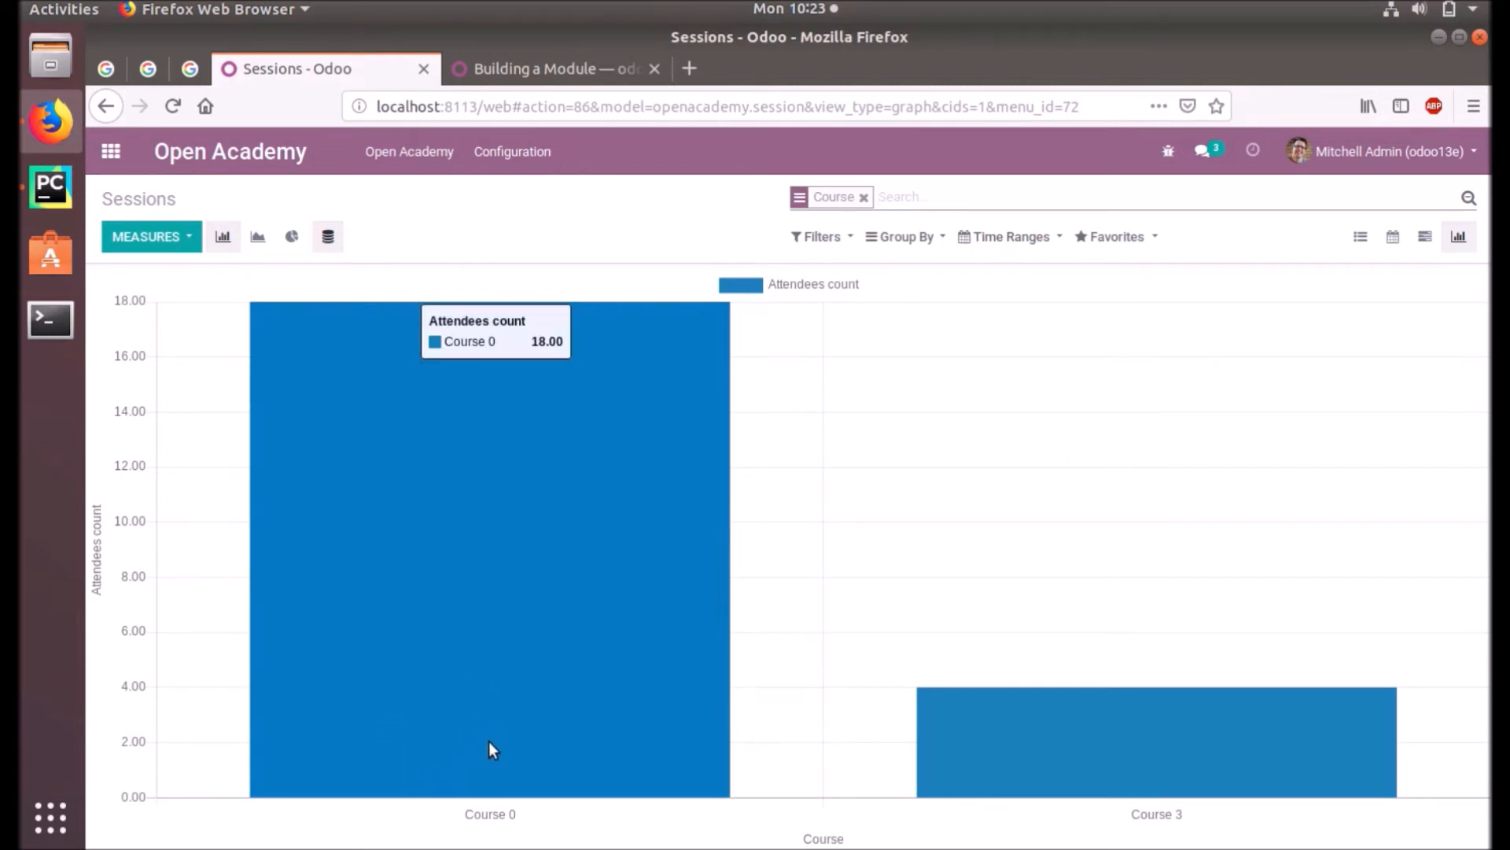
mouse_move(498, 752)
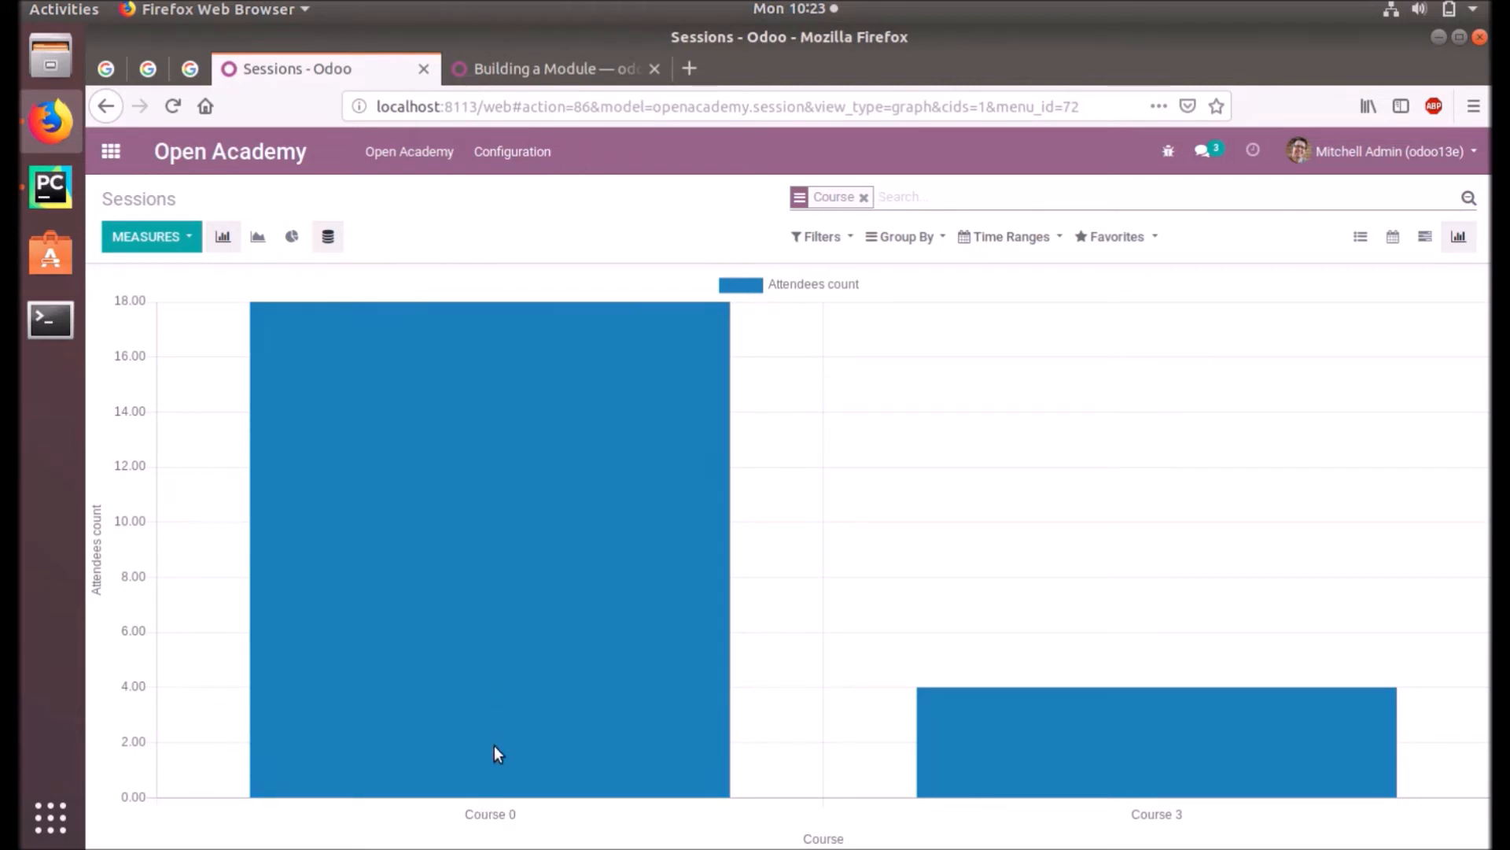
mouse_move(361, 320)
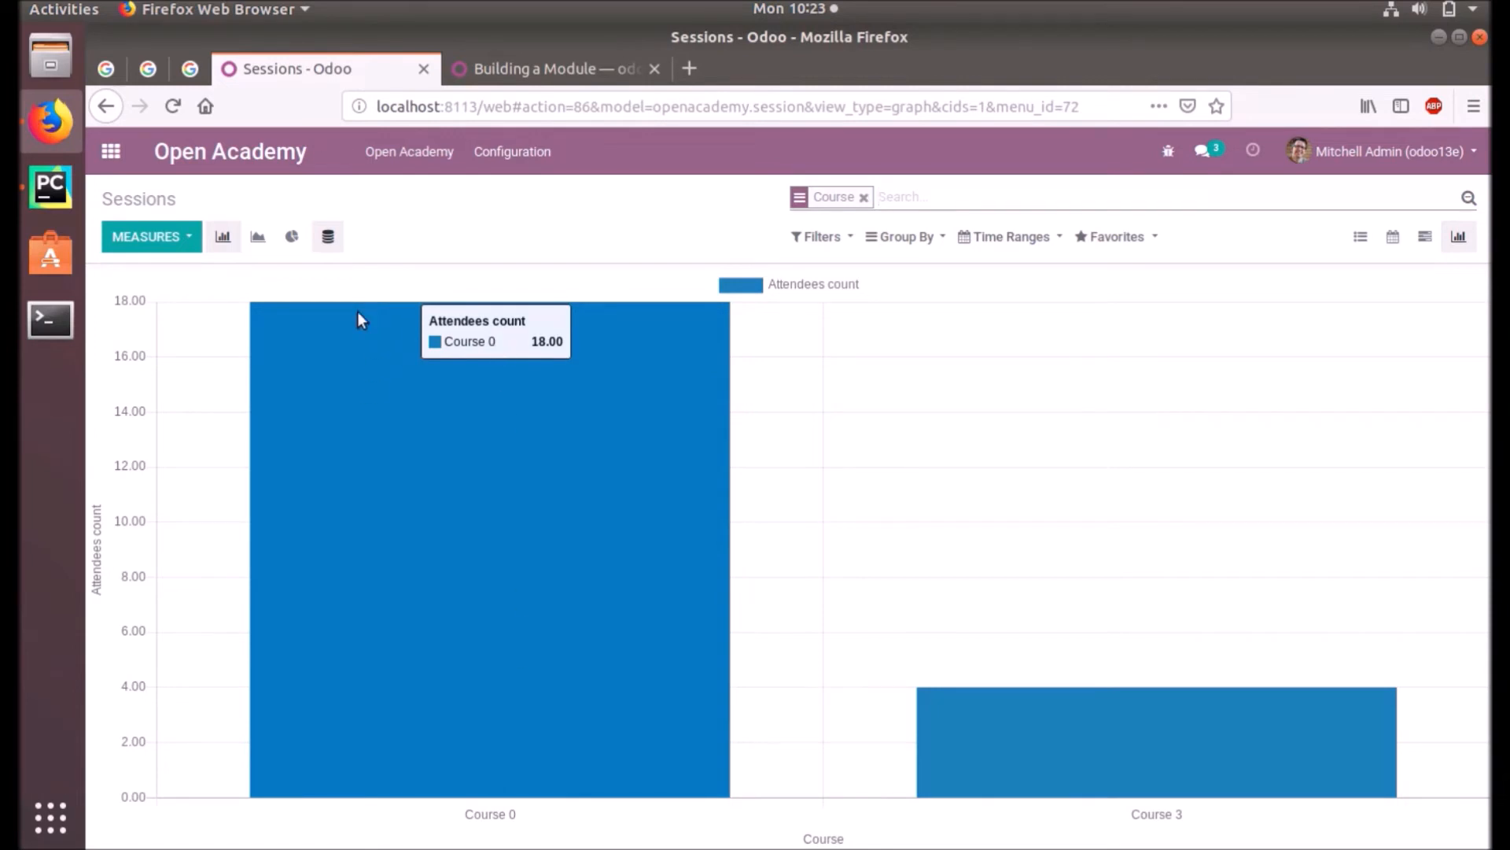
mouse_move(1086, 700)
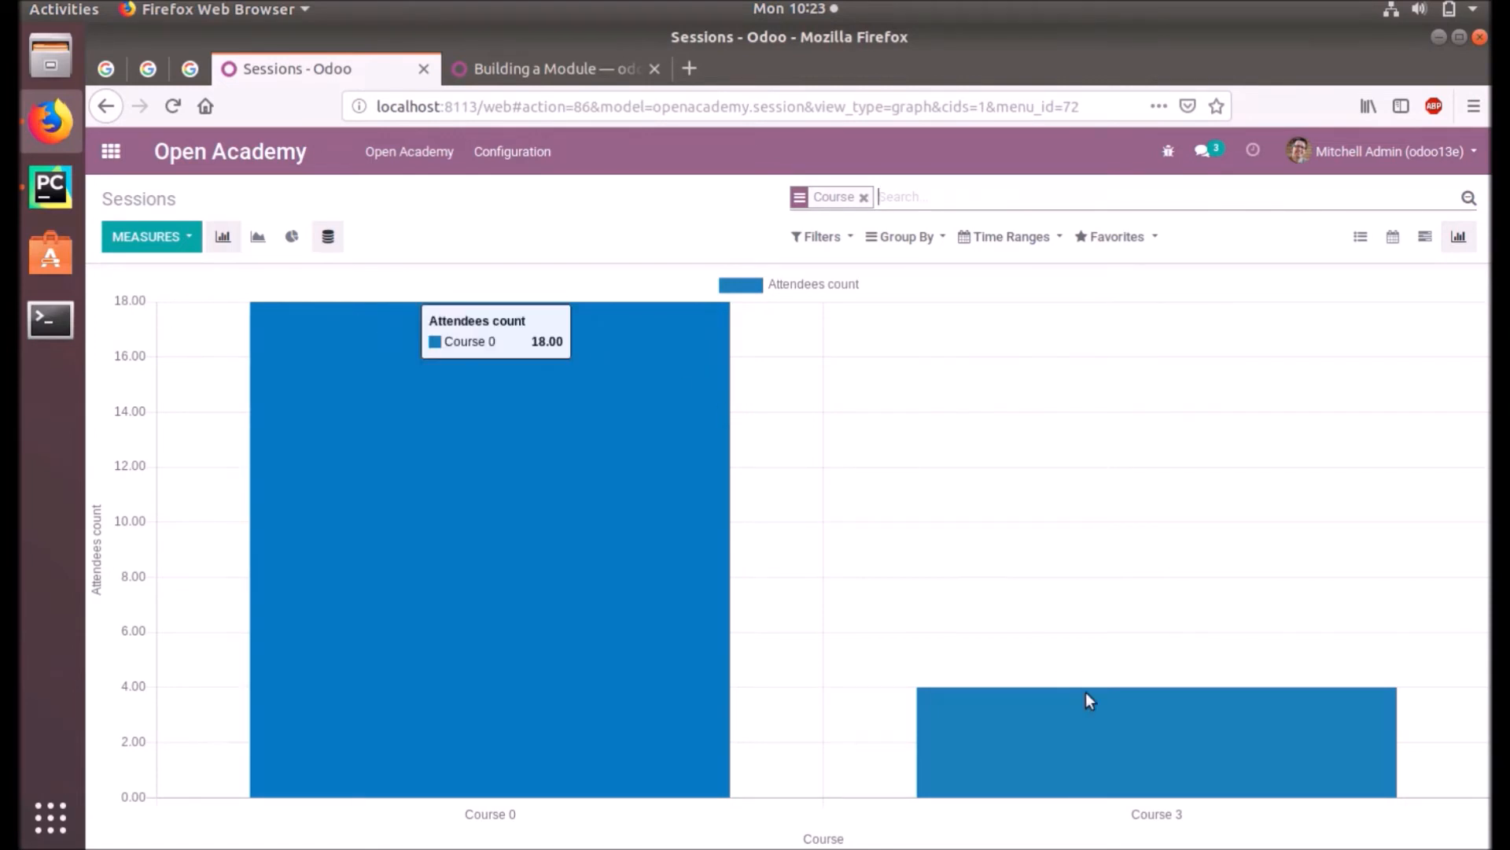
mouse_move(1116, 769)
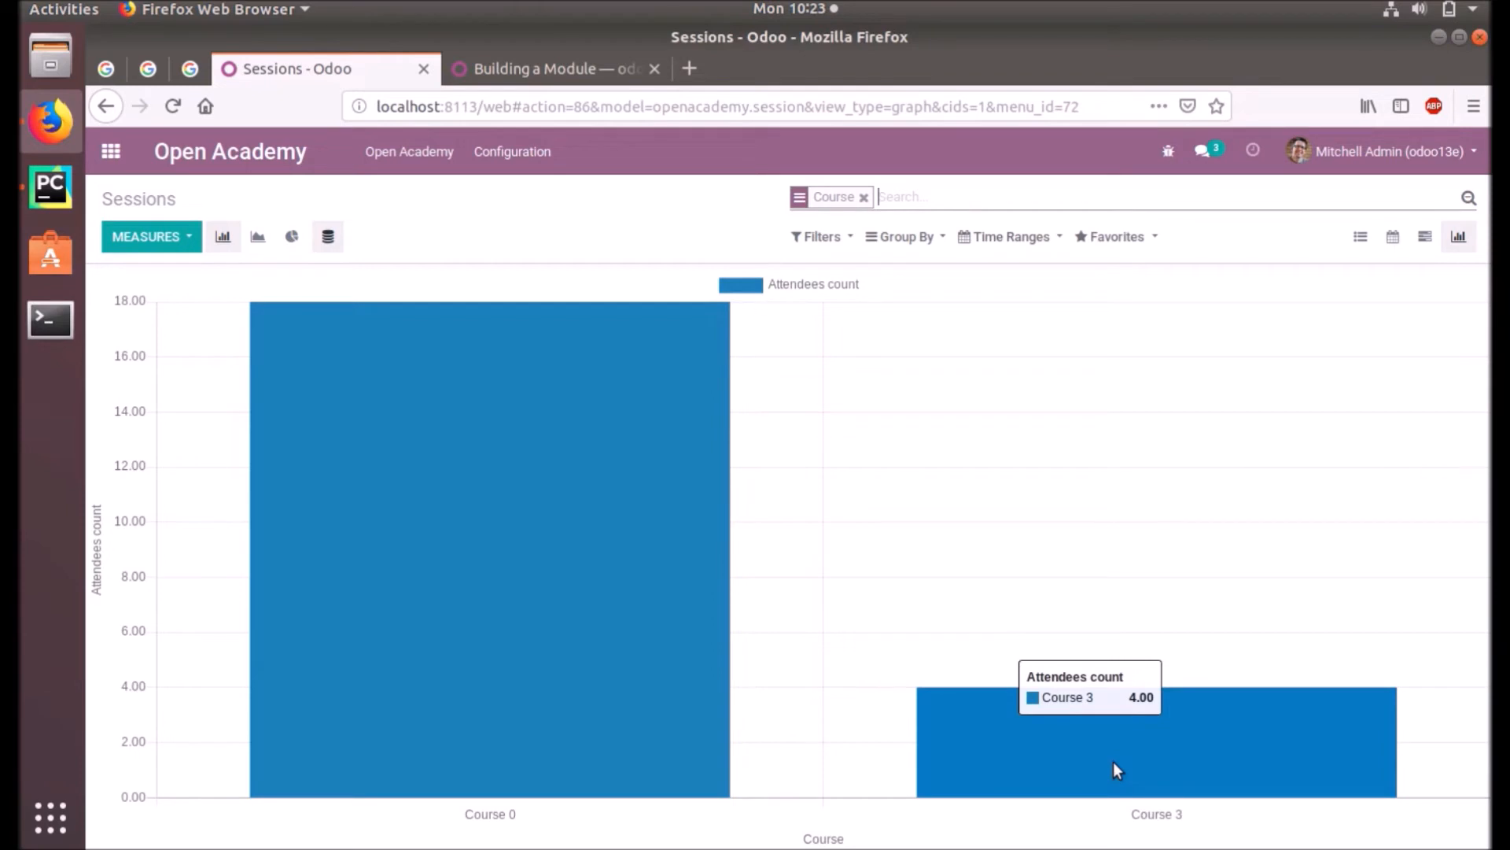
mouse_move(227, 405)
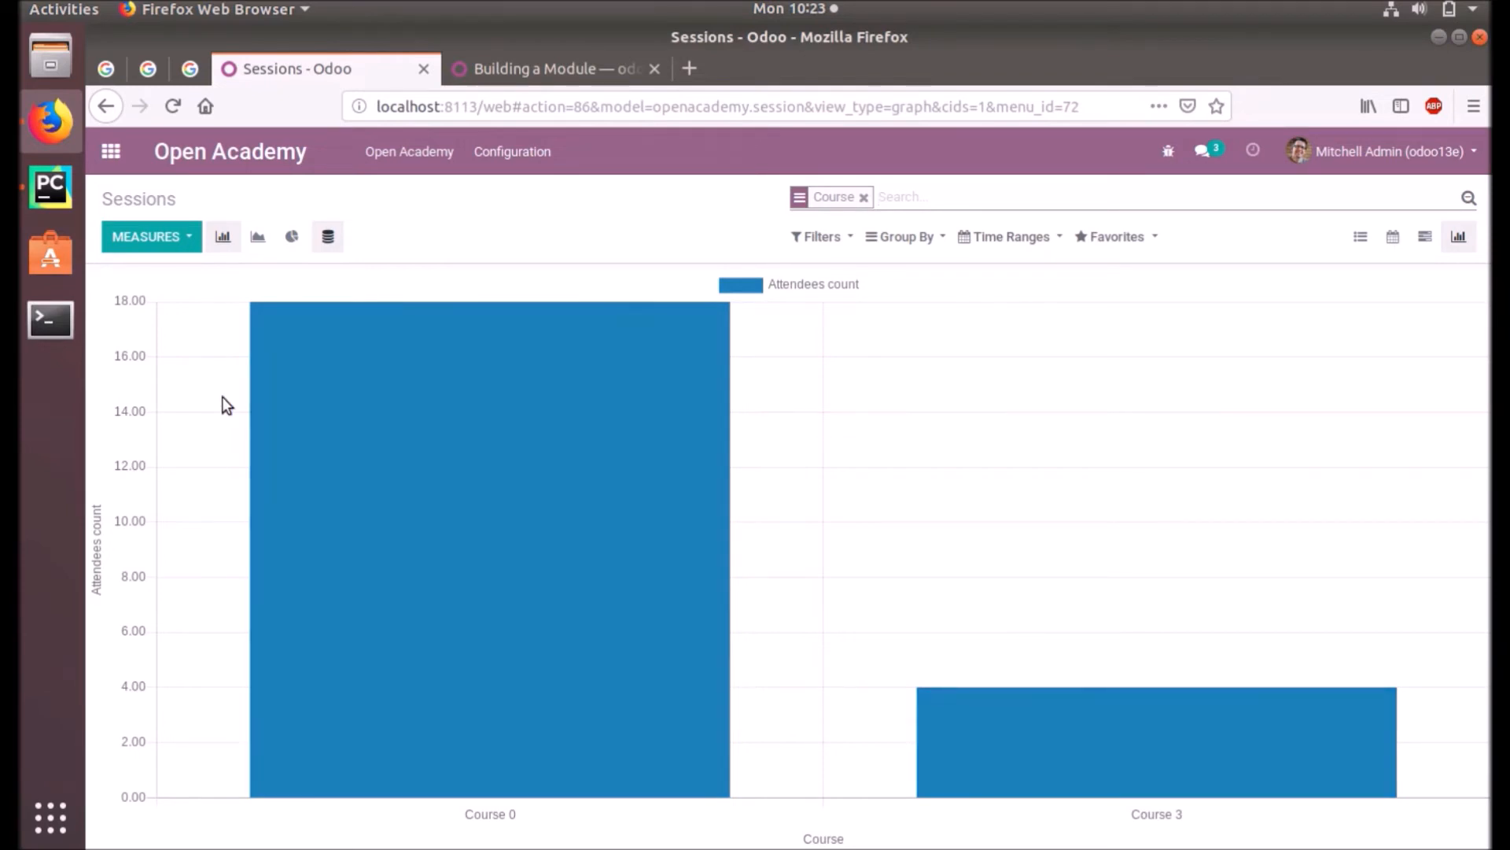
mouse_move(292, 236)
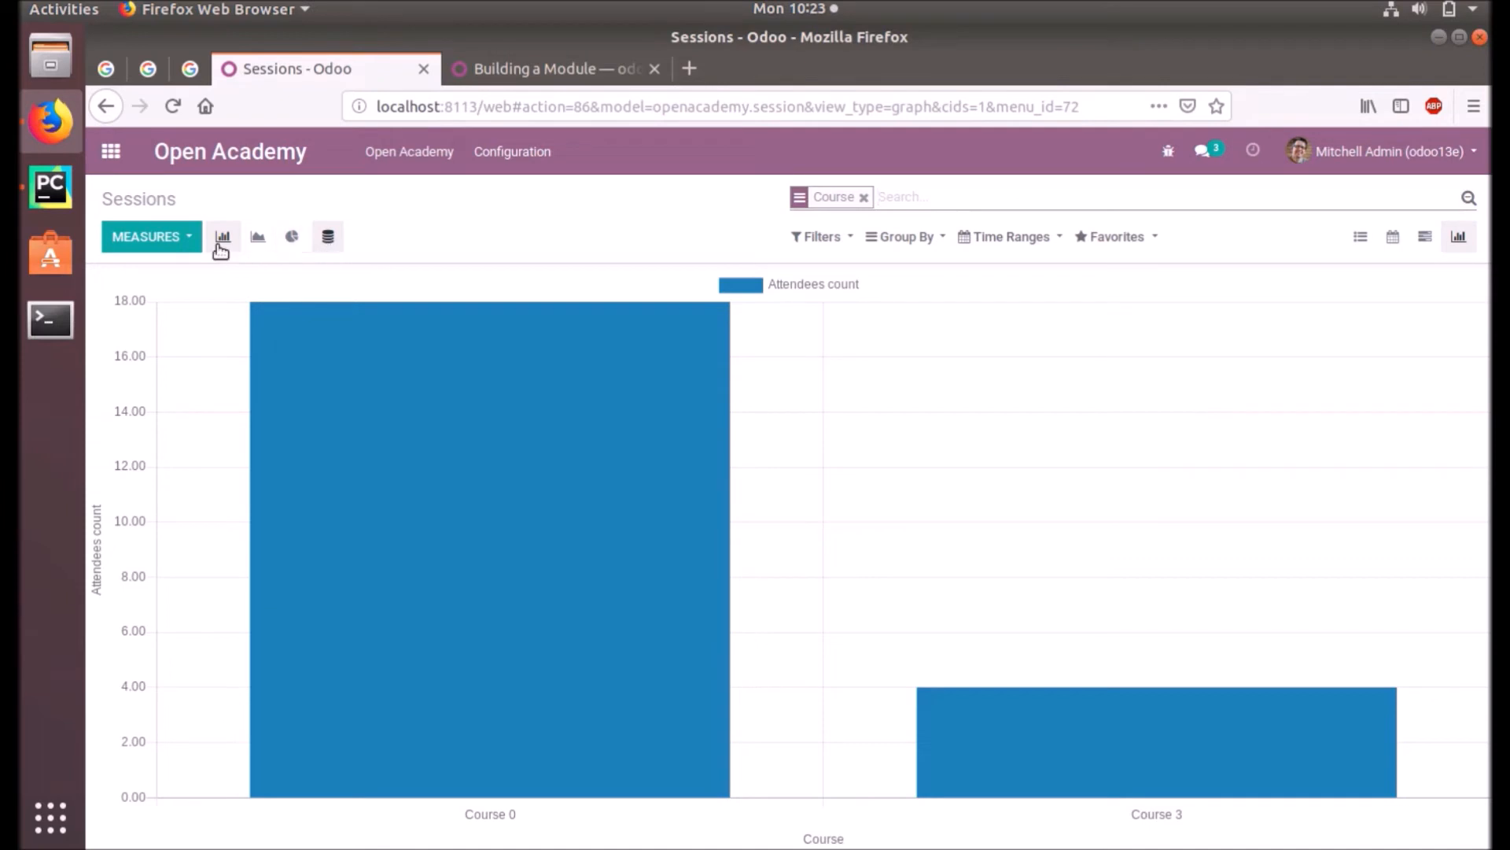
mouse_move(258, 236)
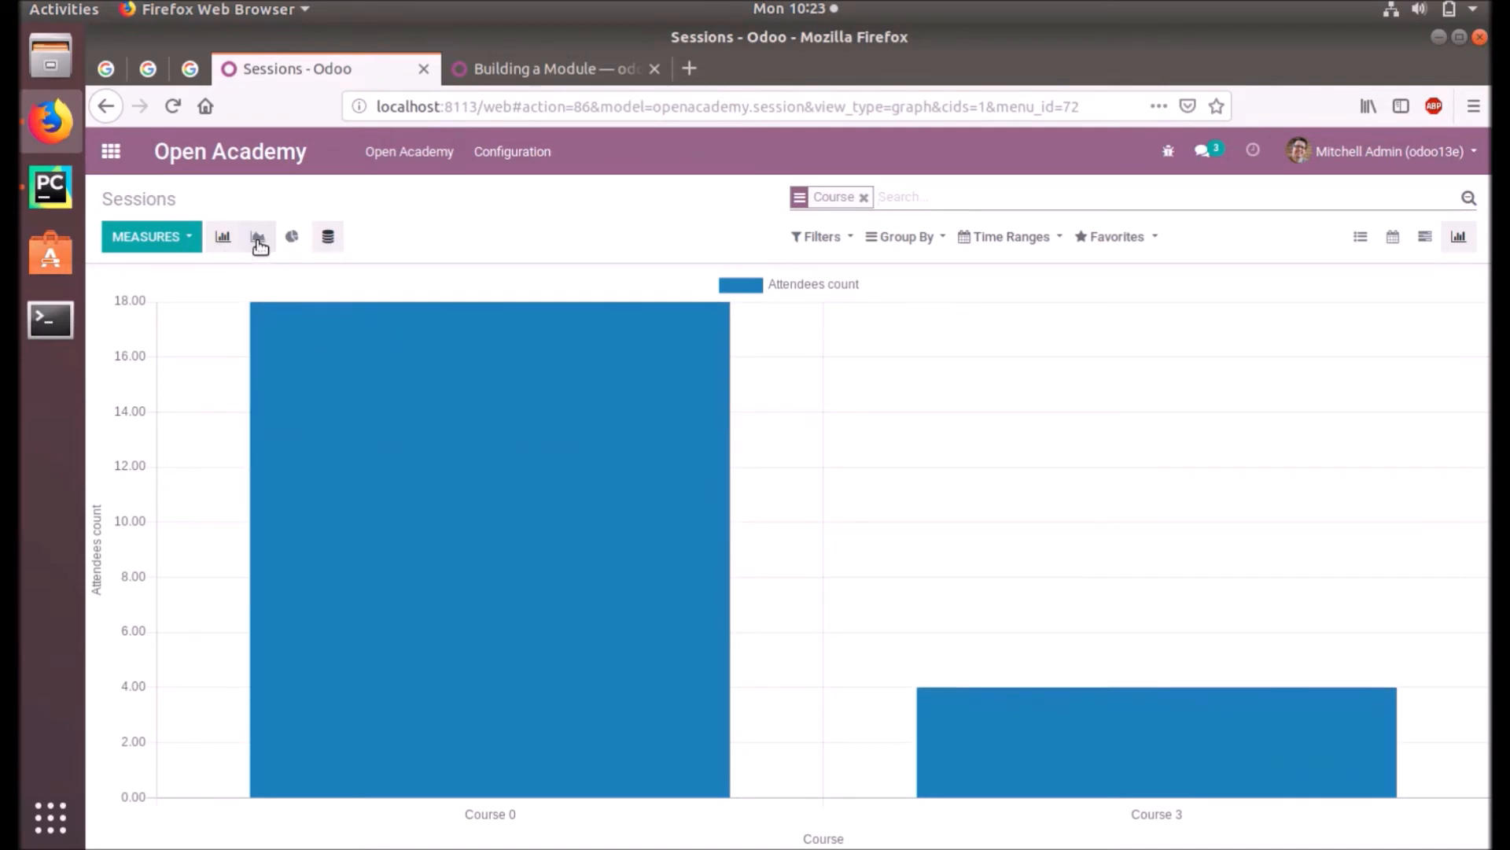
click(257, 236)
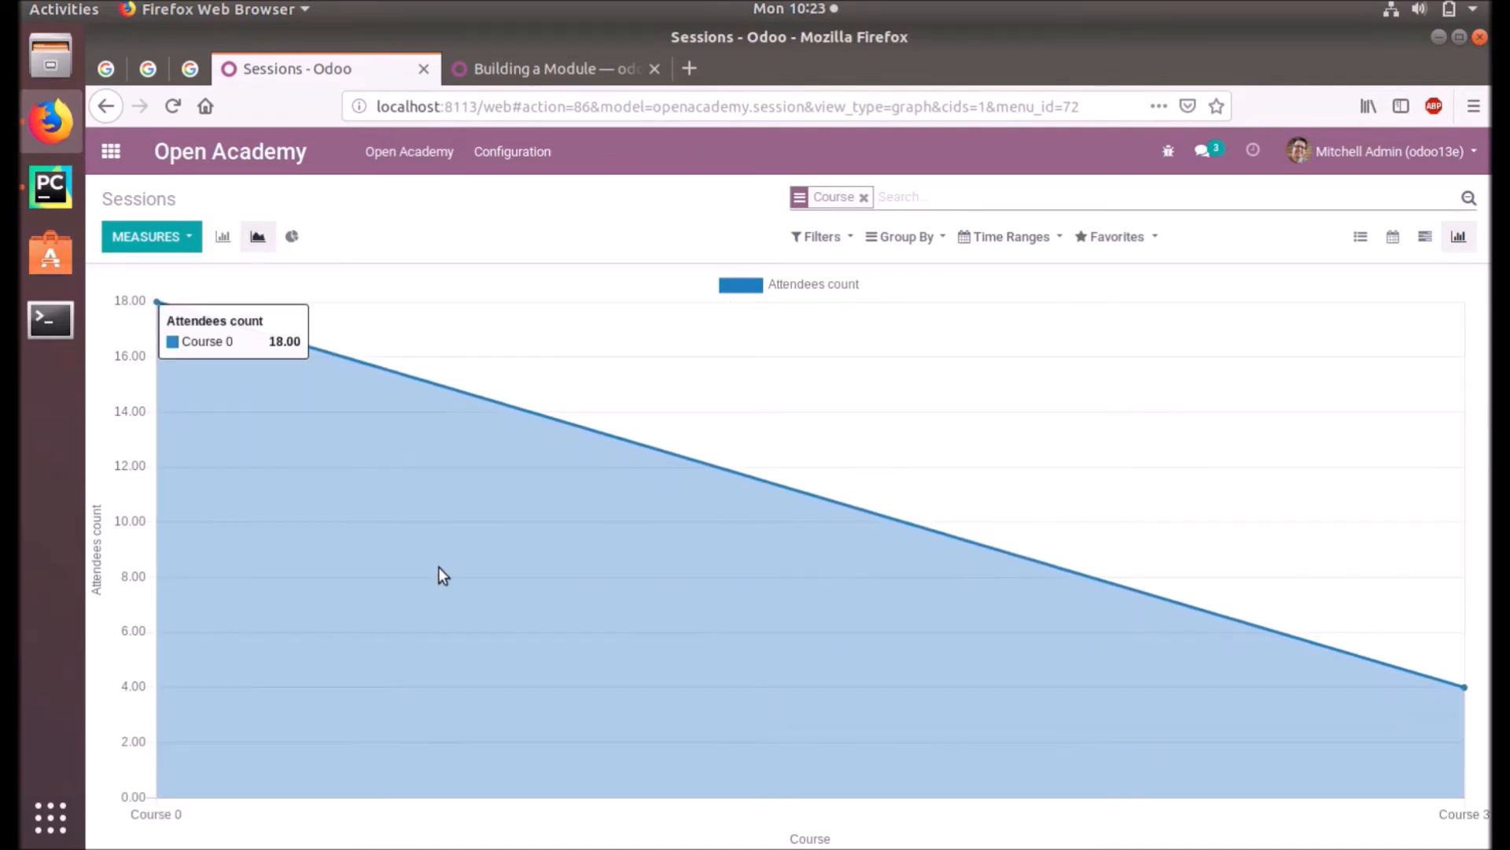
mouse_move(292, 237)
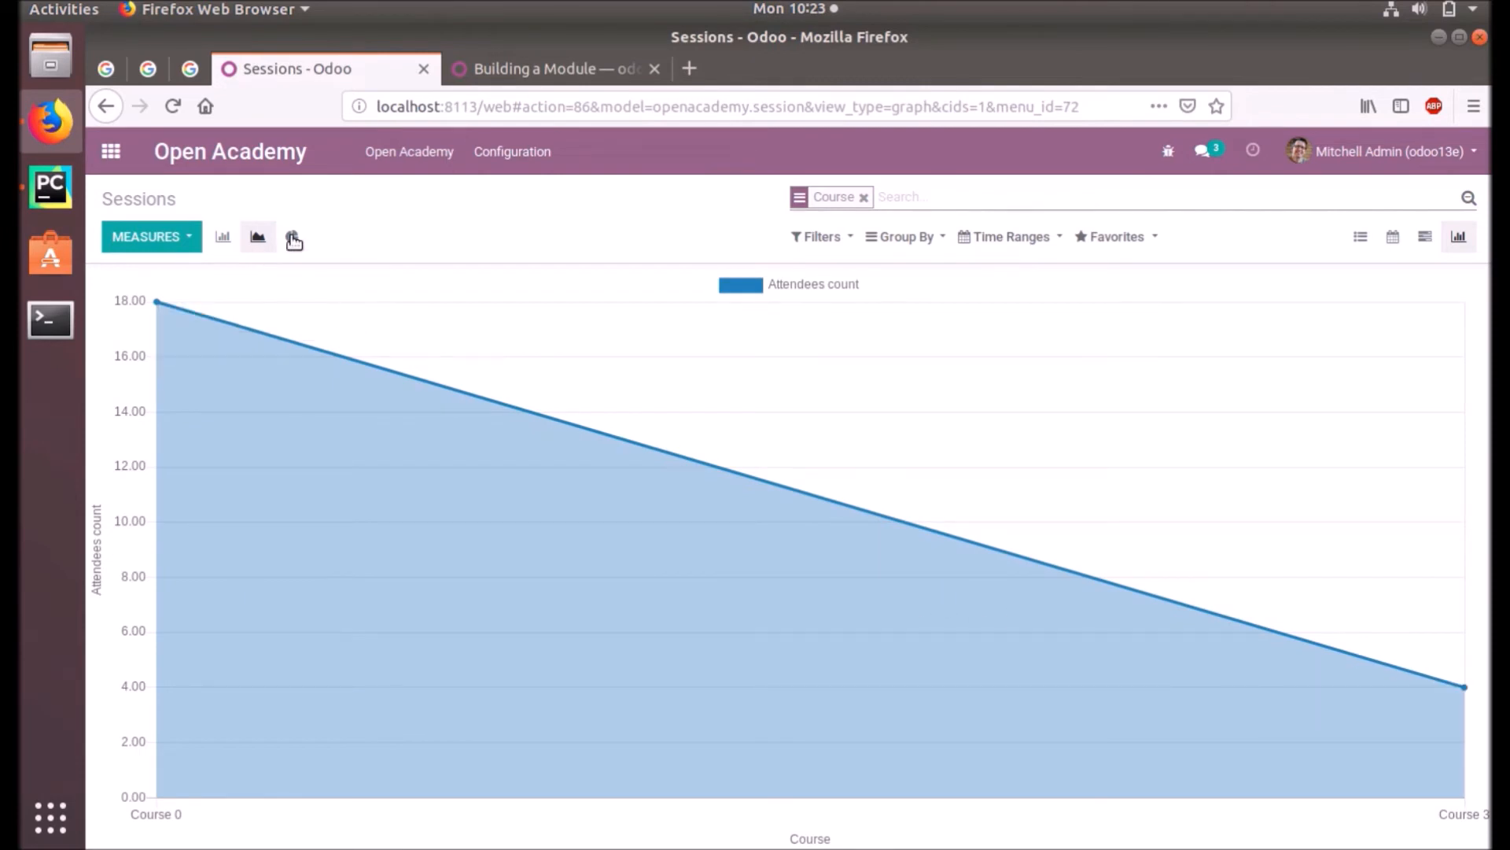
click(291, 236)
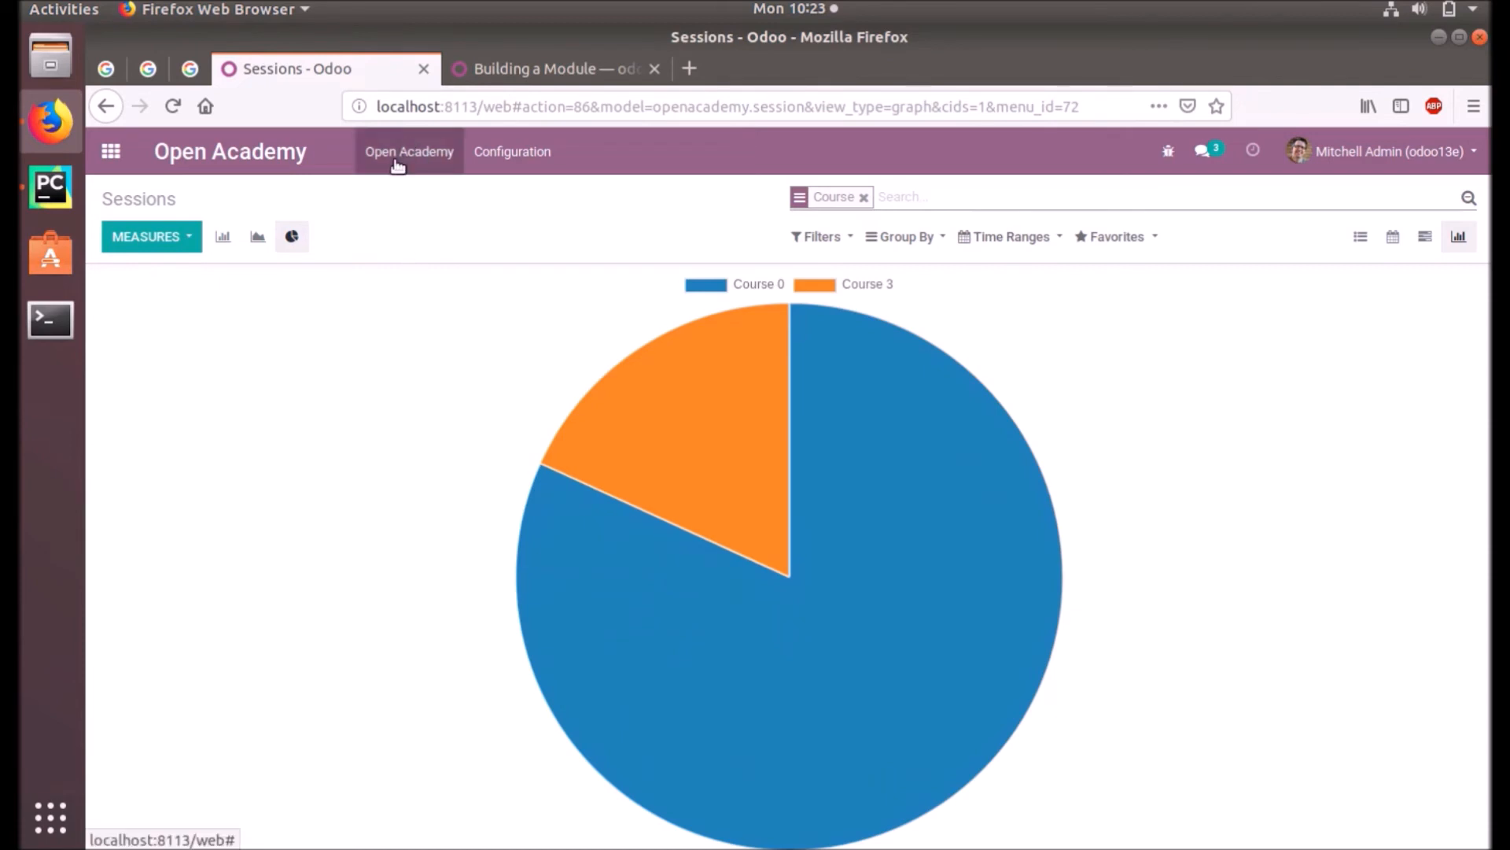
- Open Course 1 from the Open Academy Courses list and switch it to edit mode
click(408, 151)
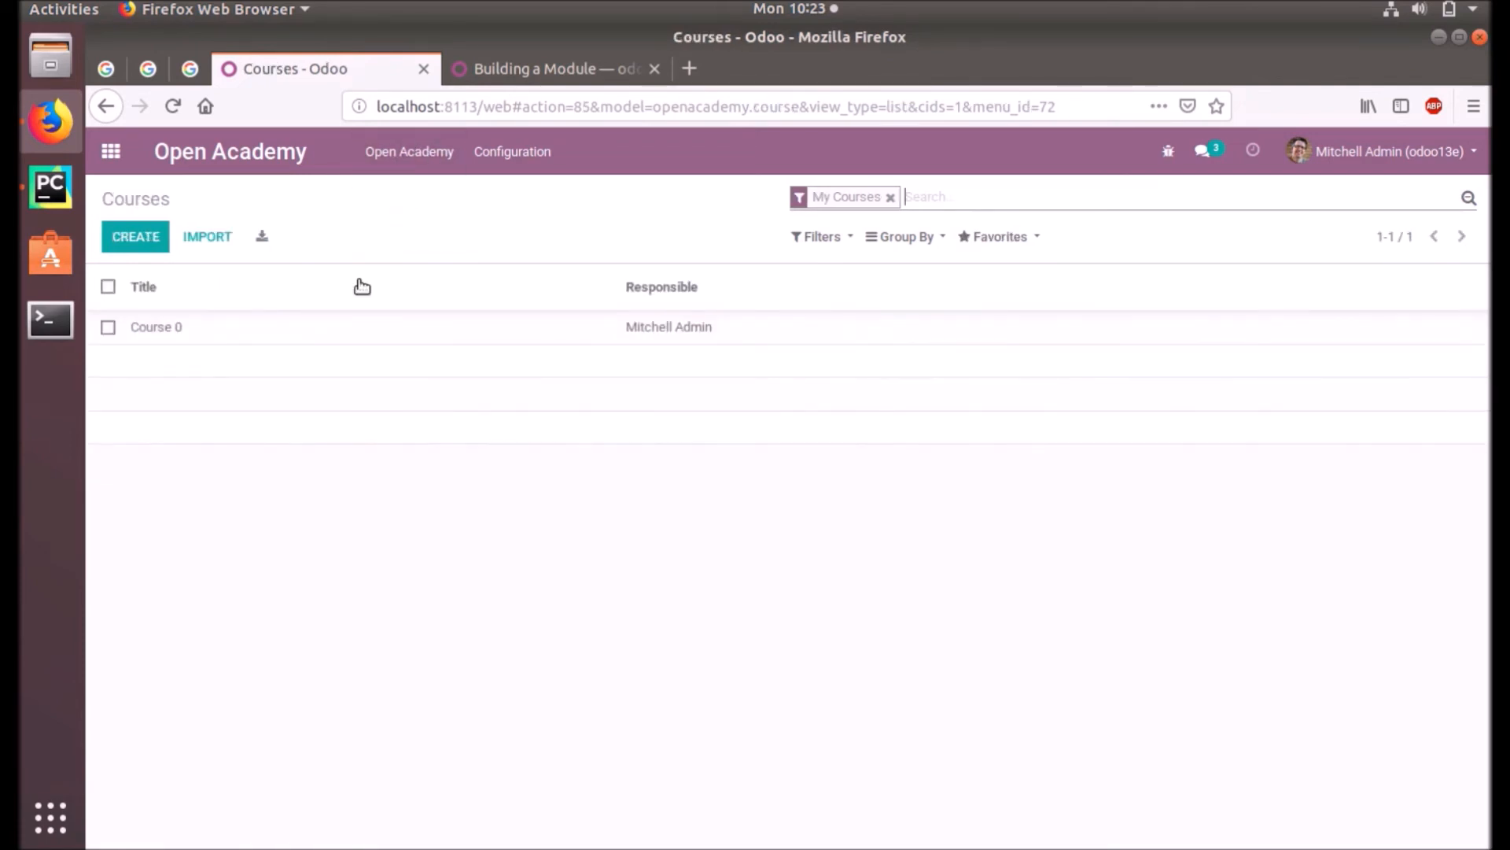
click(889, 197)
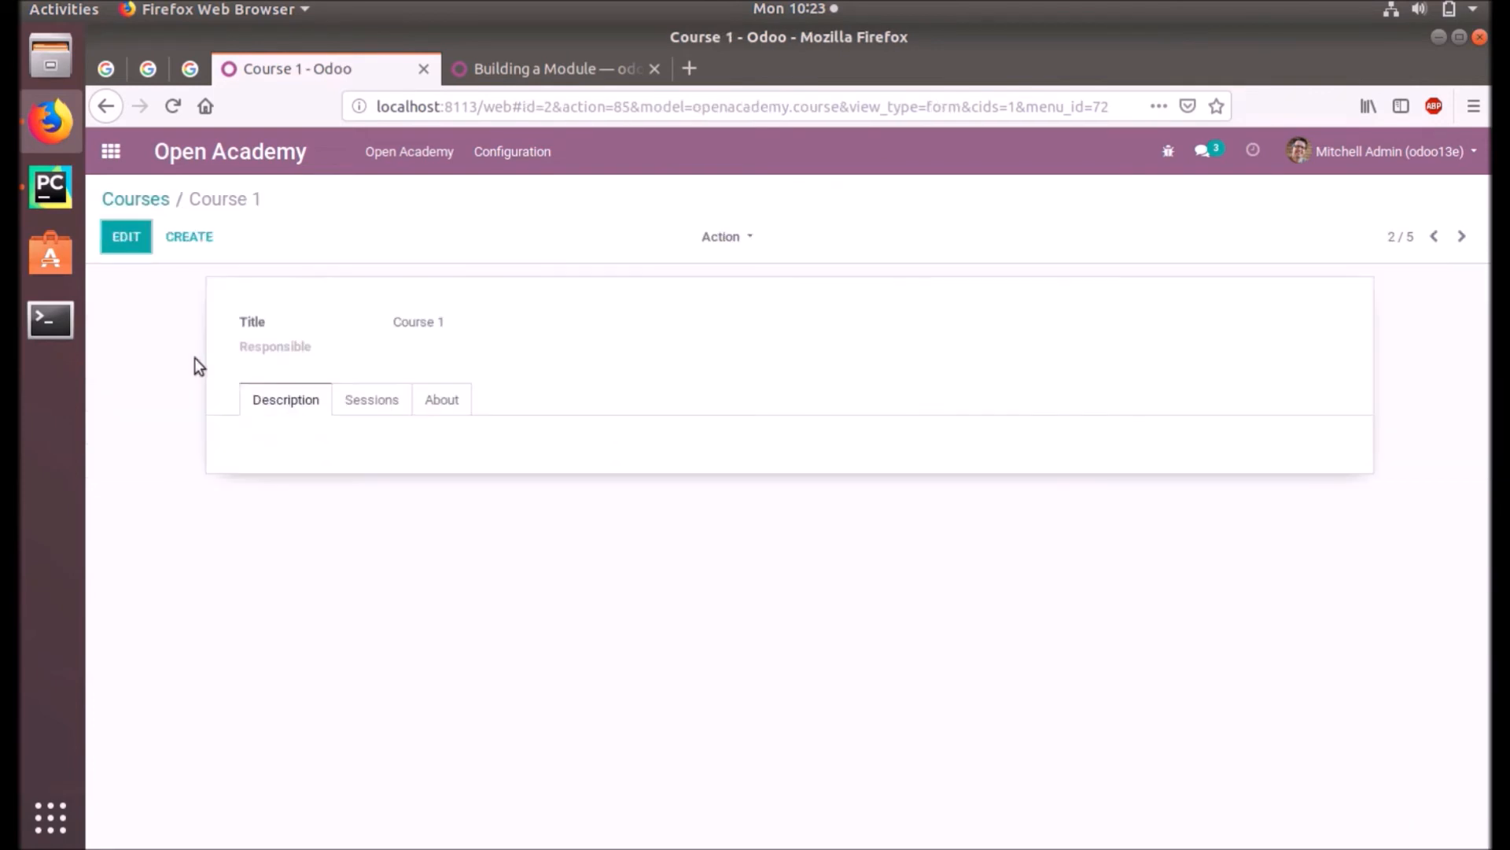
mouse_move(250, 347)
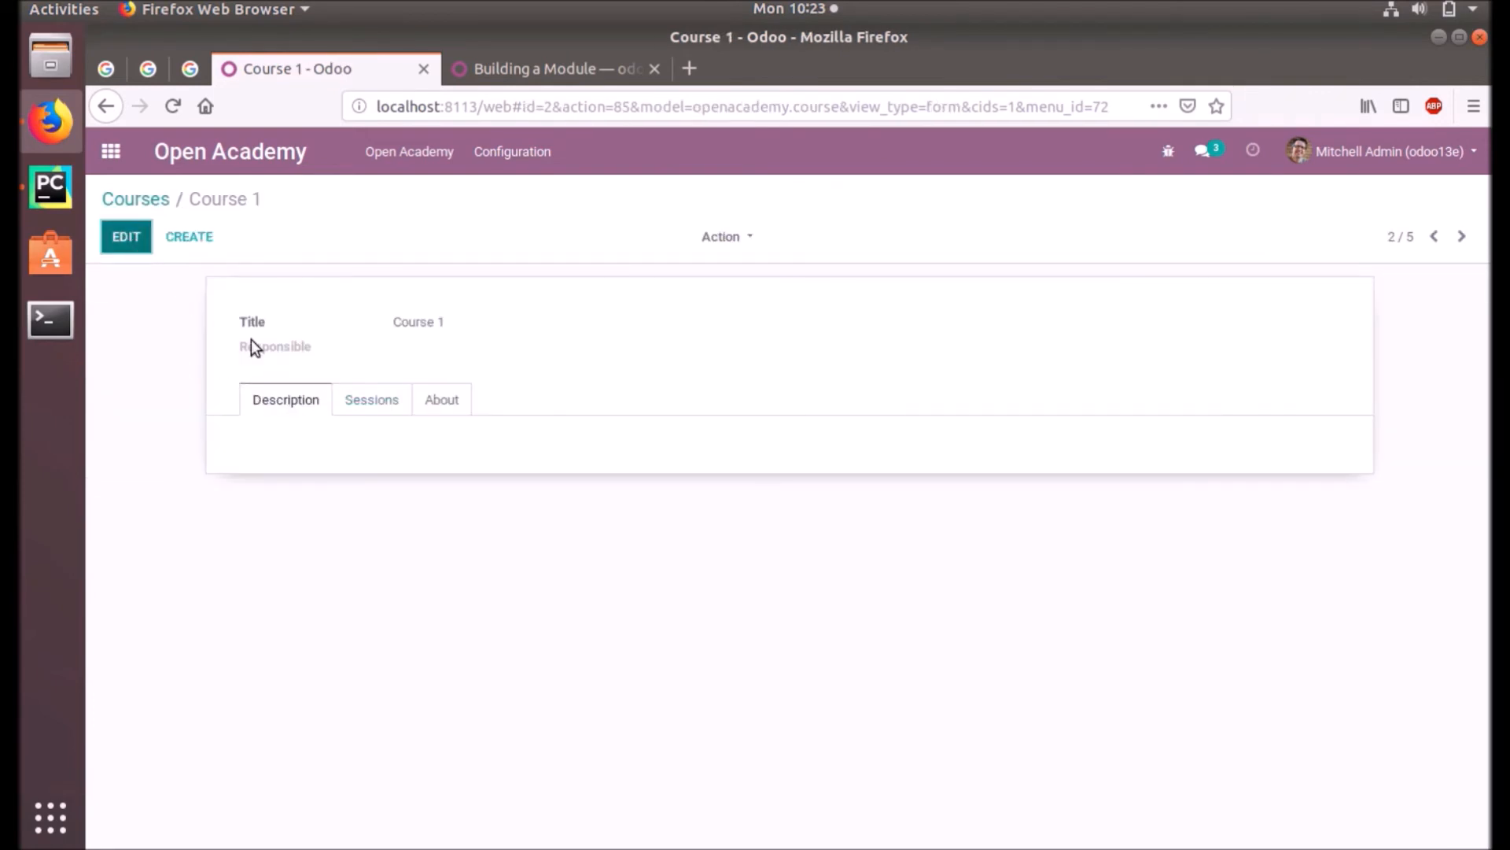
click(126, 236)
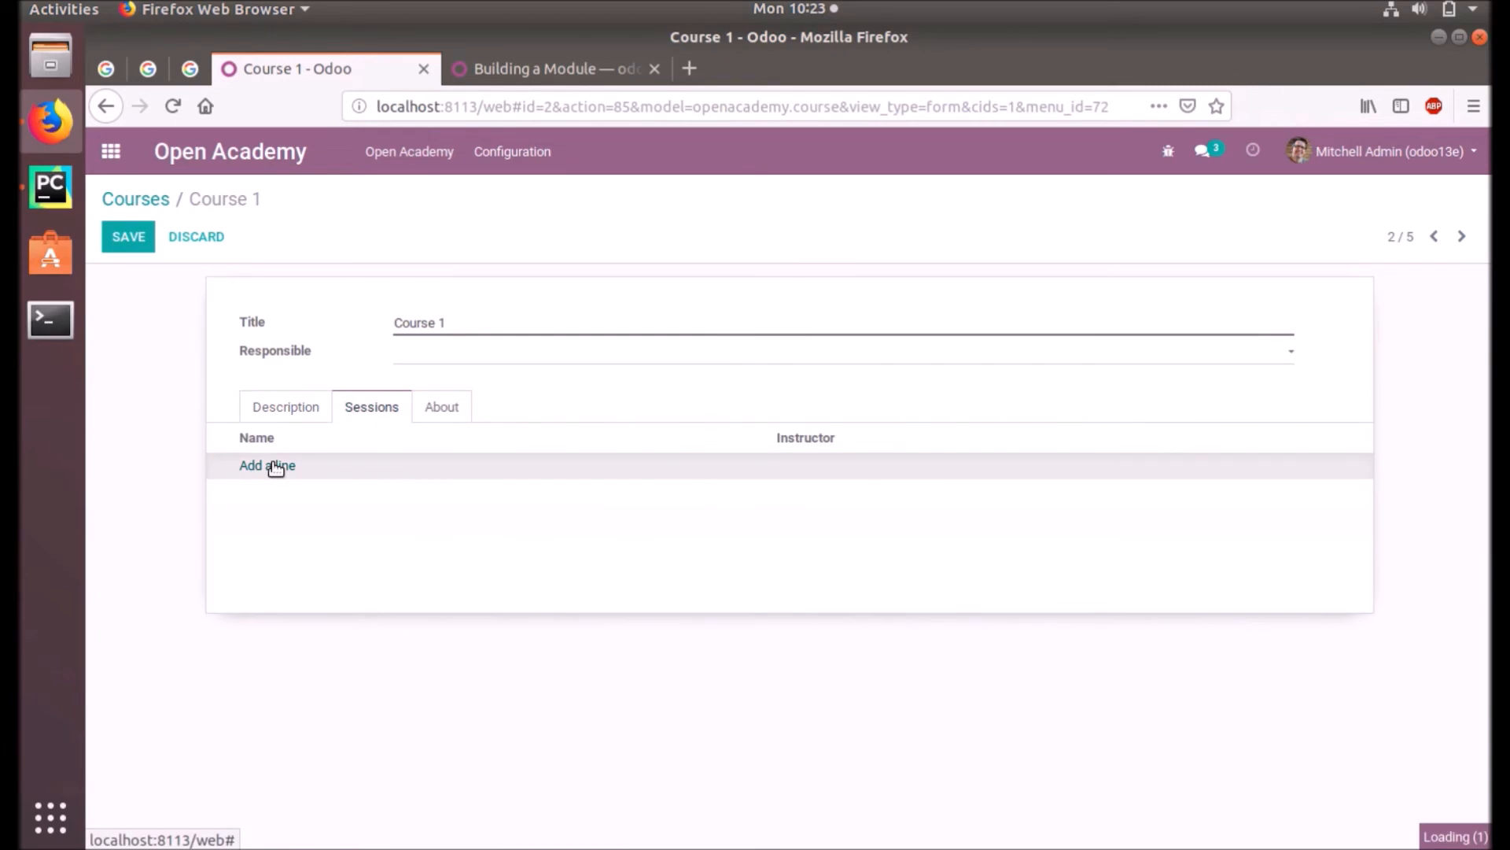
- Create 'Session 1' for Course 1 with 10 seats, duration 5 and attendee Deco Addict, and save
click(267, 465)
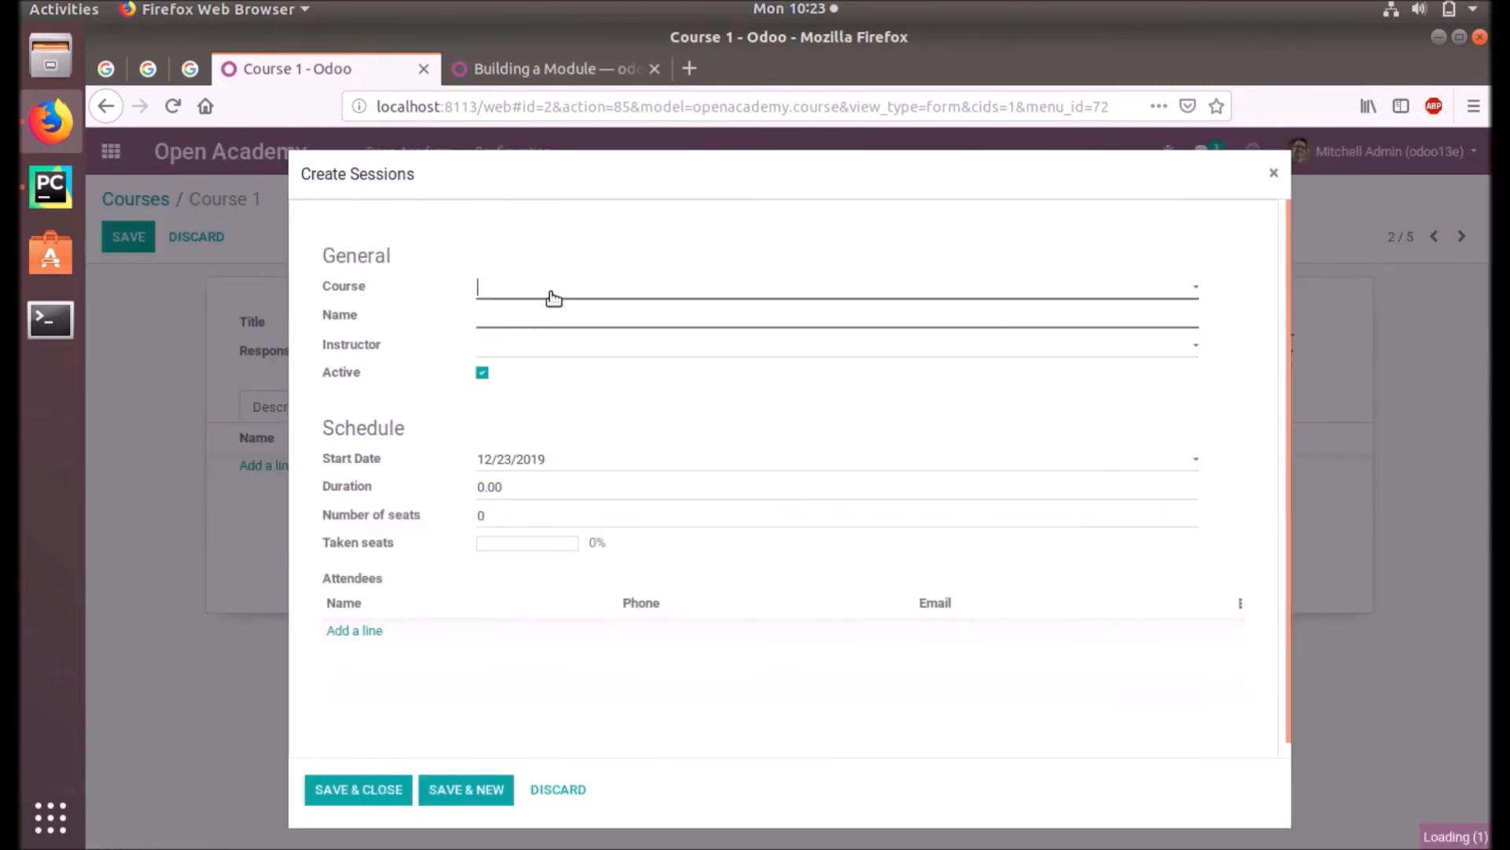
click(510, 515)
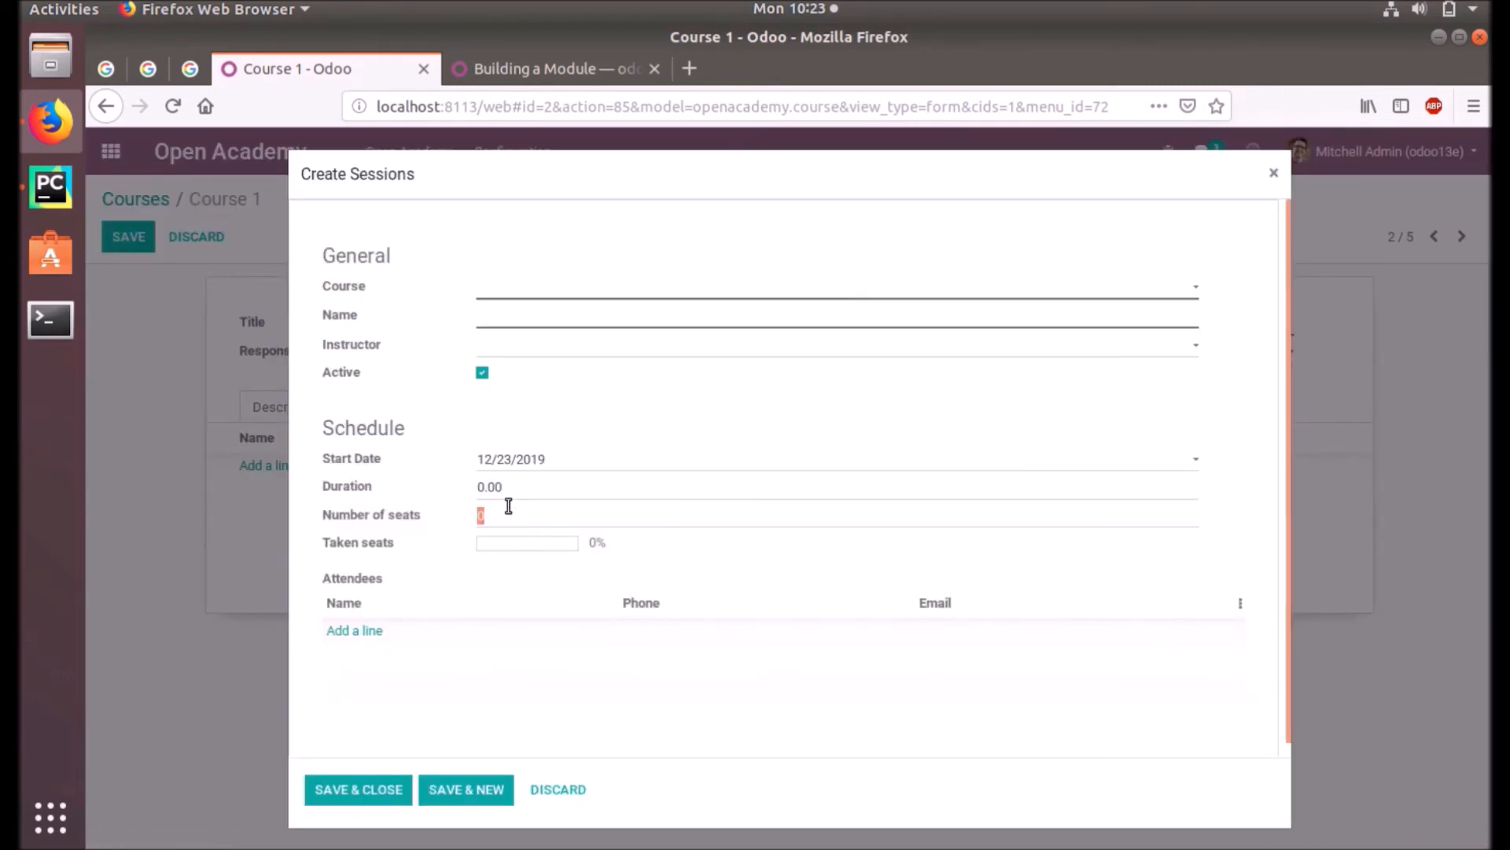
text(10)
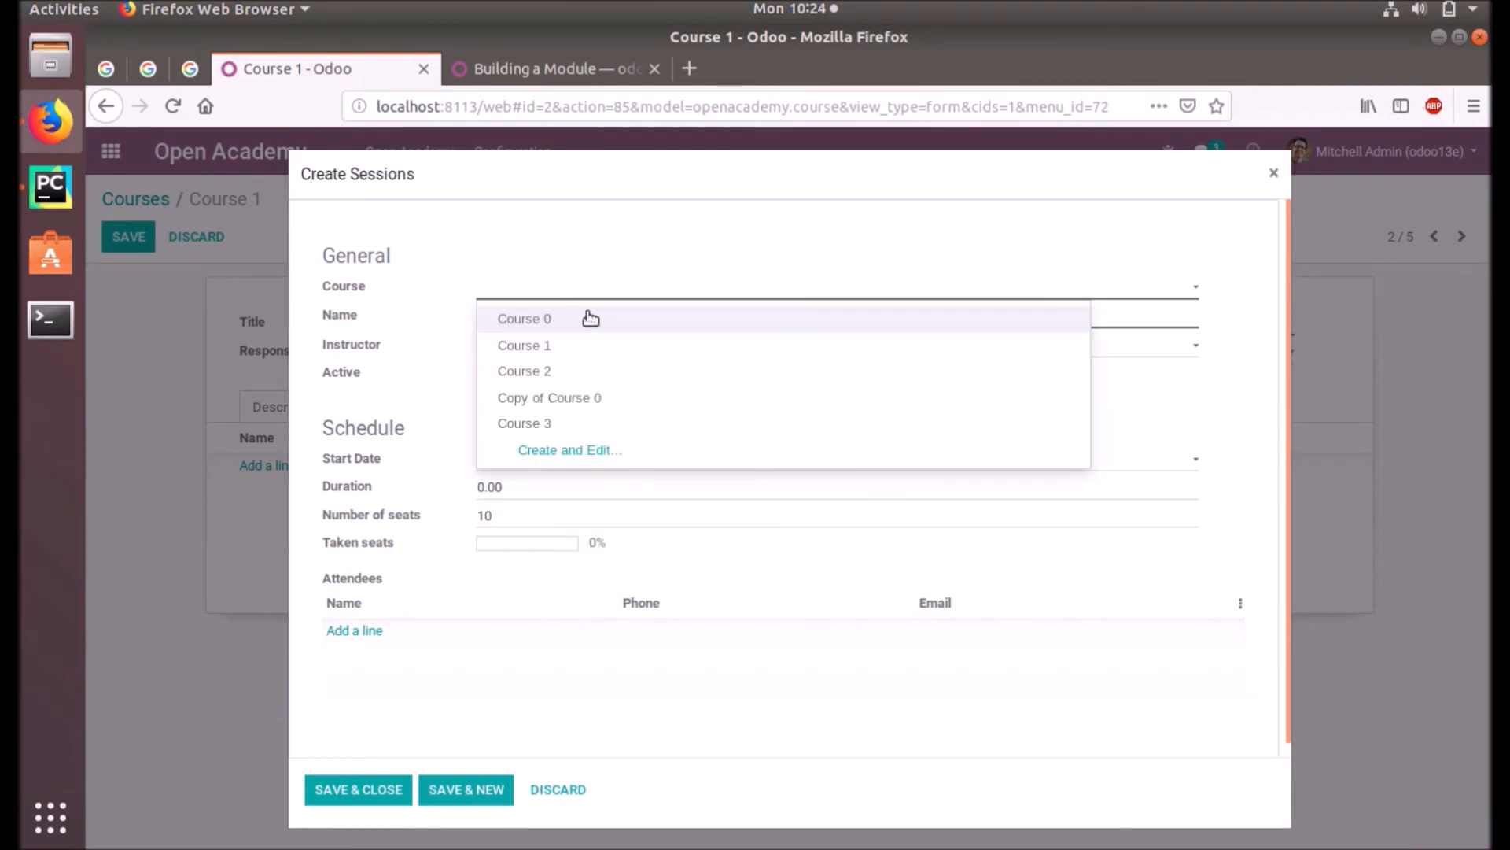
click(524, 345)
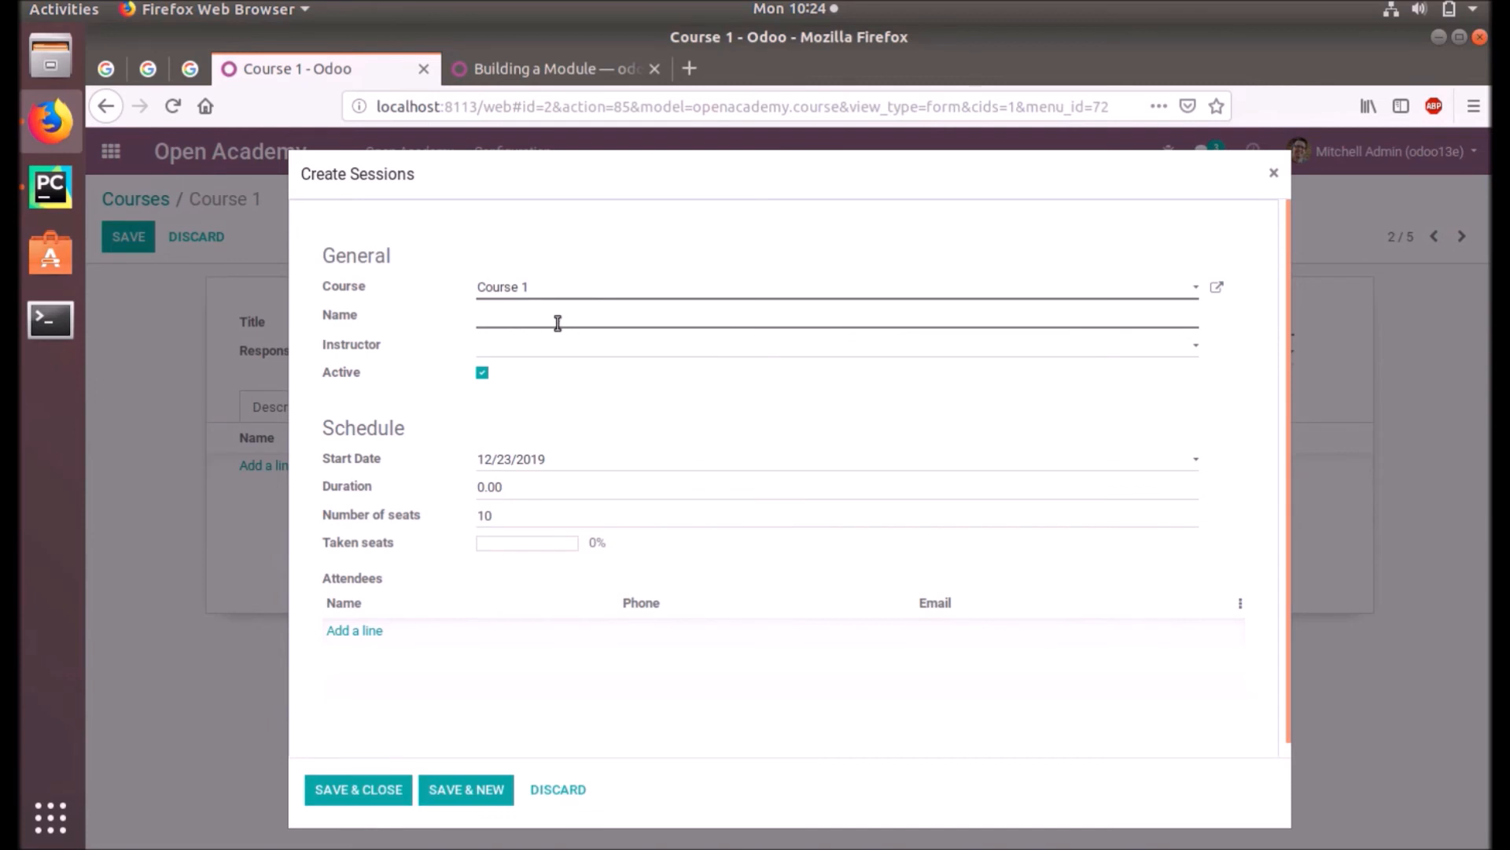
text(S)
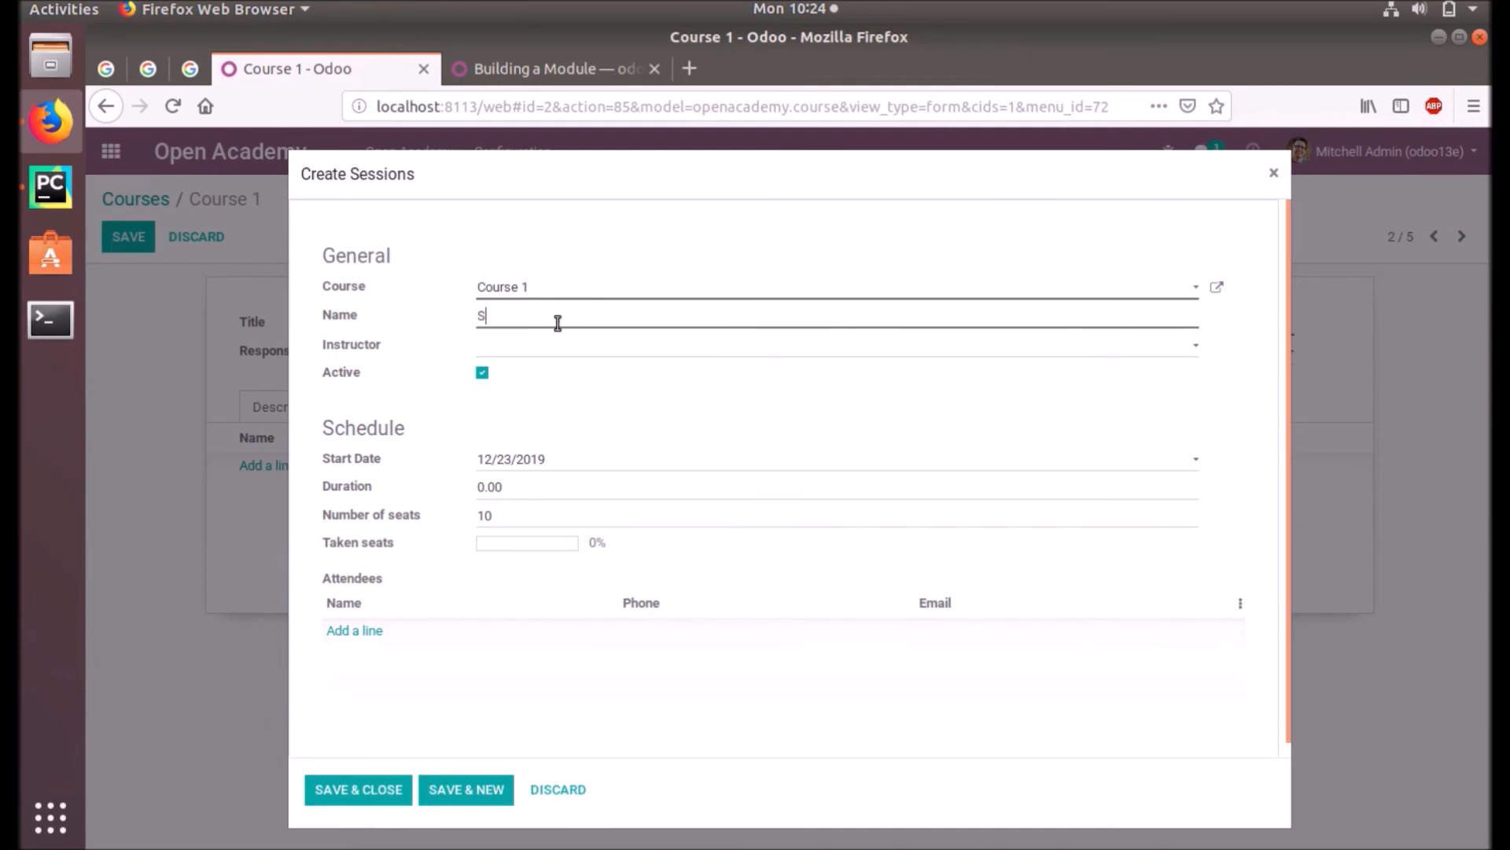
text(Session 1)
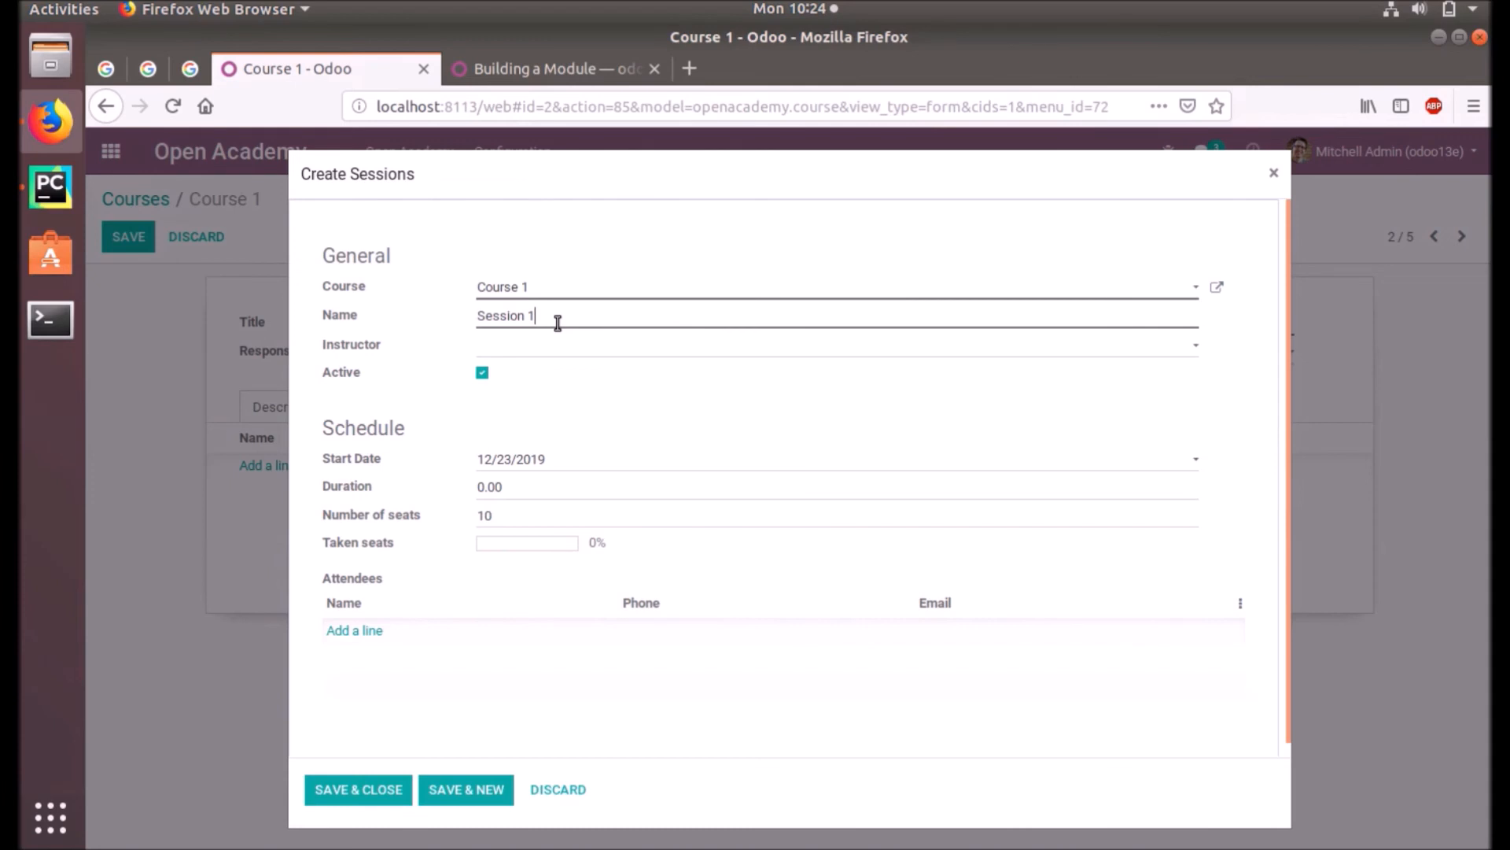
click(489, 486)
text(5)
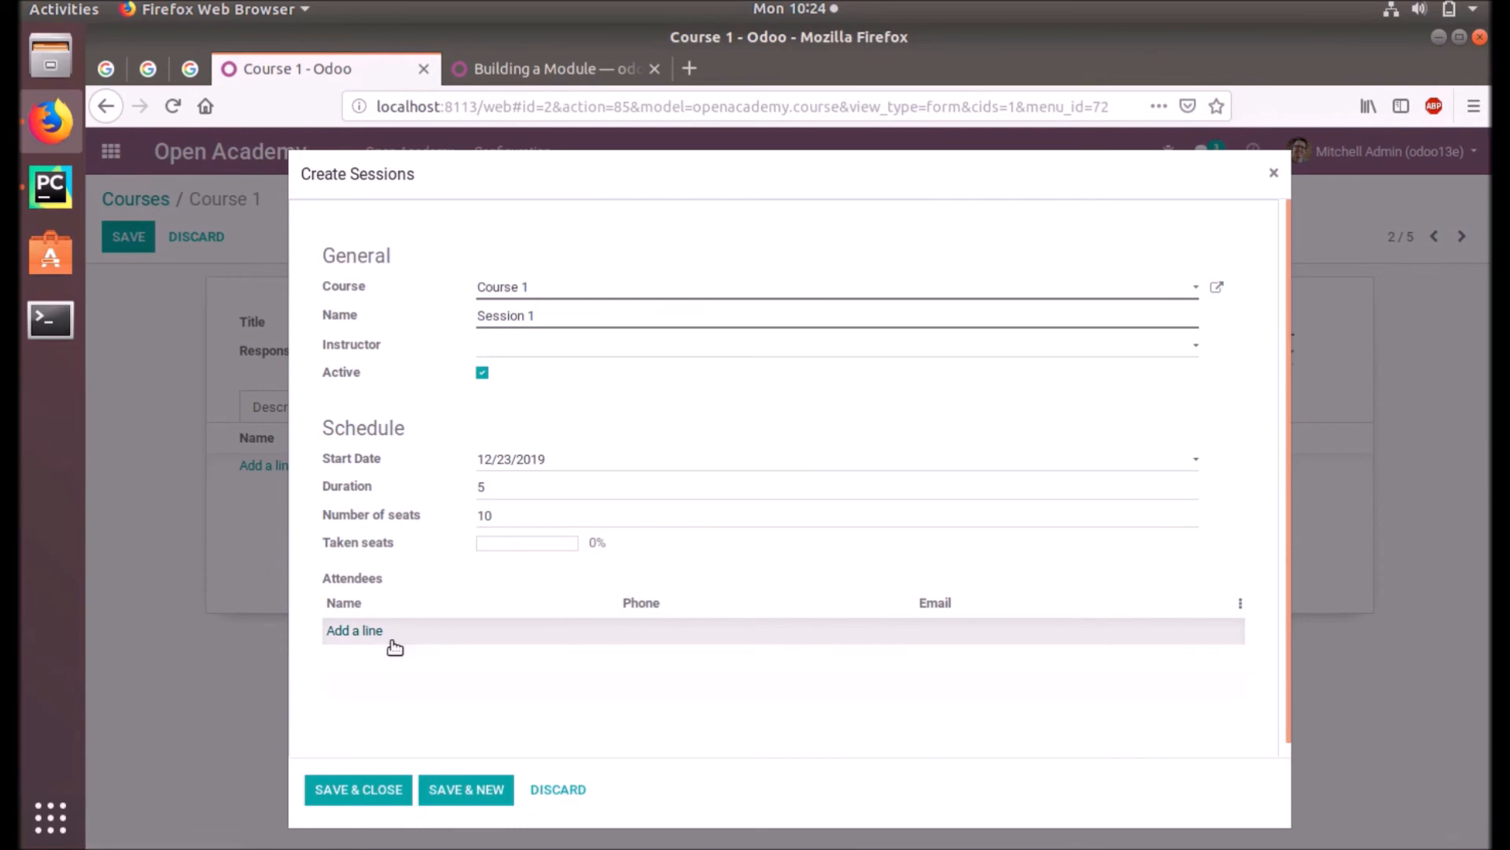
click(354, 630)
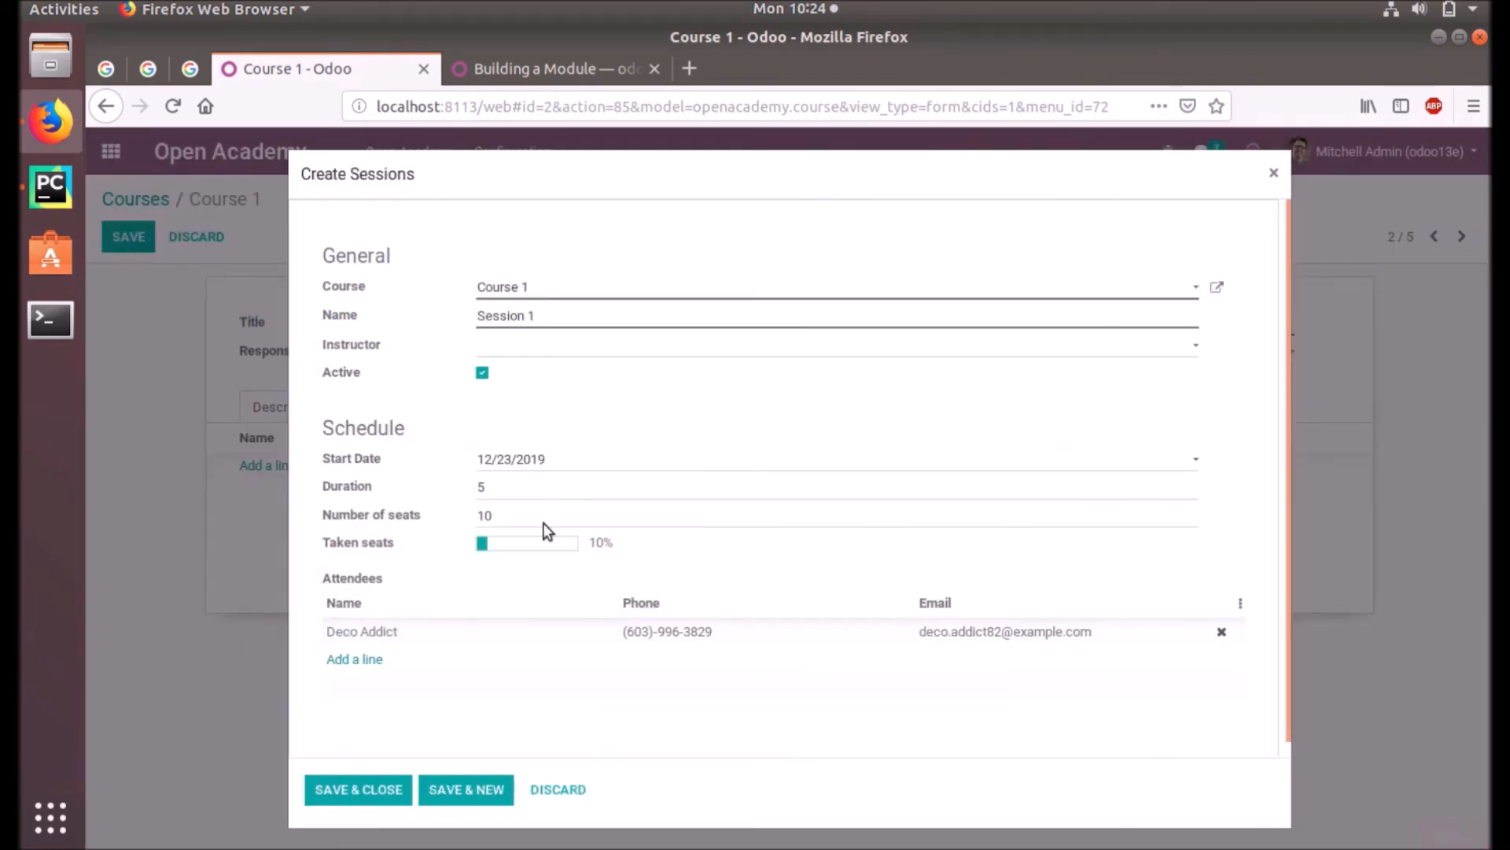
click(355, 660)
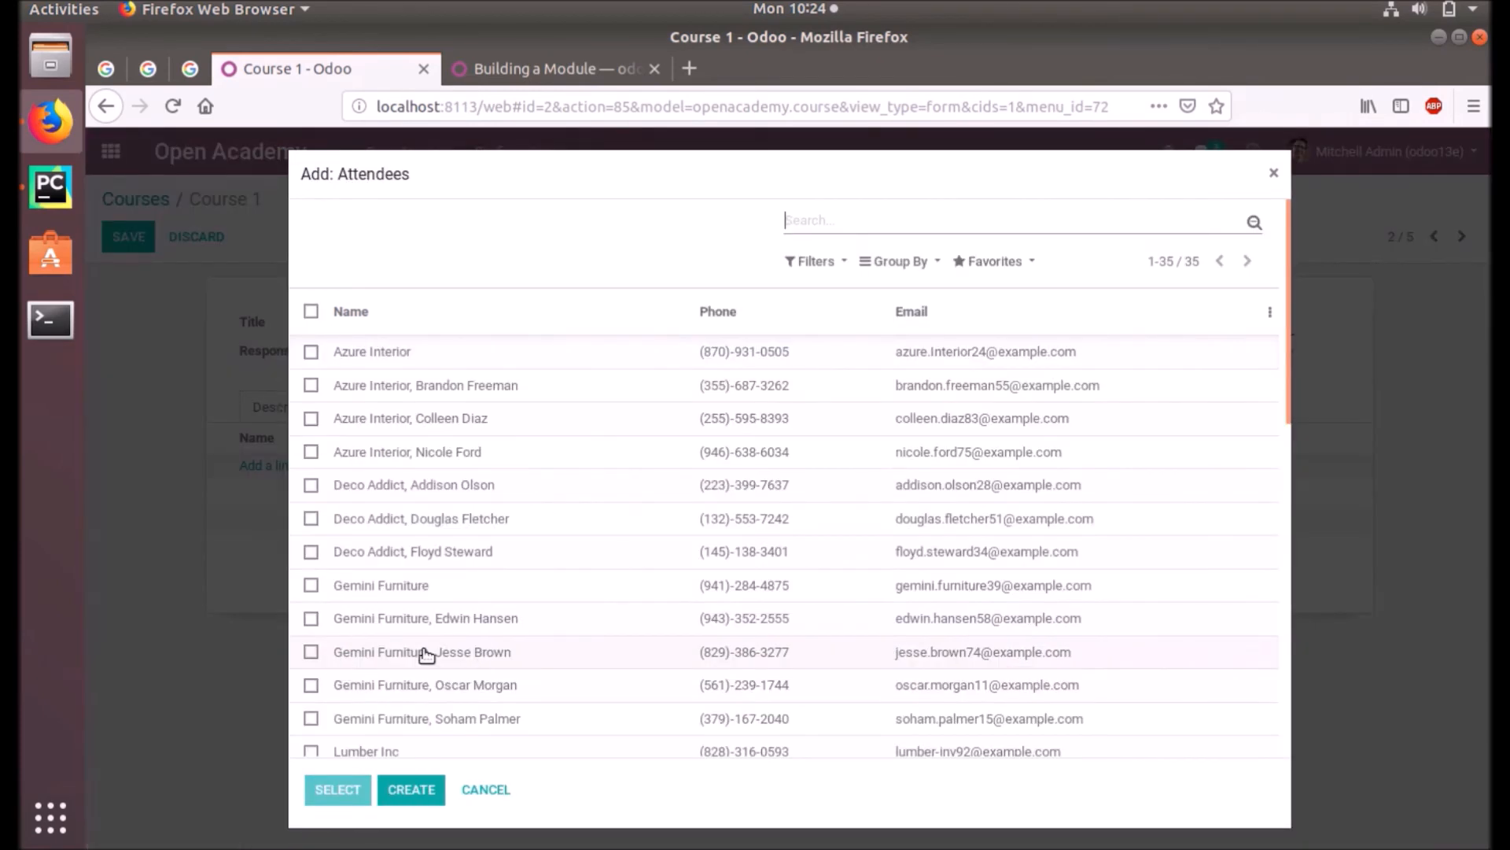
click(485, 789)
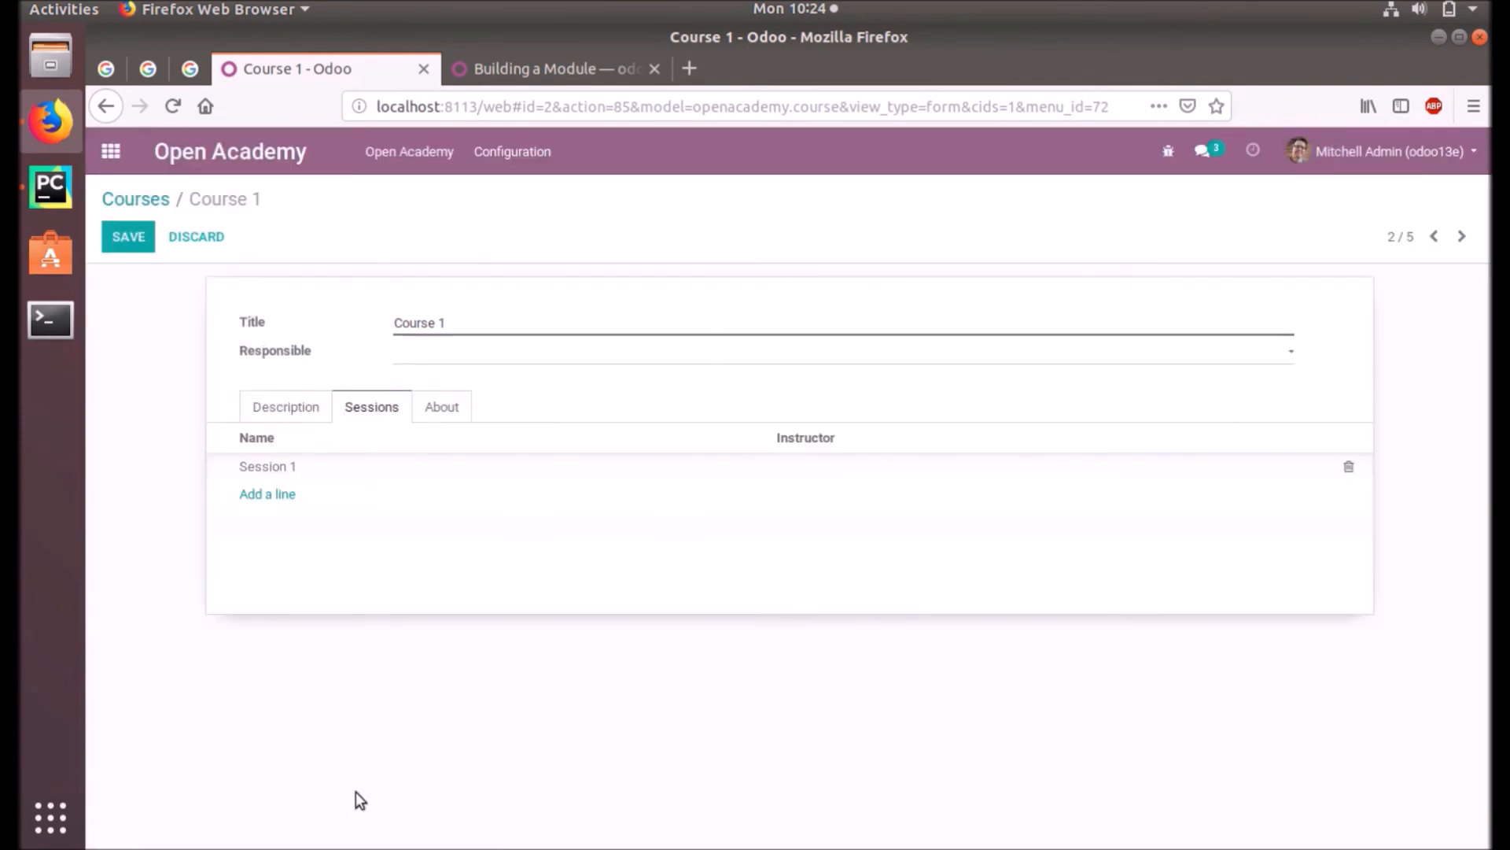
- Return to the Courses list and go to Open Academy > Sessions
click(128, 236)
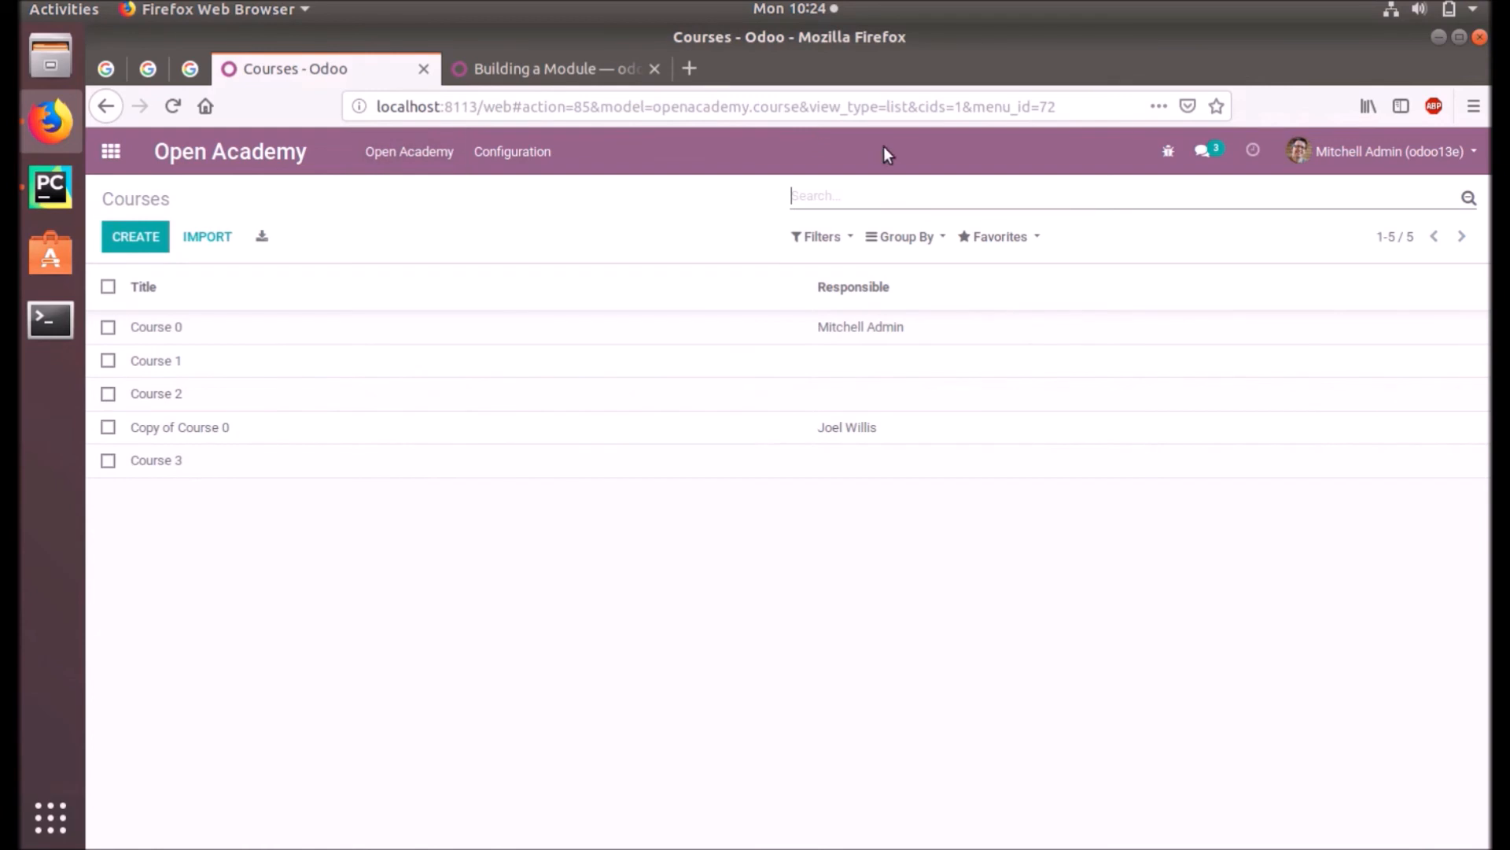
click(408, 151)
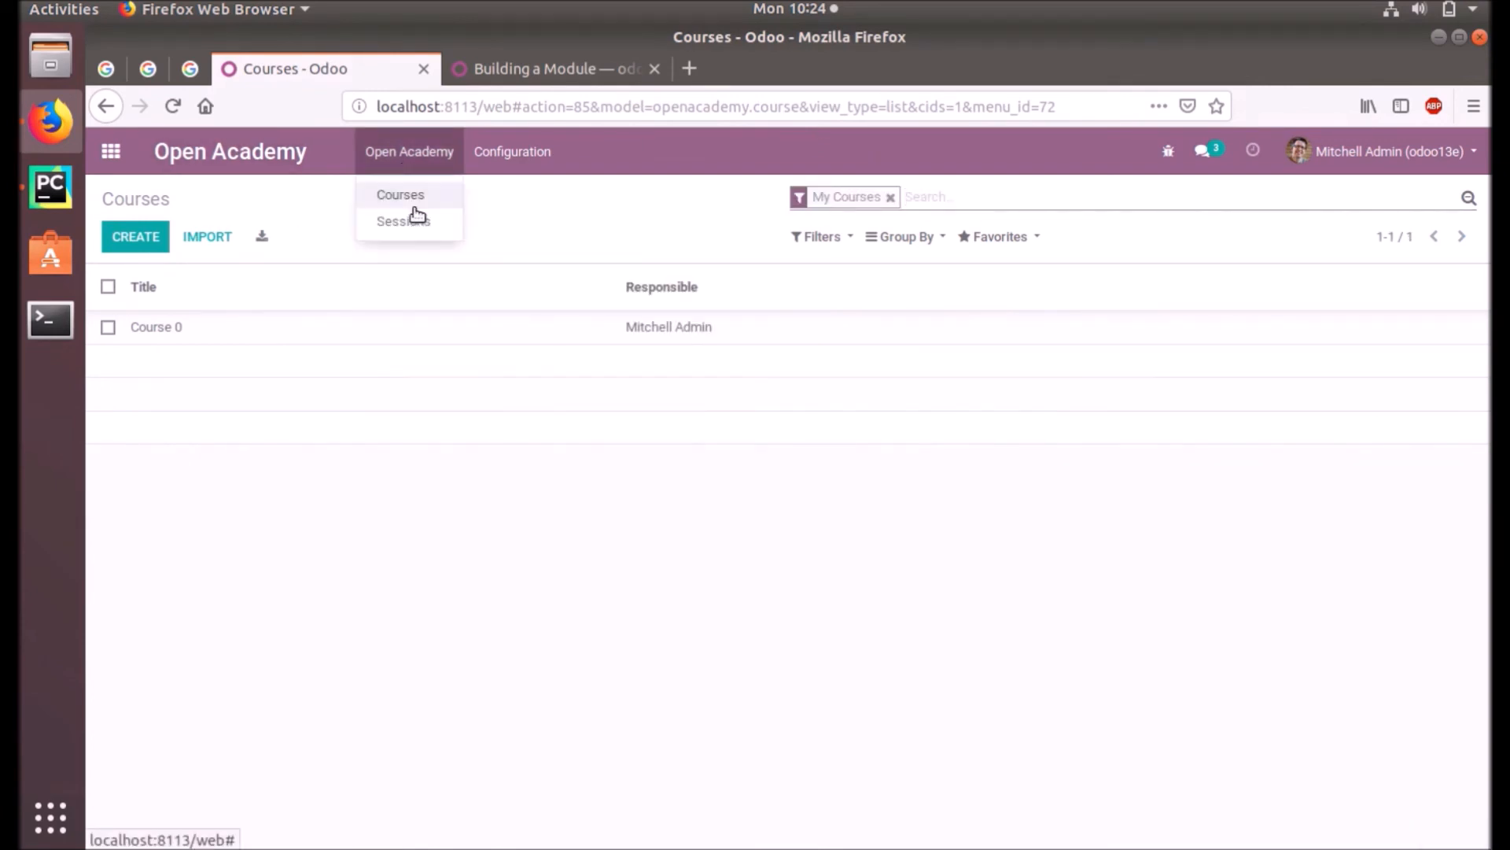
click(402, 220)
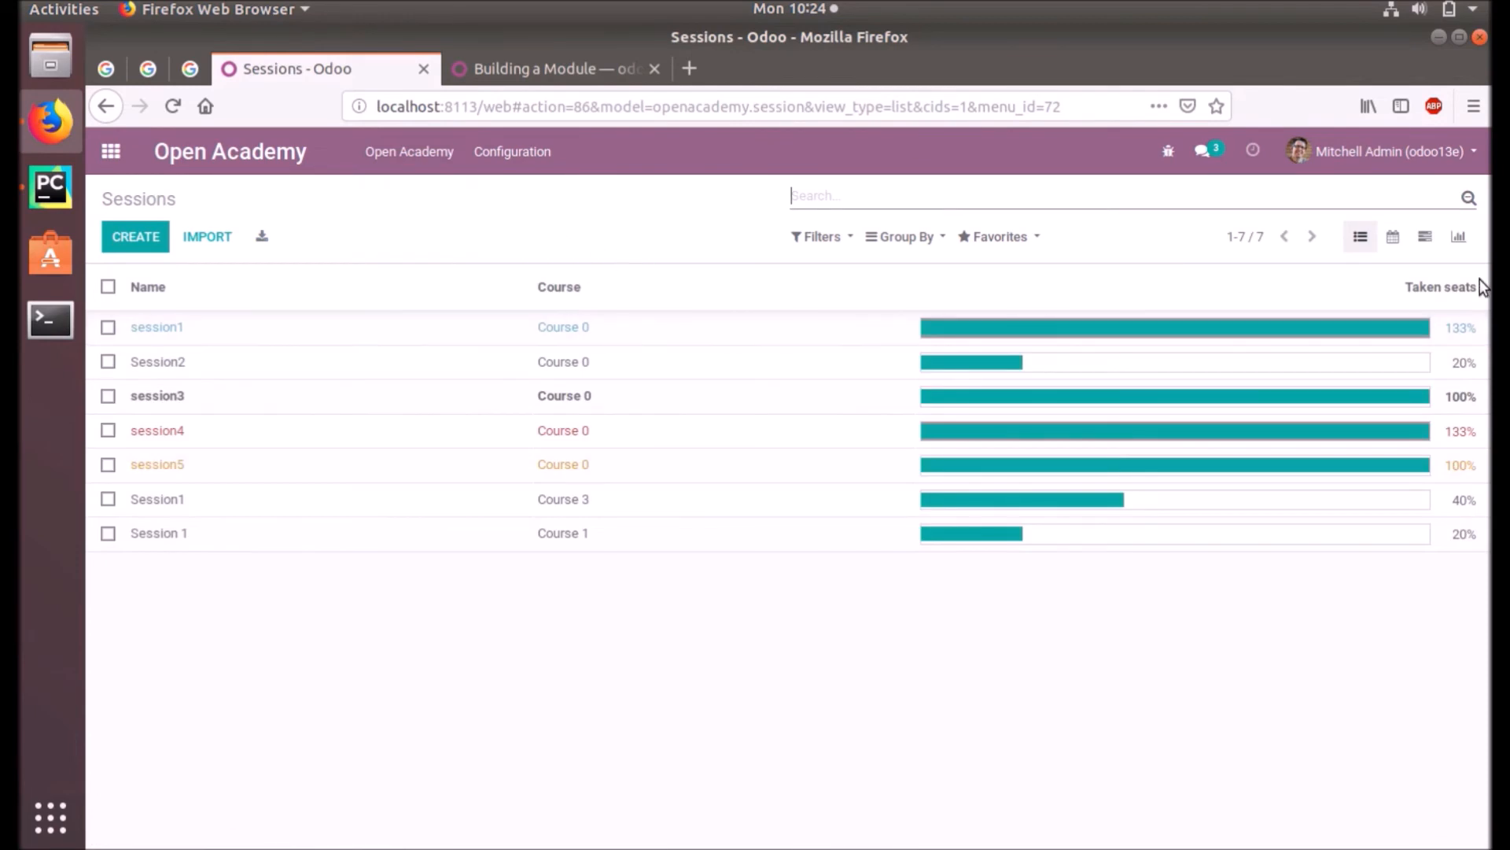
- Switch Sessions to the attendees bar graph and show the Time Ranges options
click(1458, 236)
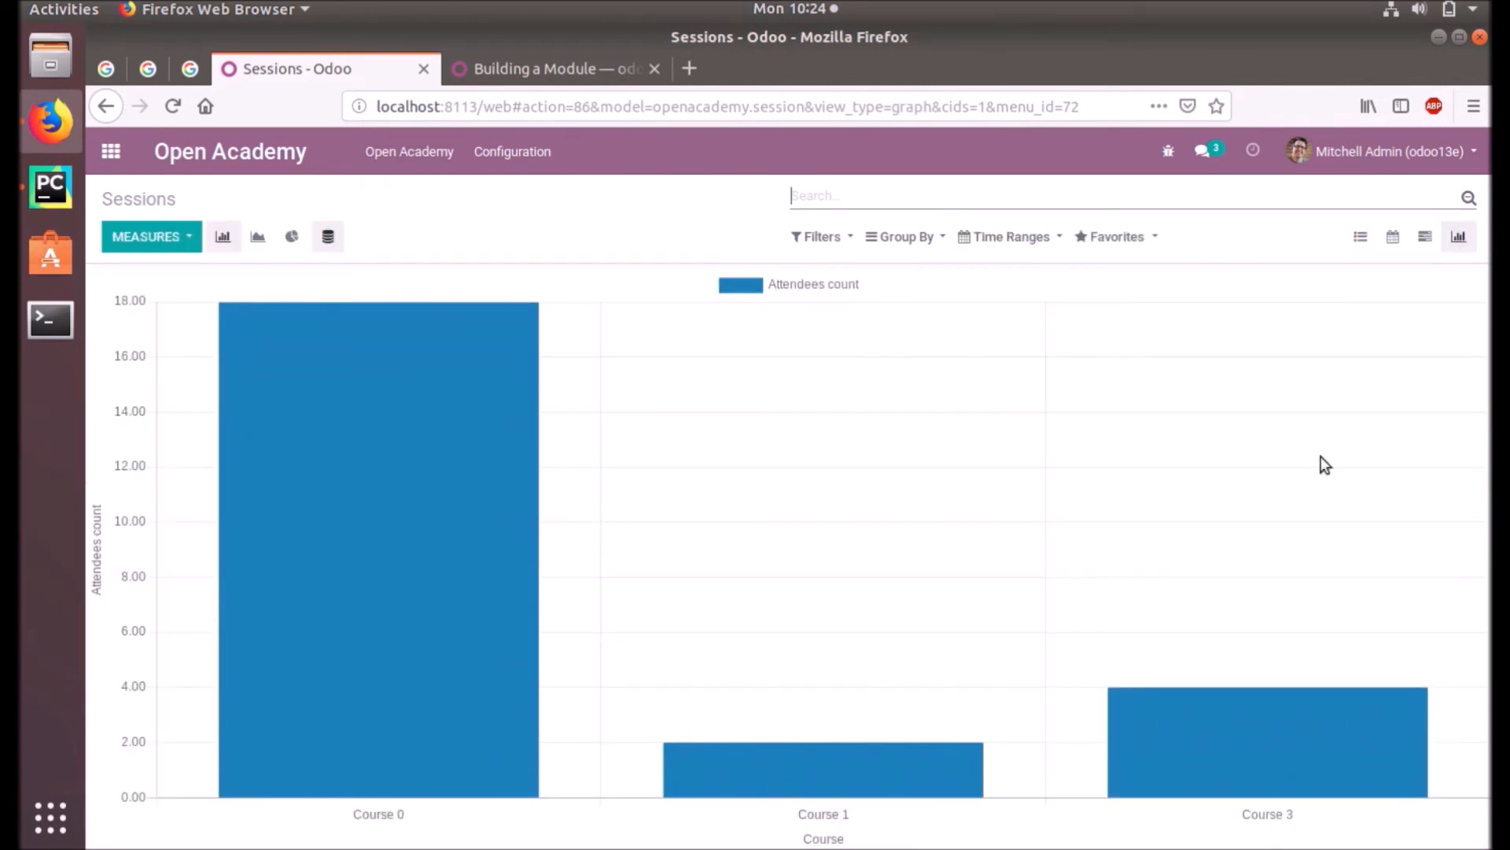
mouse_move(689, 727)
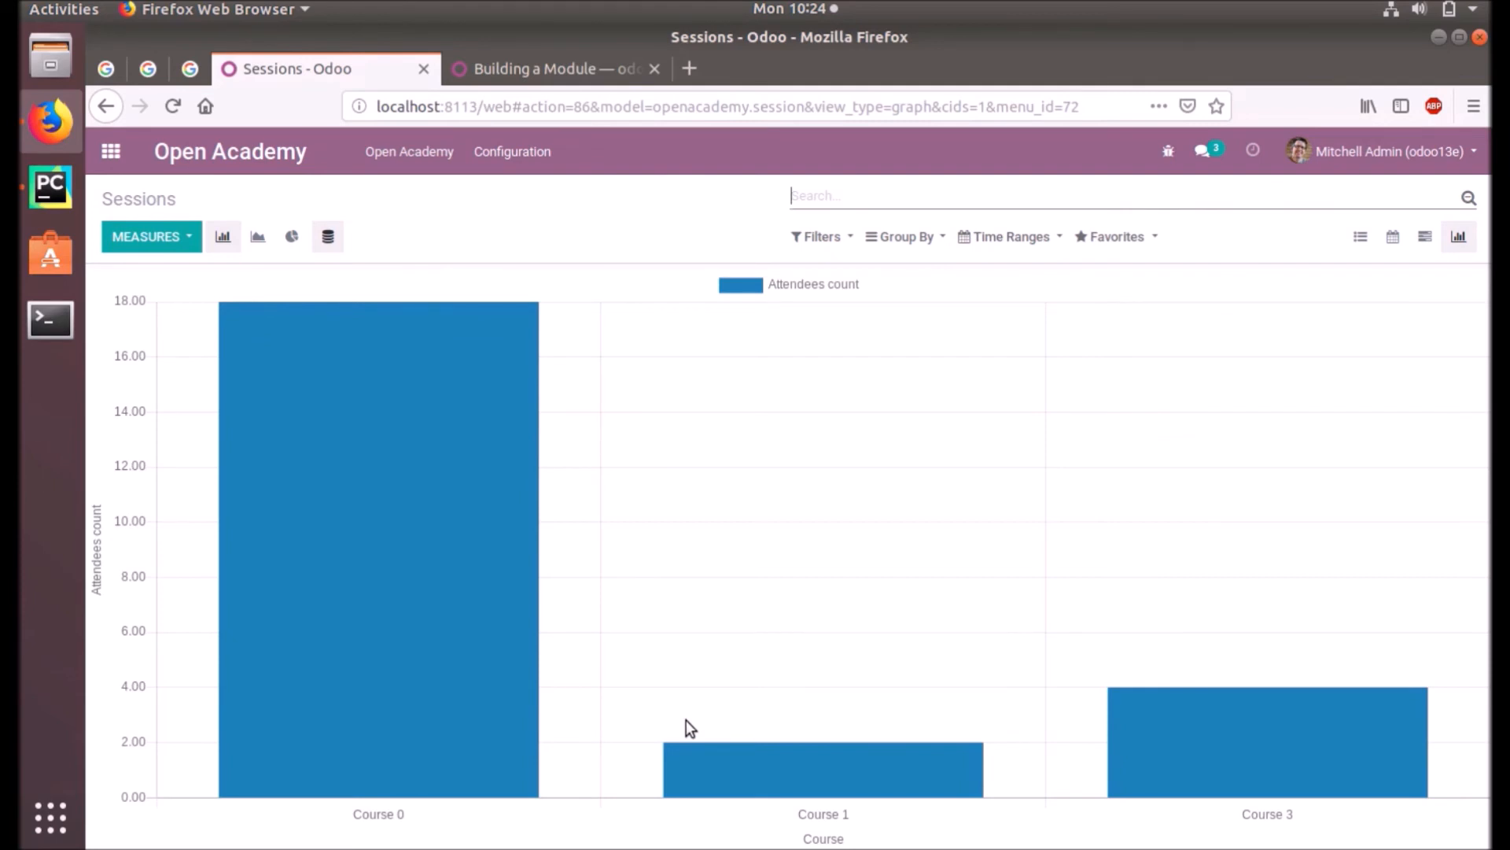
mouse_move(557, 589)
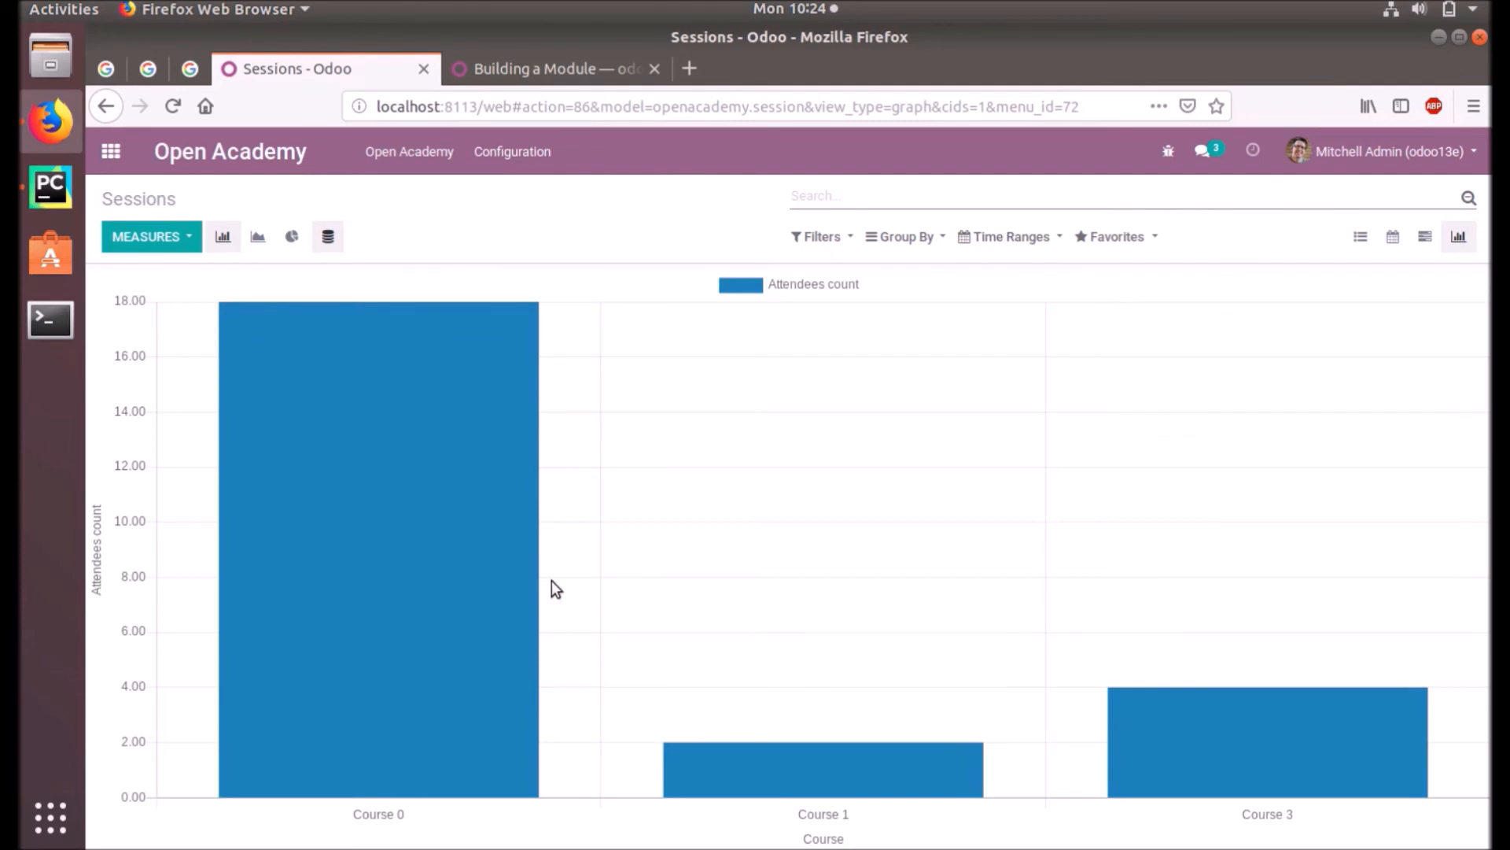
mouse_move(818, 421)
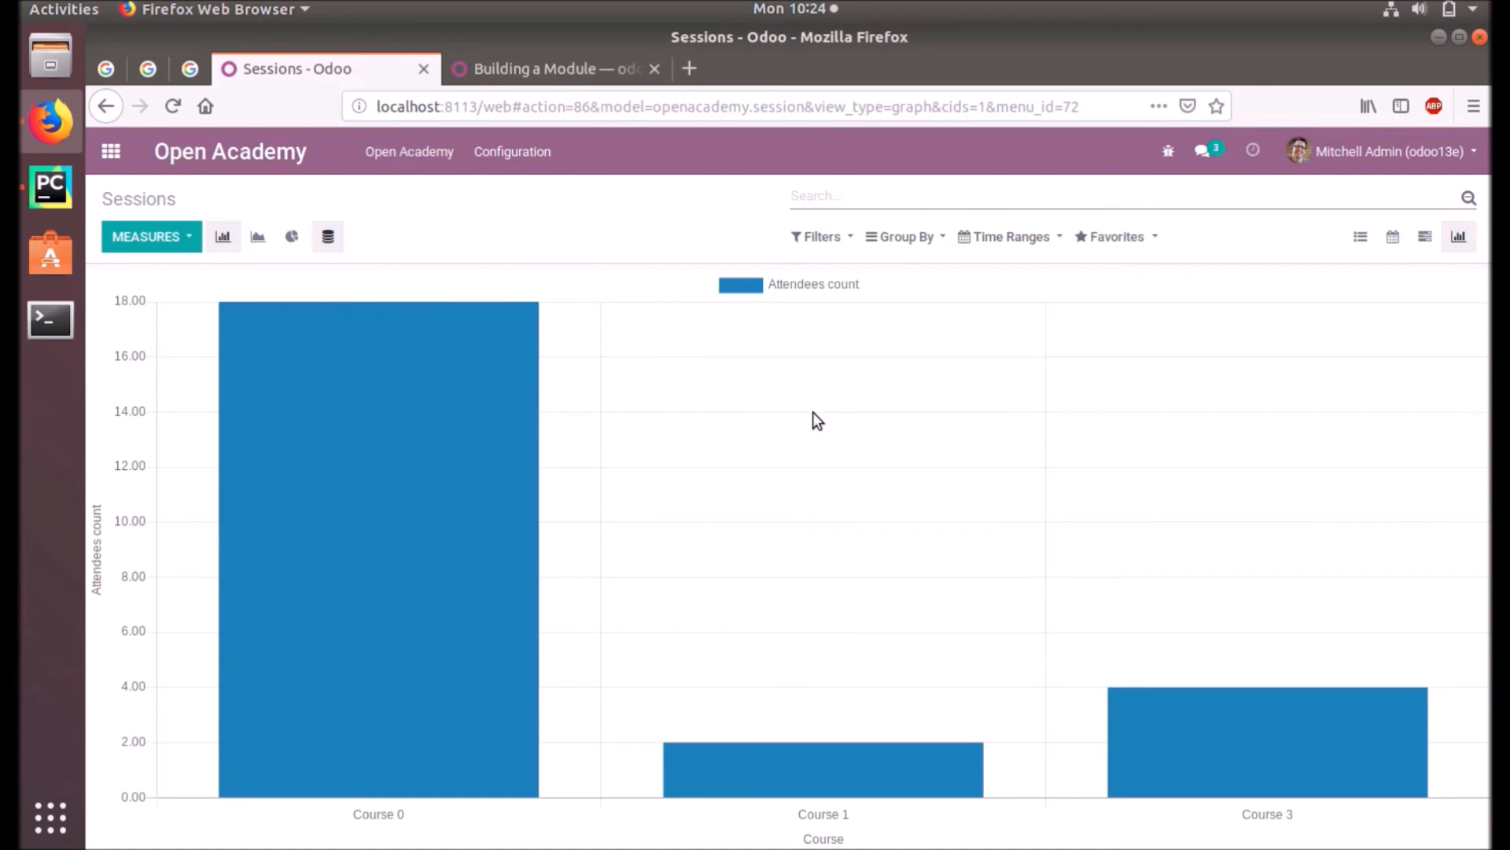
click(1009, 236)
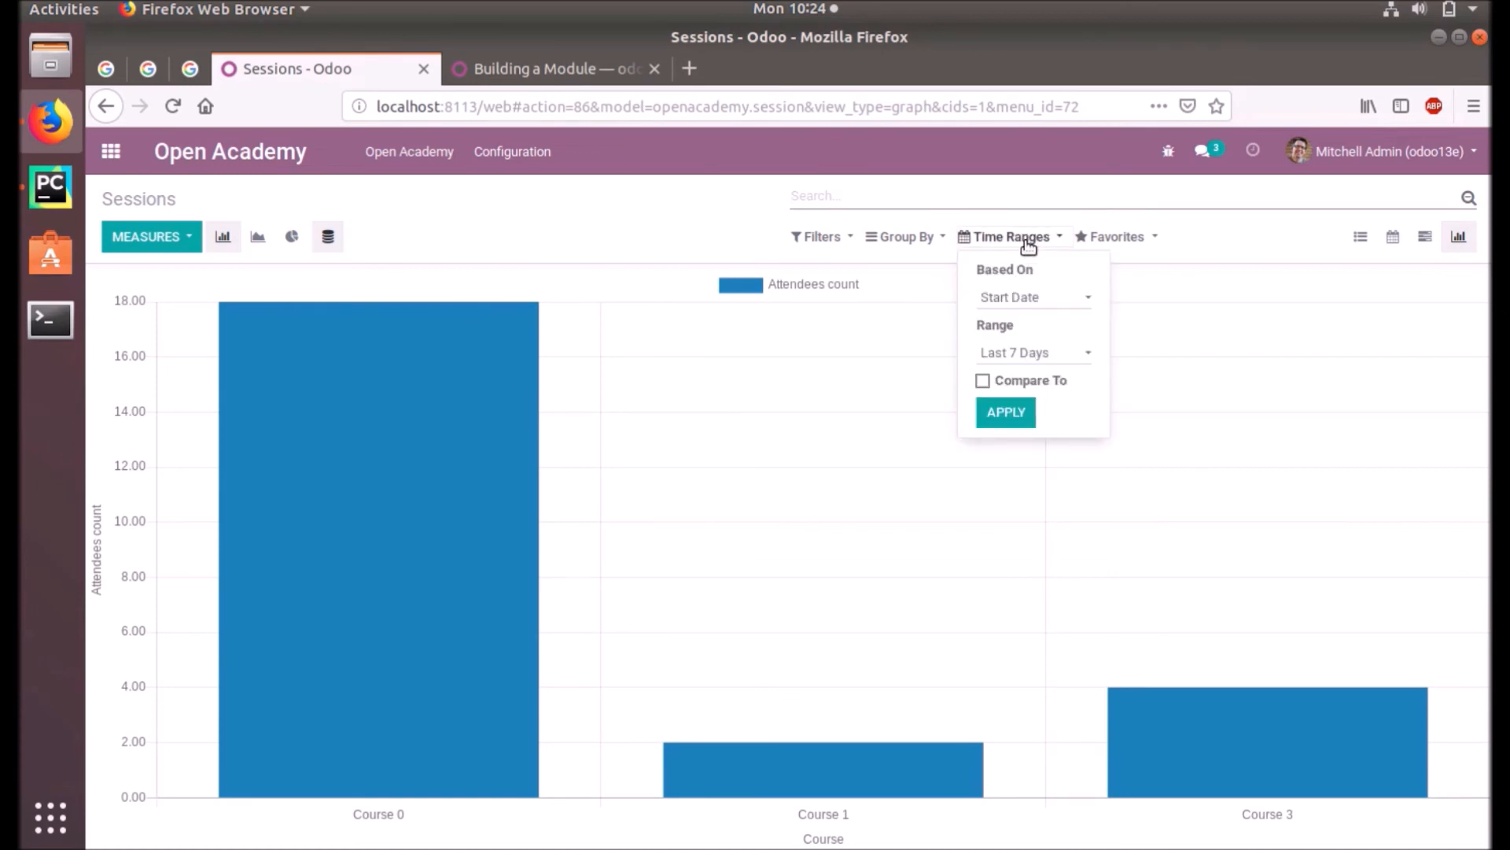
mouse_move(1392, 236)
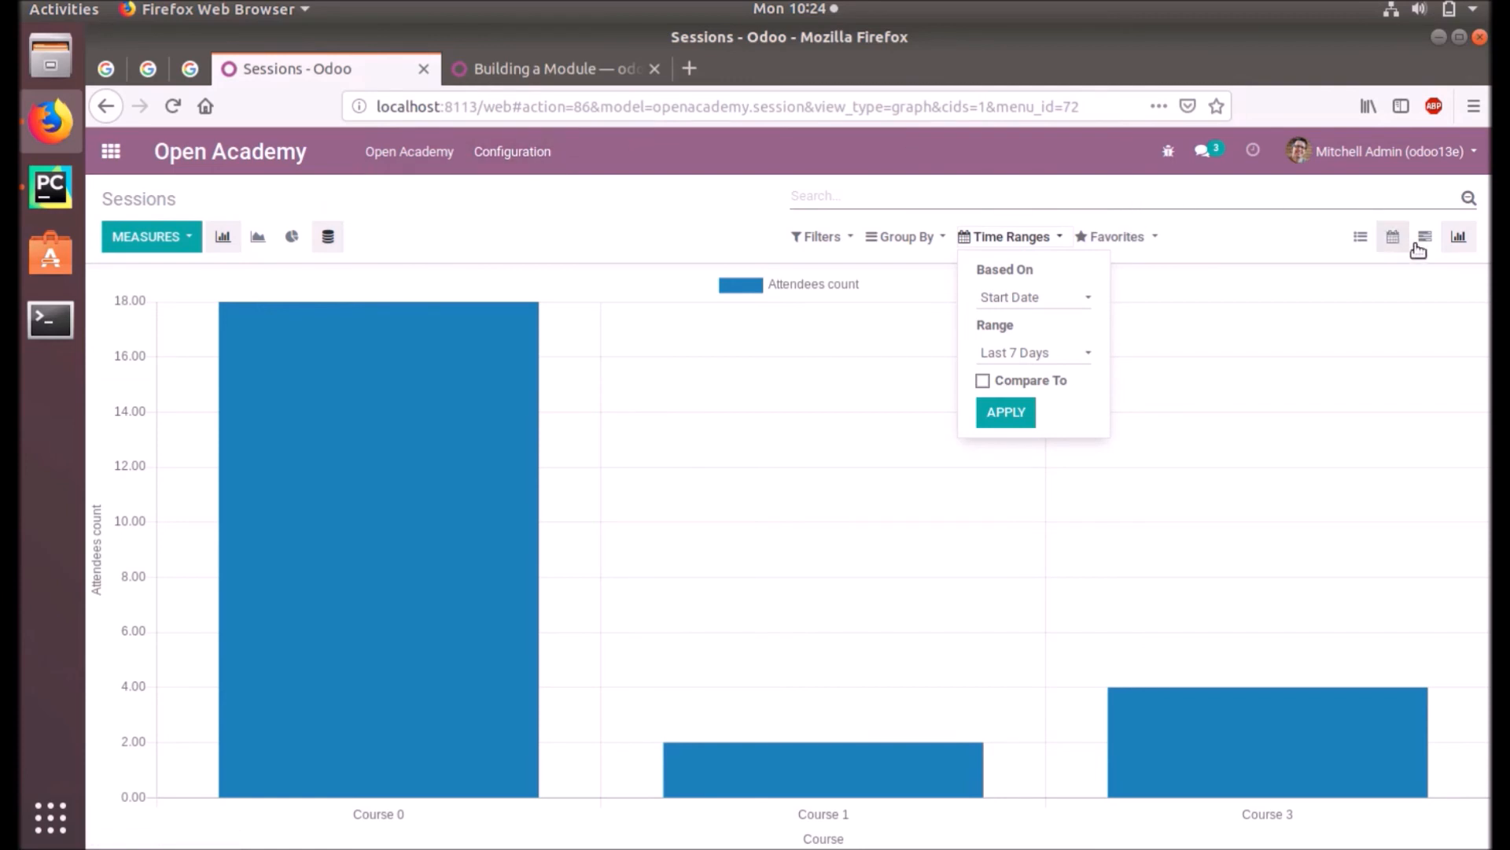
click(1424, 236)
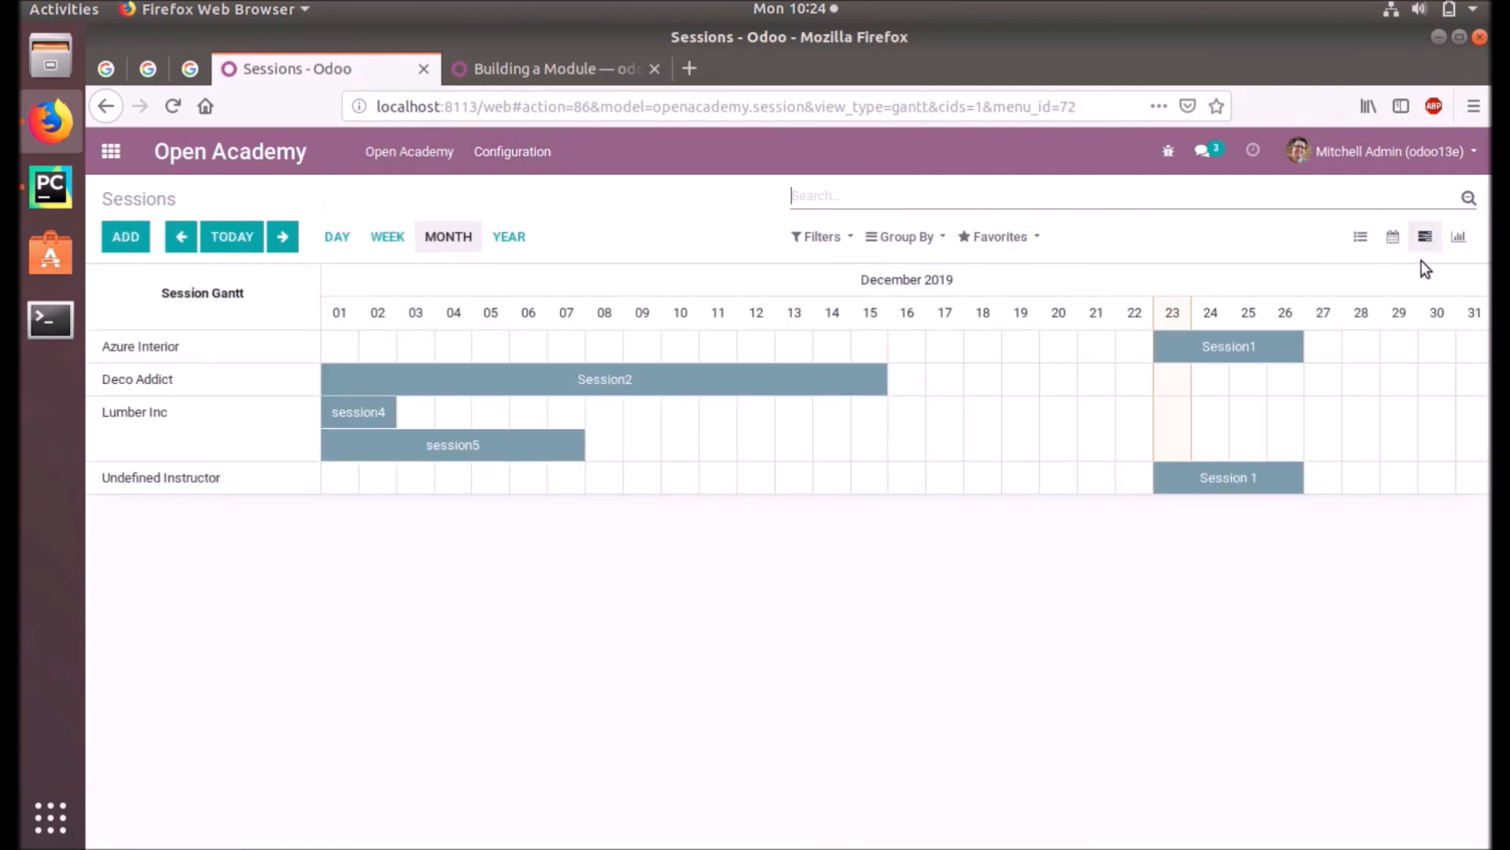
click(1460, 236)
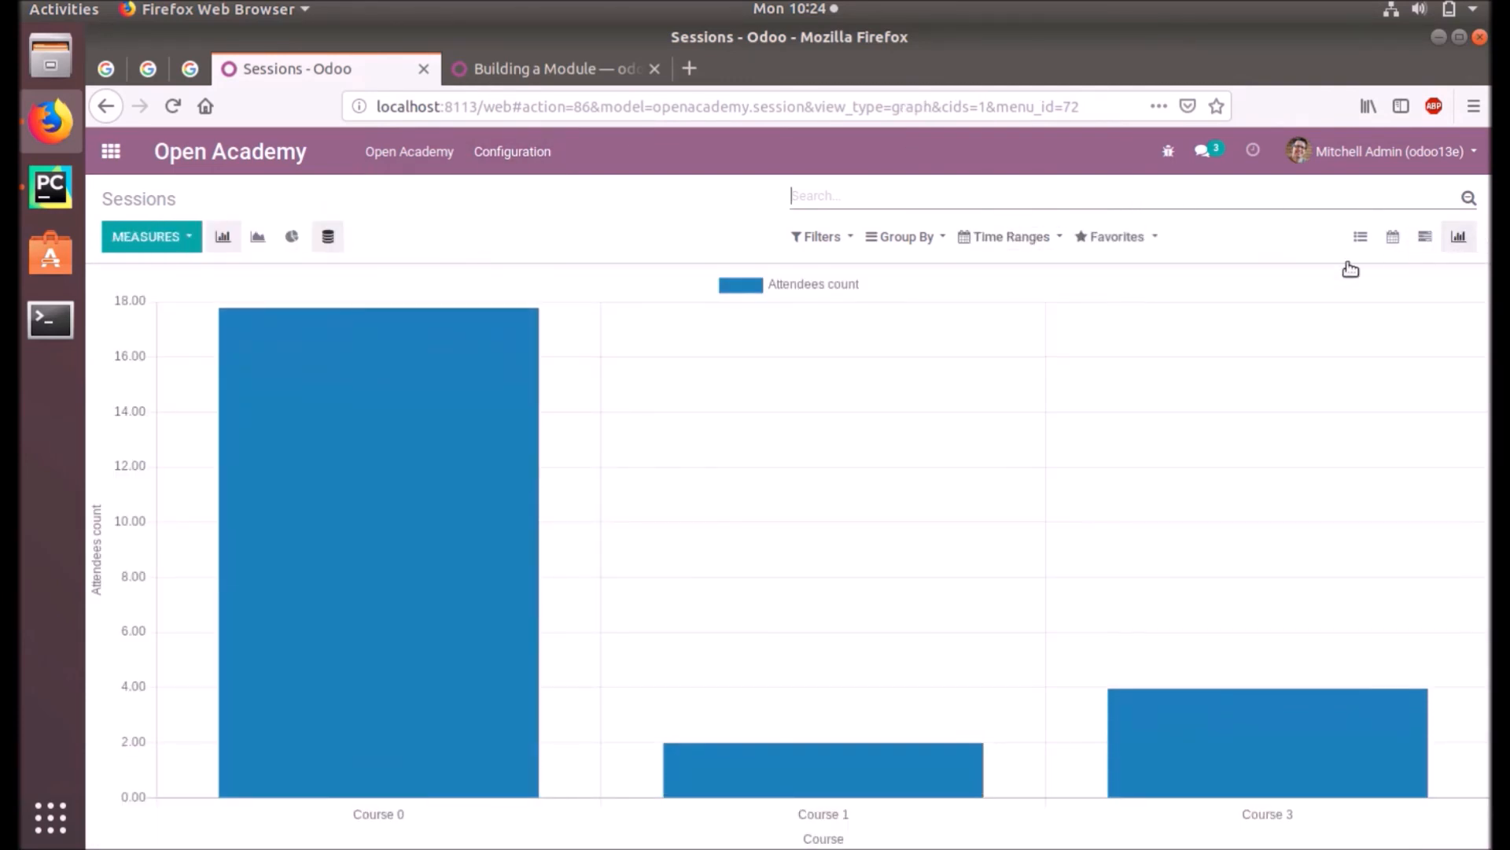
- Reopen Time Ranges and toggle Compare To (Previous Period) on, then off
click(1008, 236)
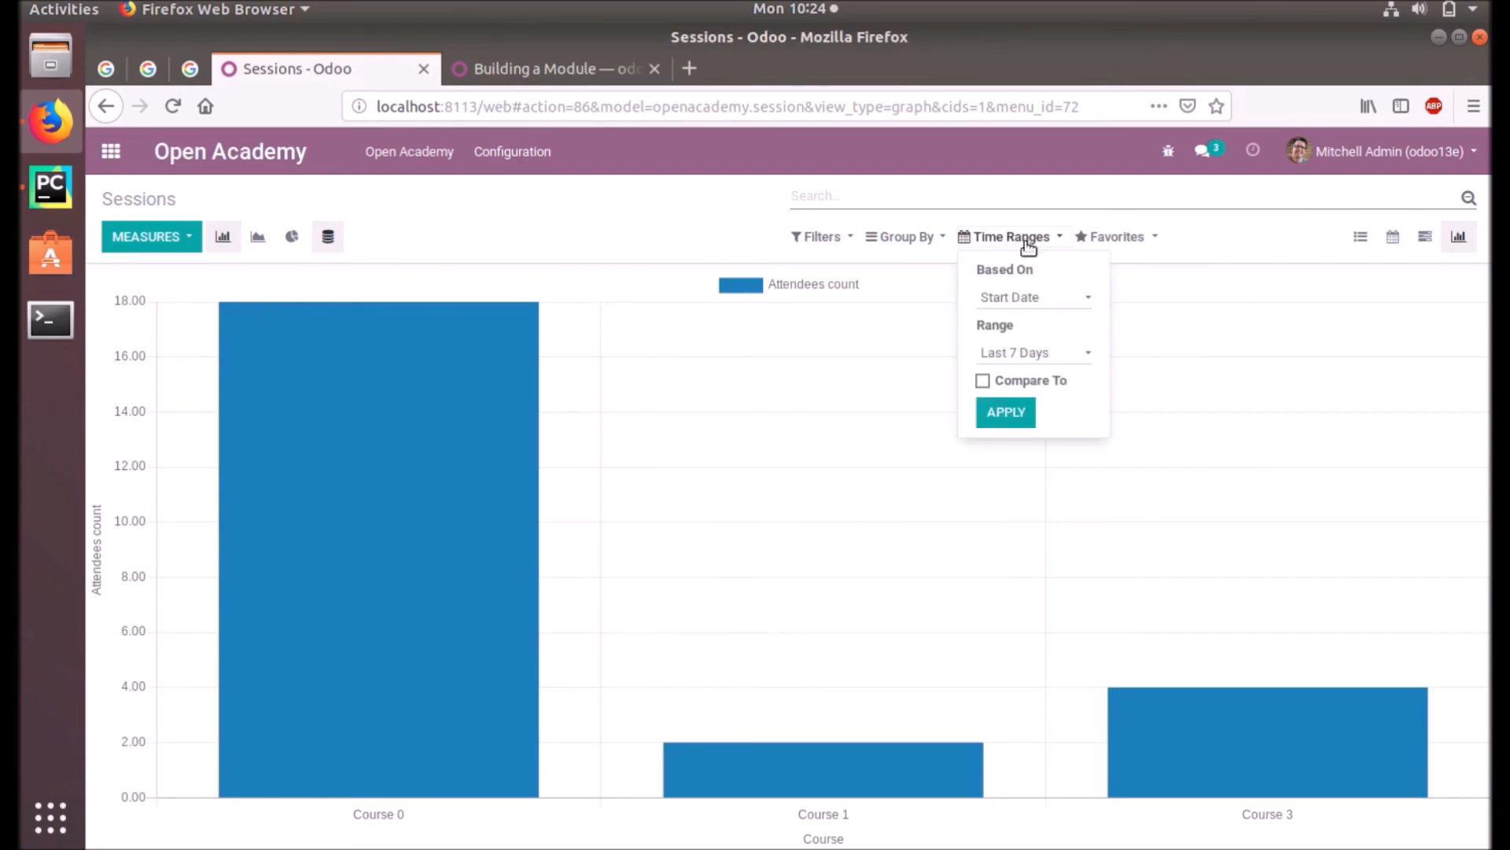
mouse_move(732, 361)
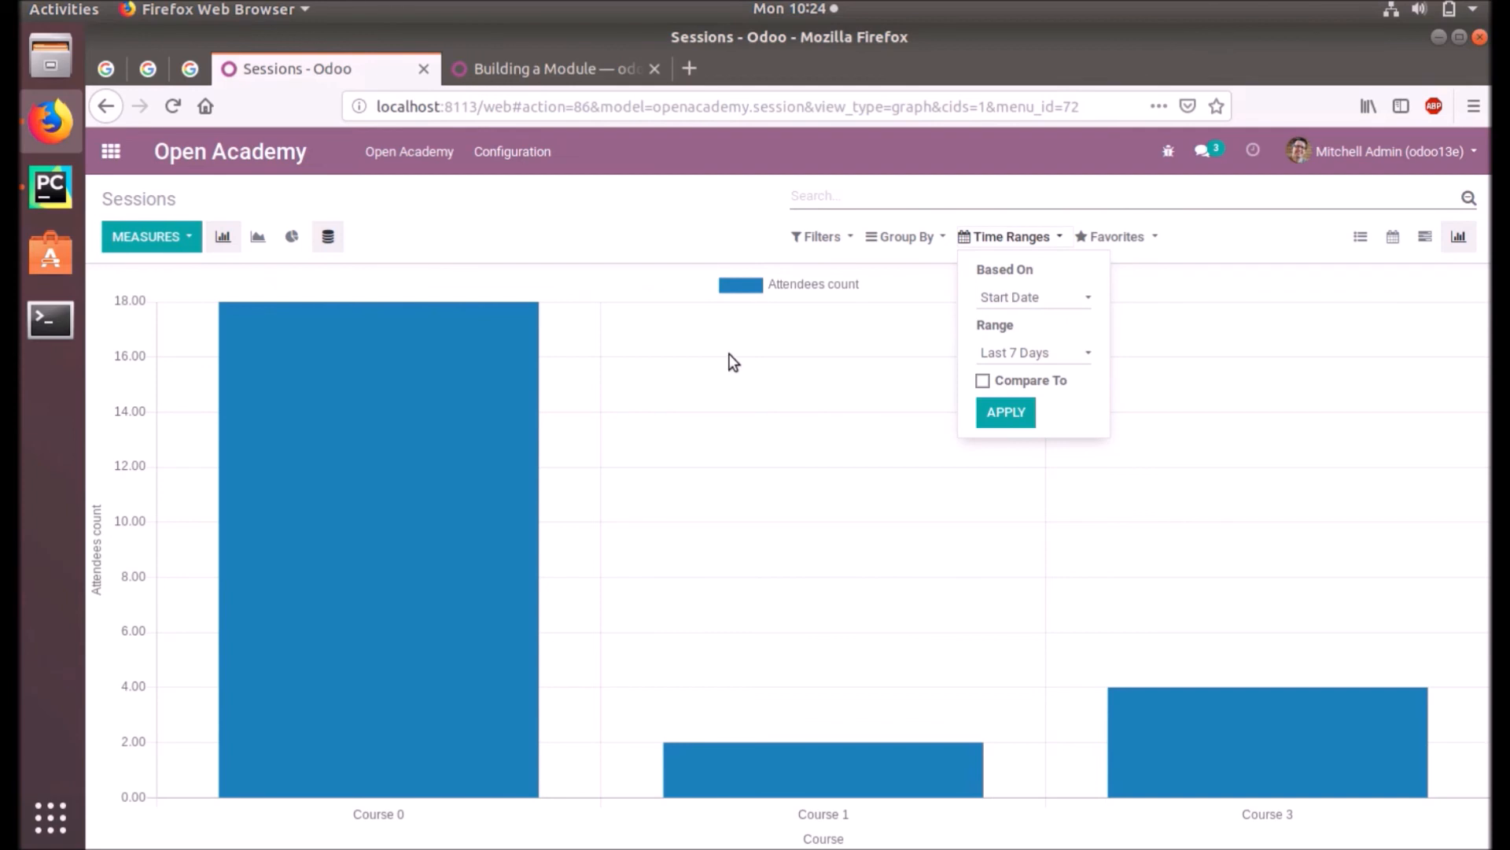
mouse_move(983, 382)
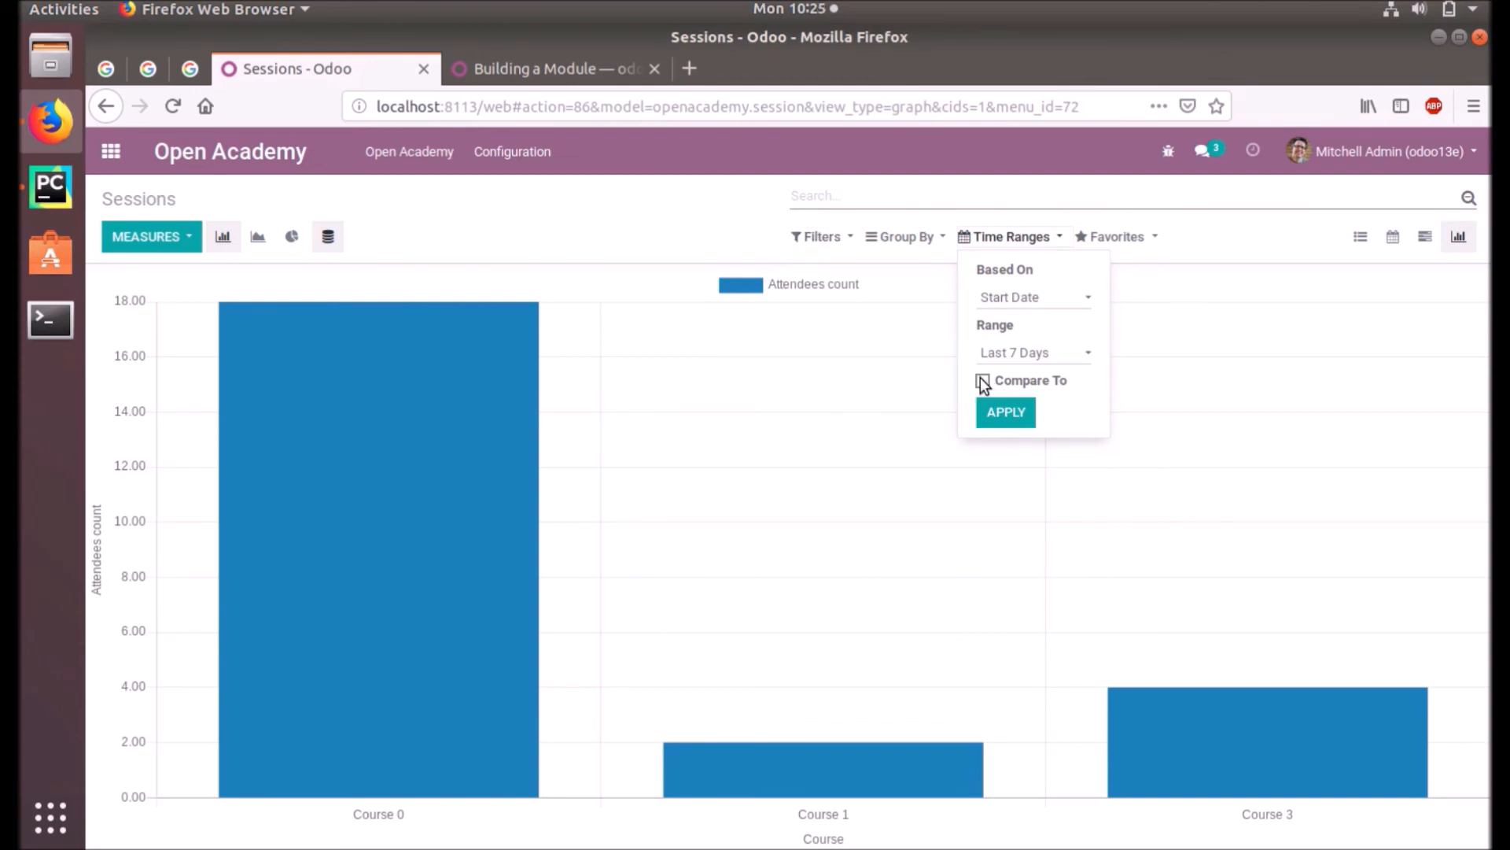
click(982, 381)
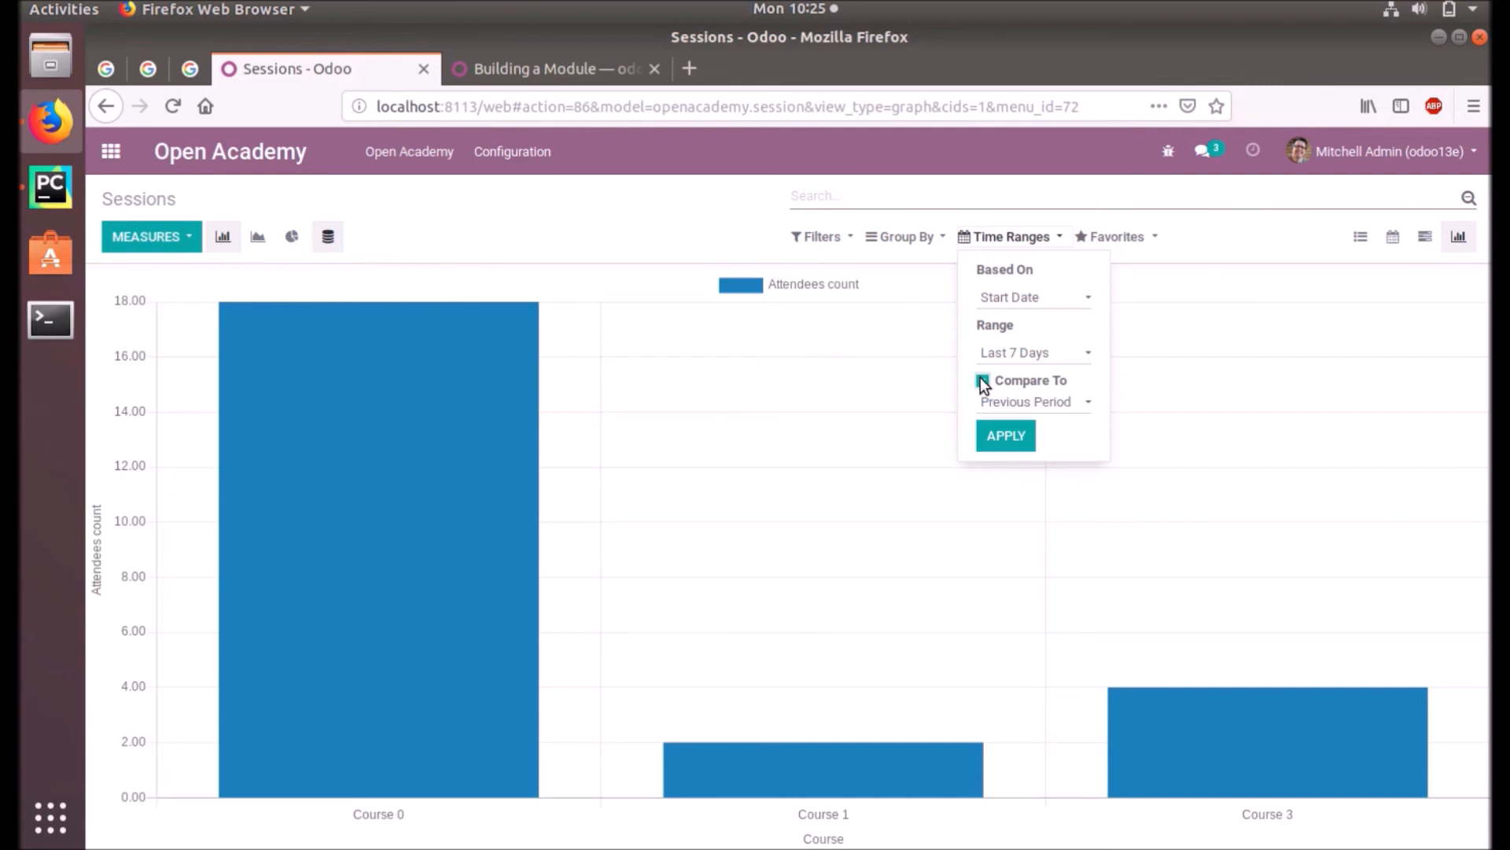
click(982, 379)
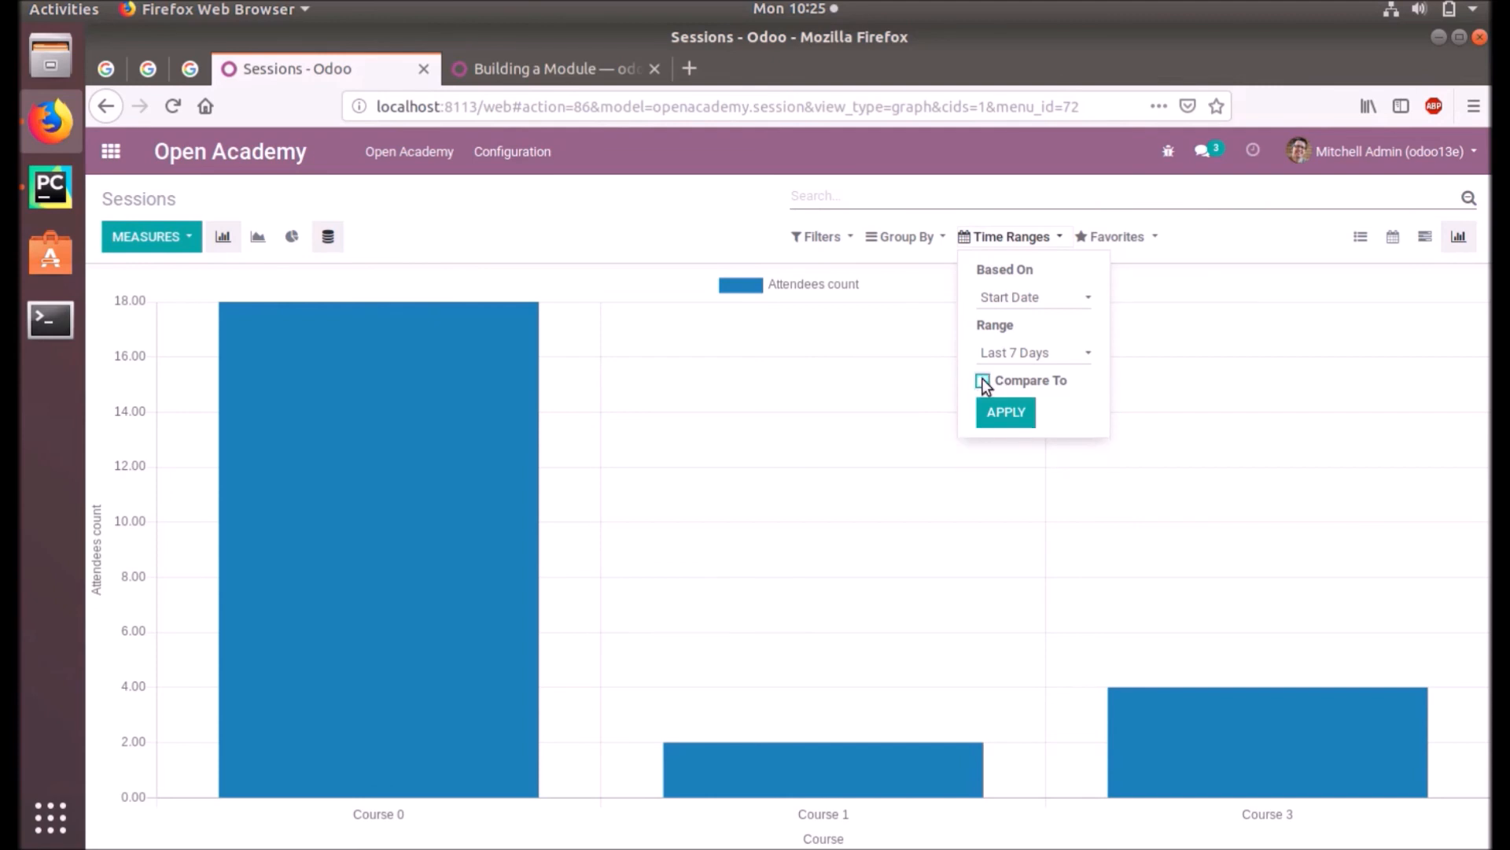